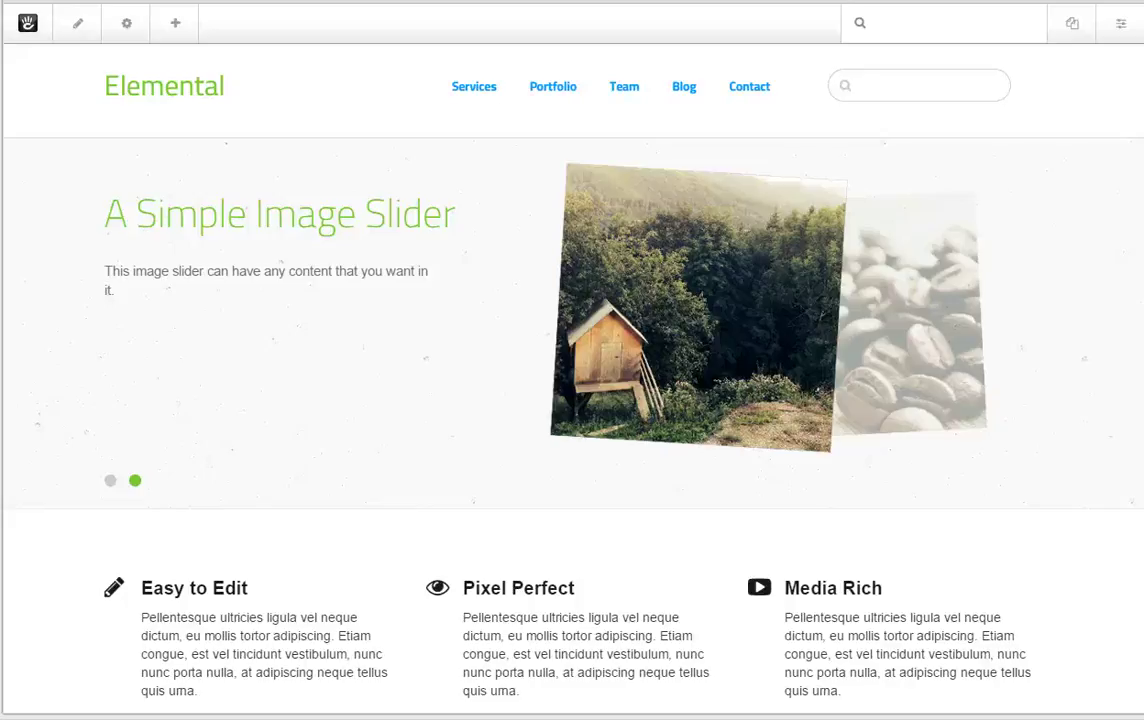
Step: Click back and forth between two controls near the bottom-left of the page
left_click(110, 481)
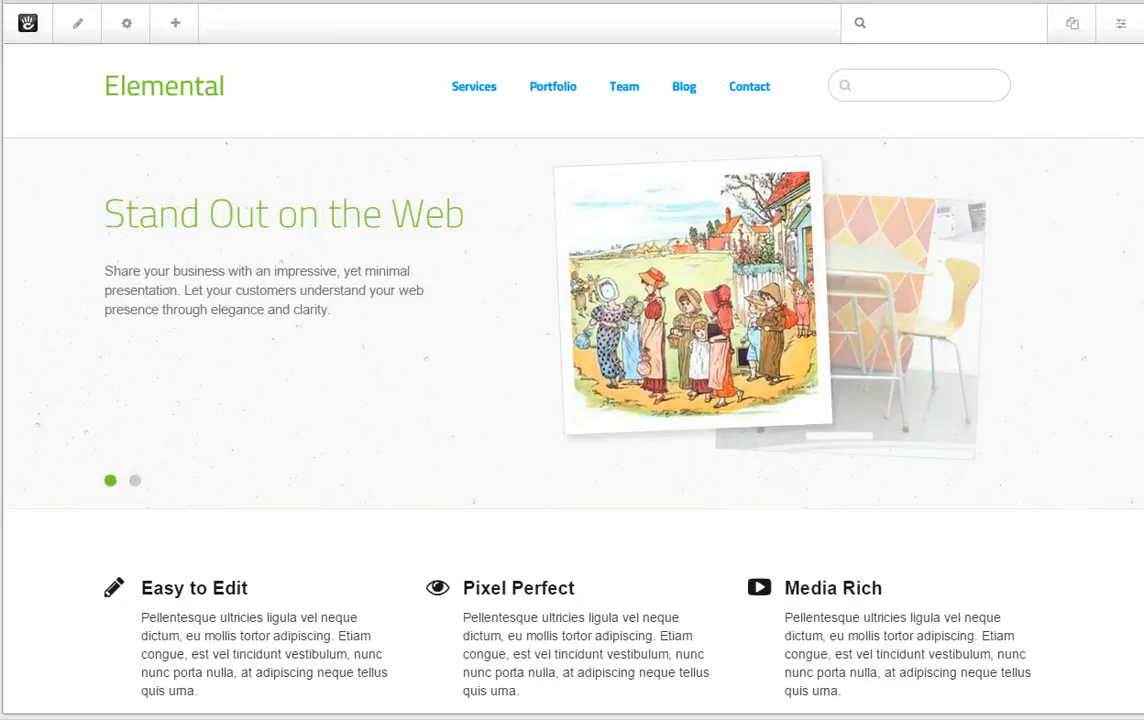
left_click(135, 481)
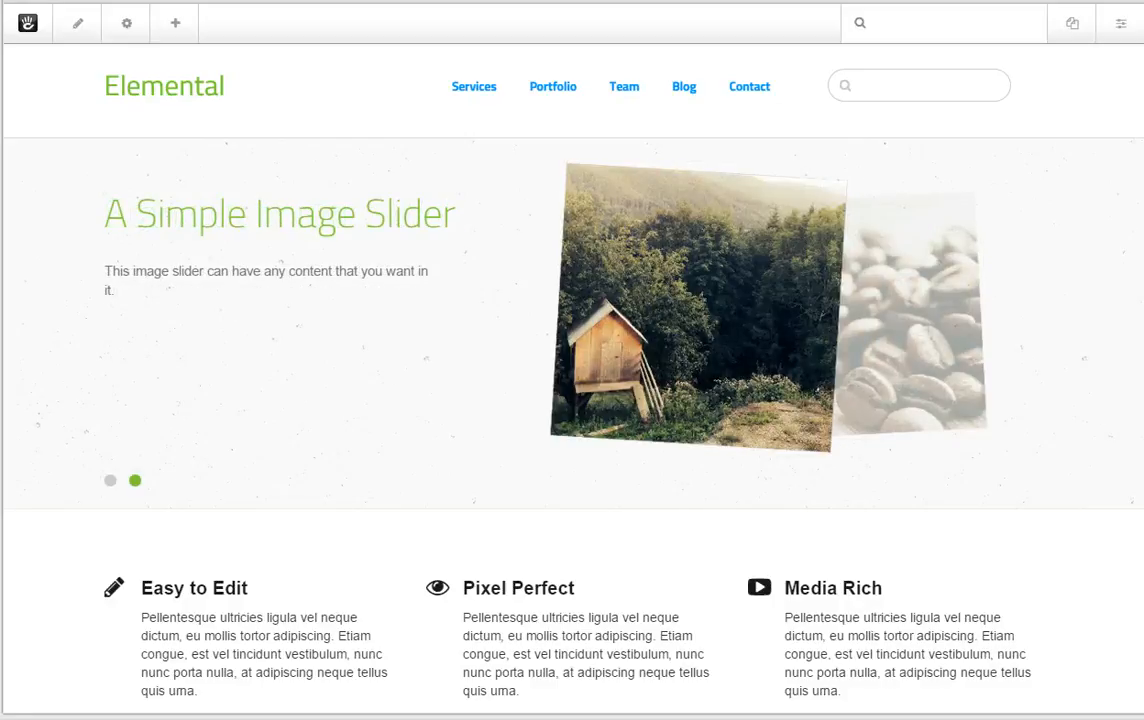
left_click(110, 481)
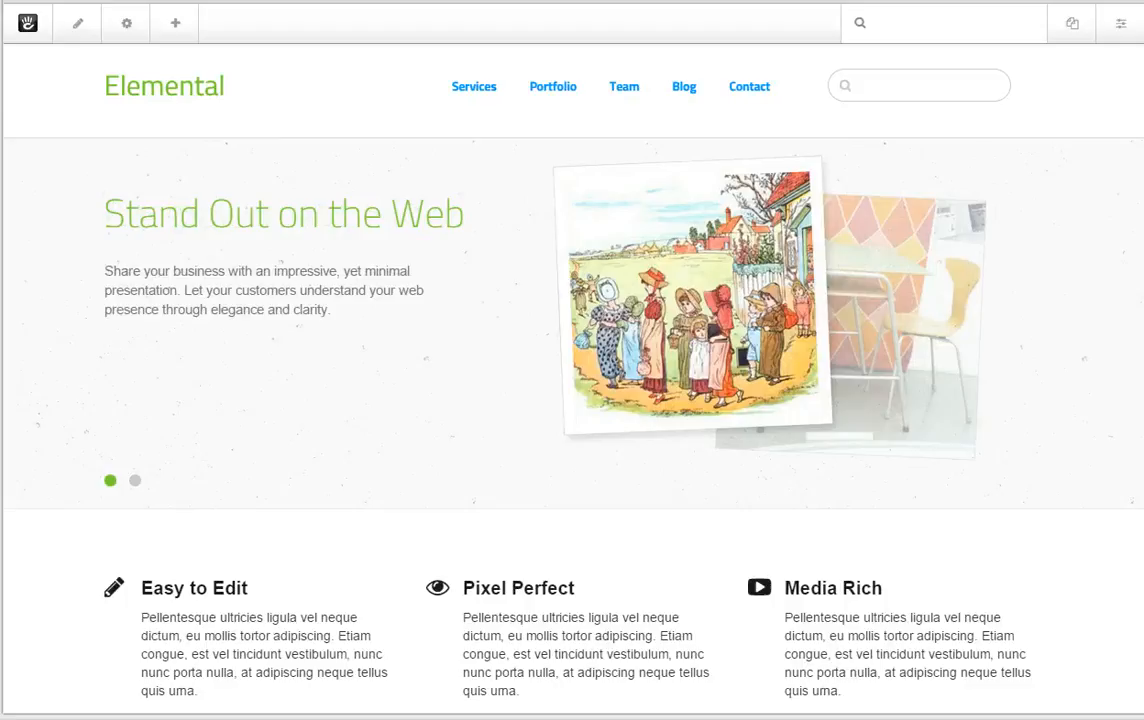
left_click(135, 481)
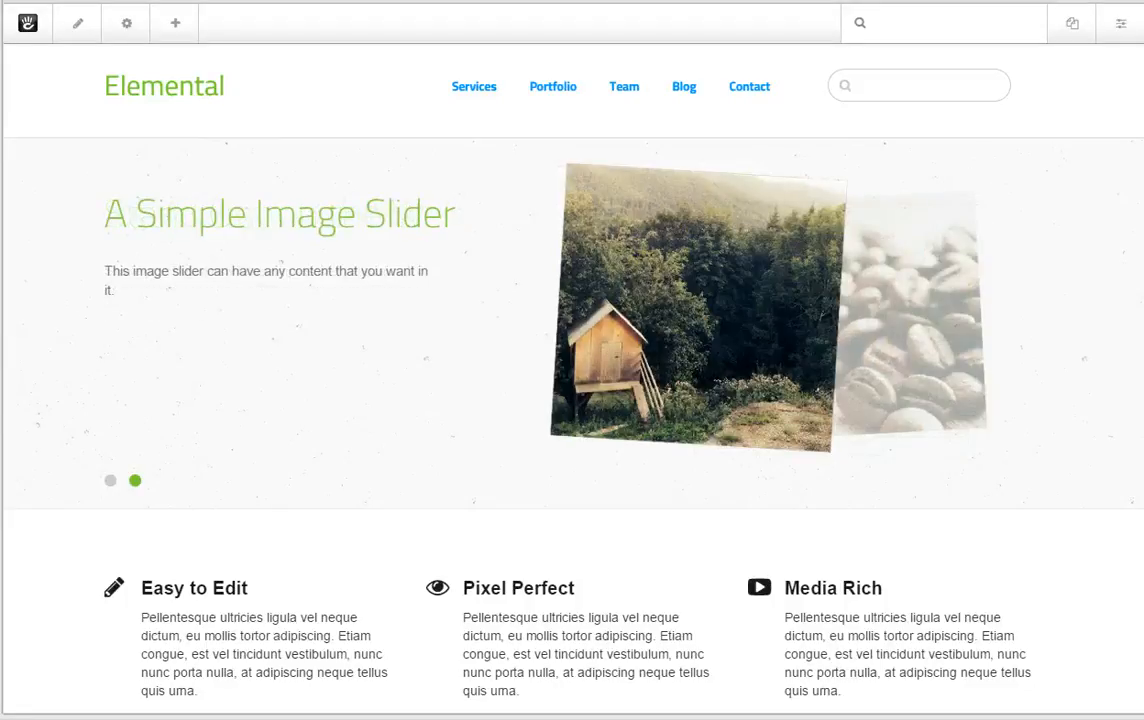
left_click(110, 481)
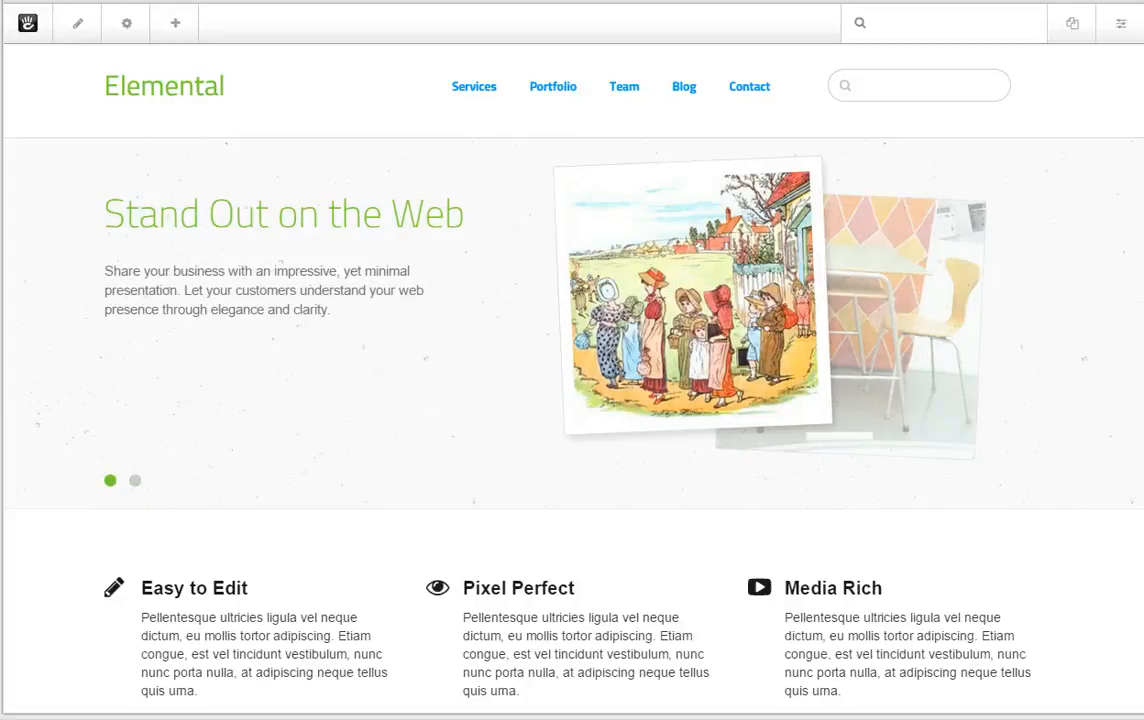
left_click(135, 481)
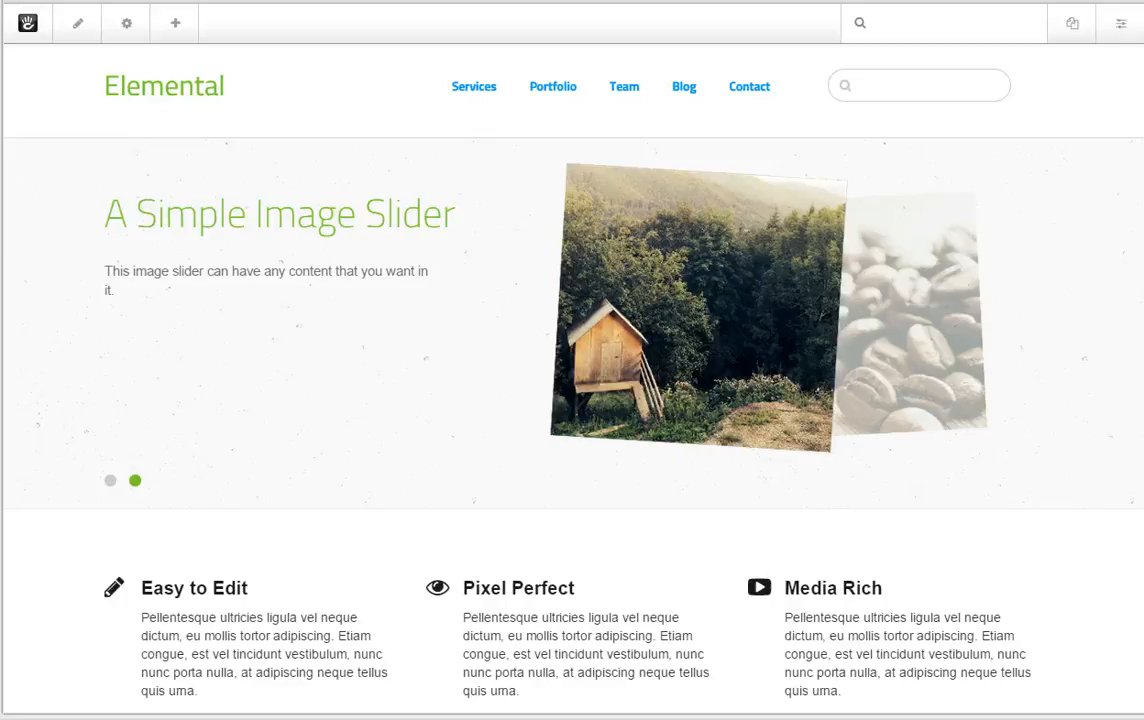
left_click(110, 481)
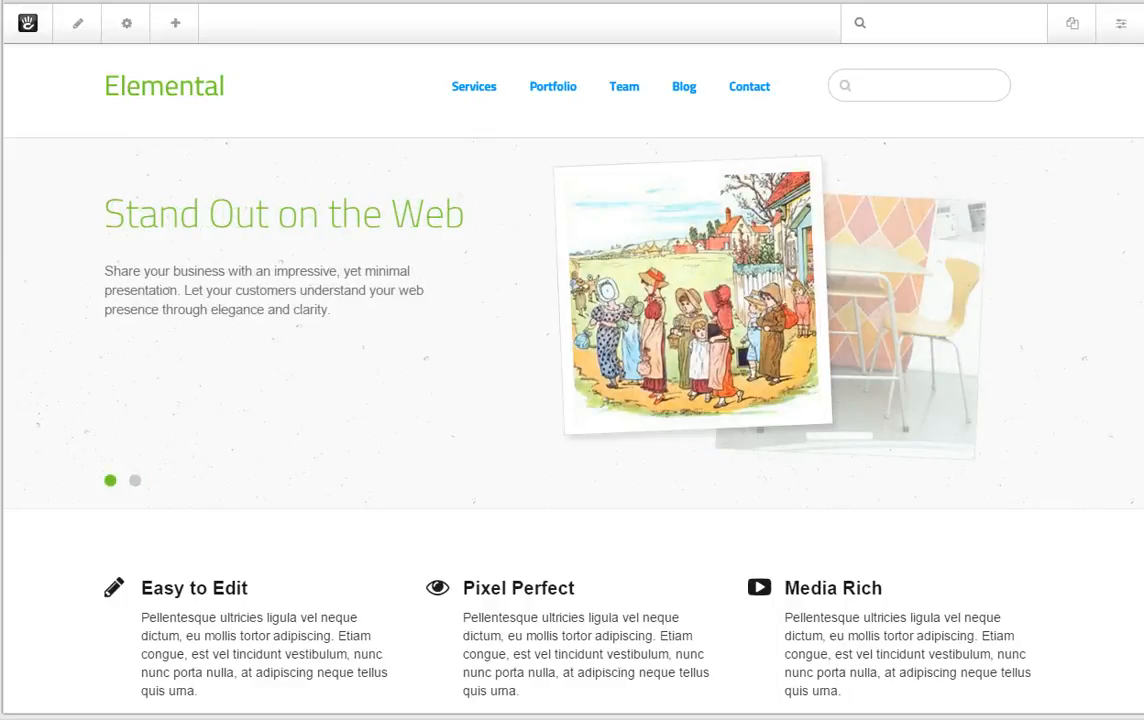
left_click(134, 481)
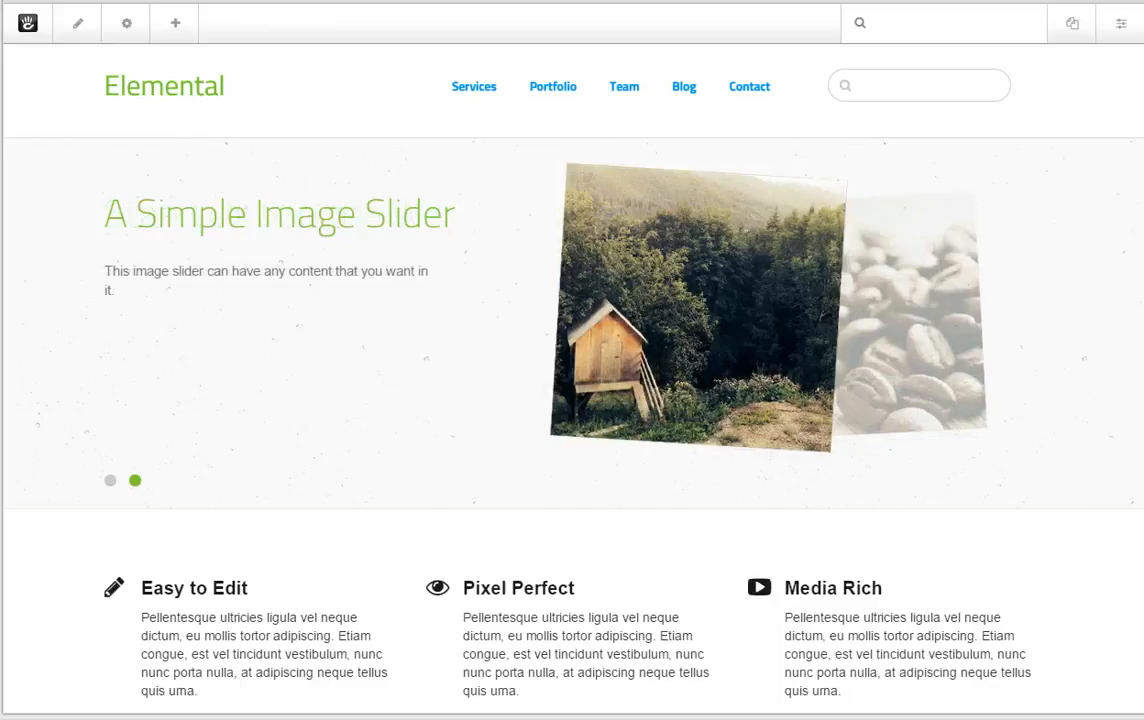
left_click(110, 481)
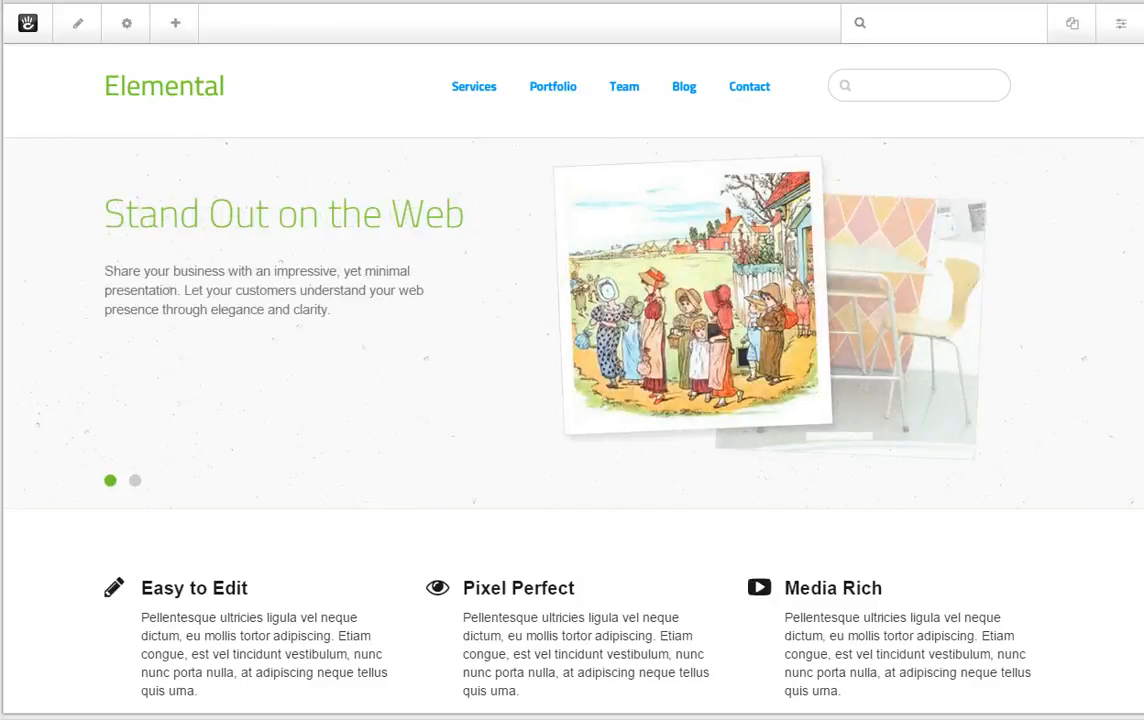
left_click(135, 481)
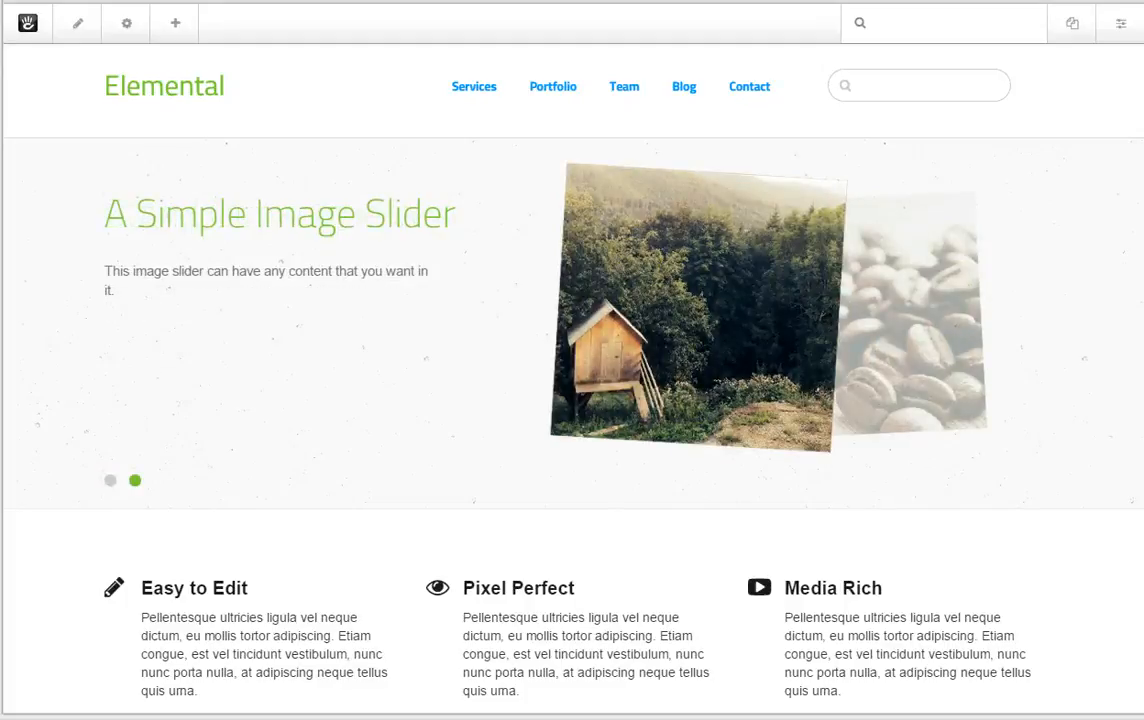
left_click(110, 481)
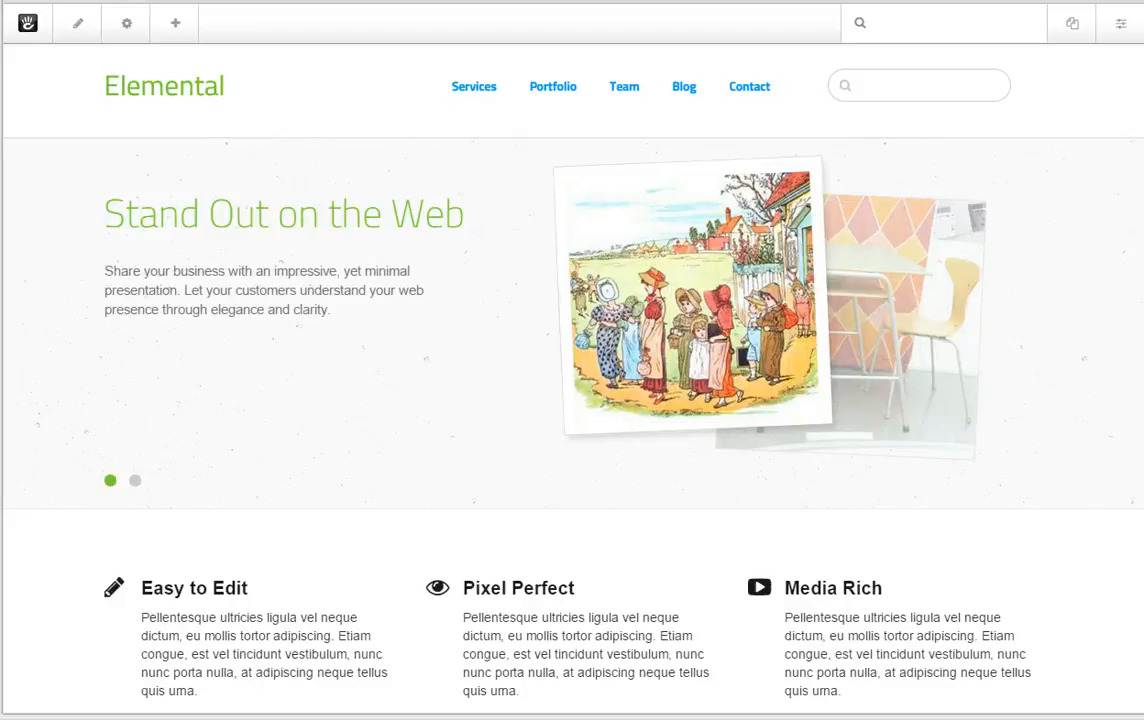
left_click(135, 481)
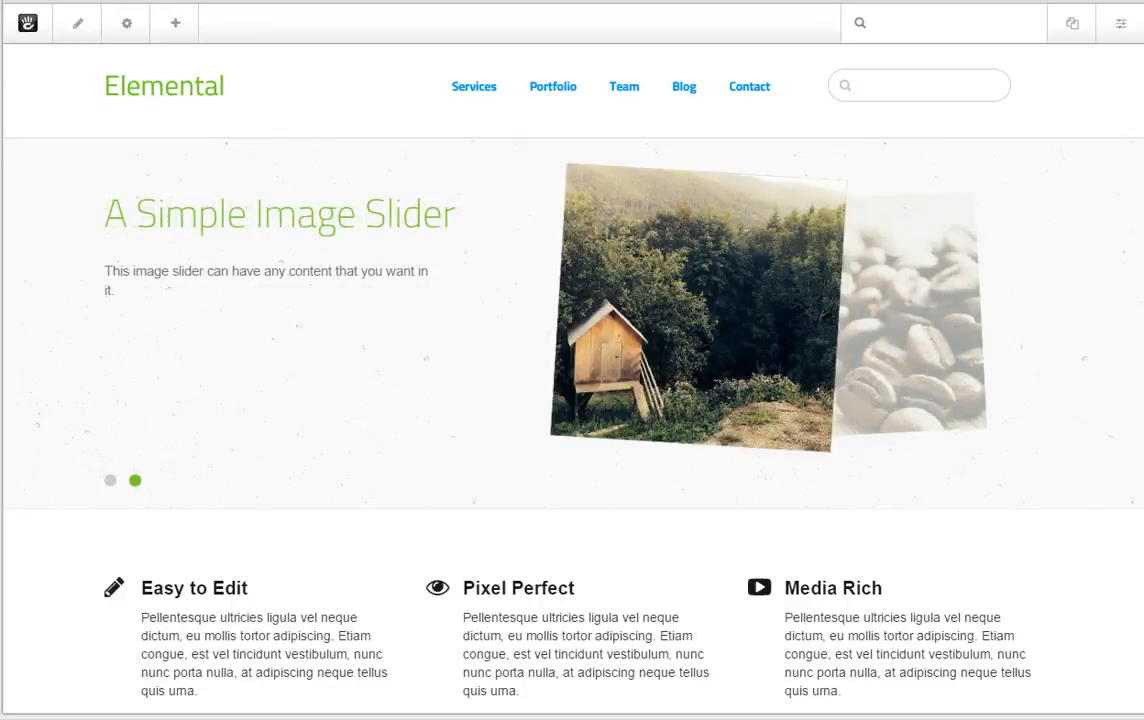
left_click(110, 481)
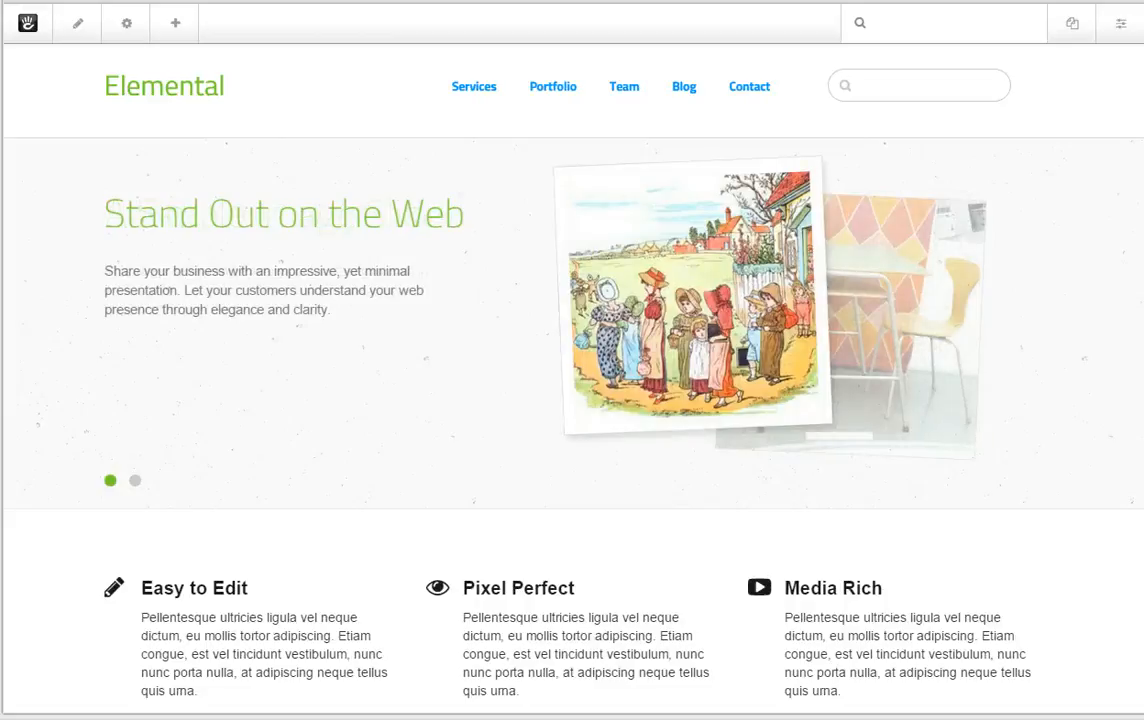
left_click(135, 481)
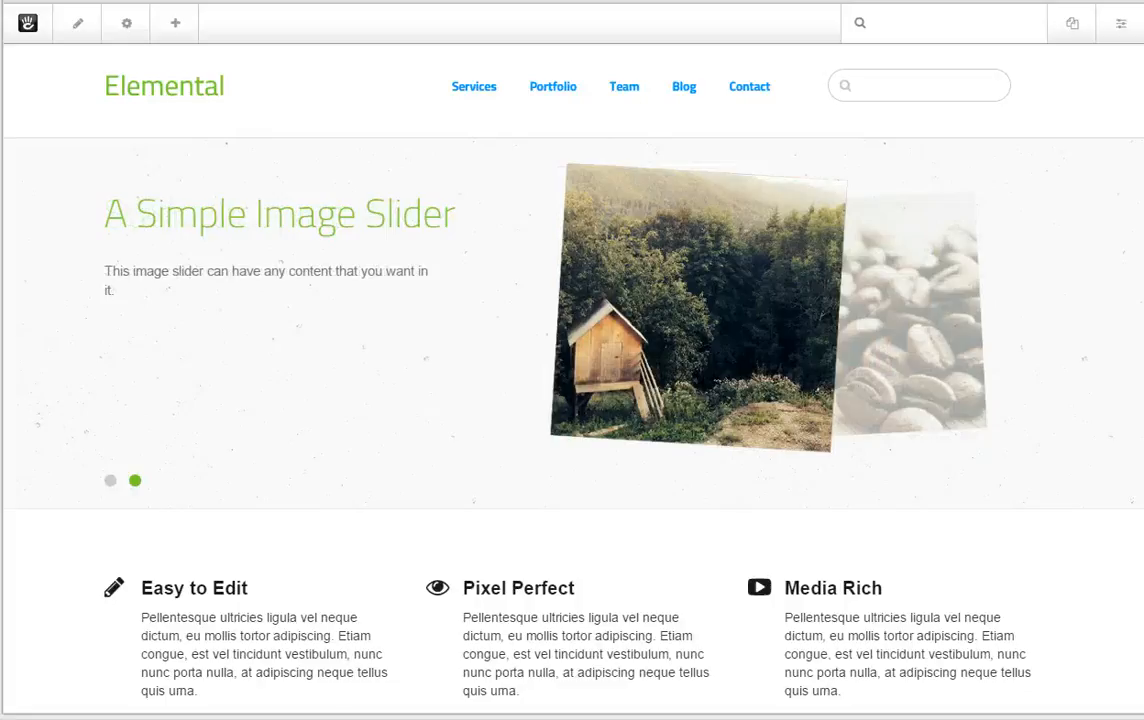
left_click(110, 481)
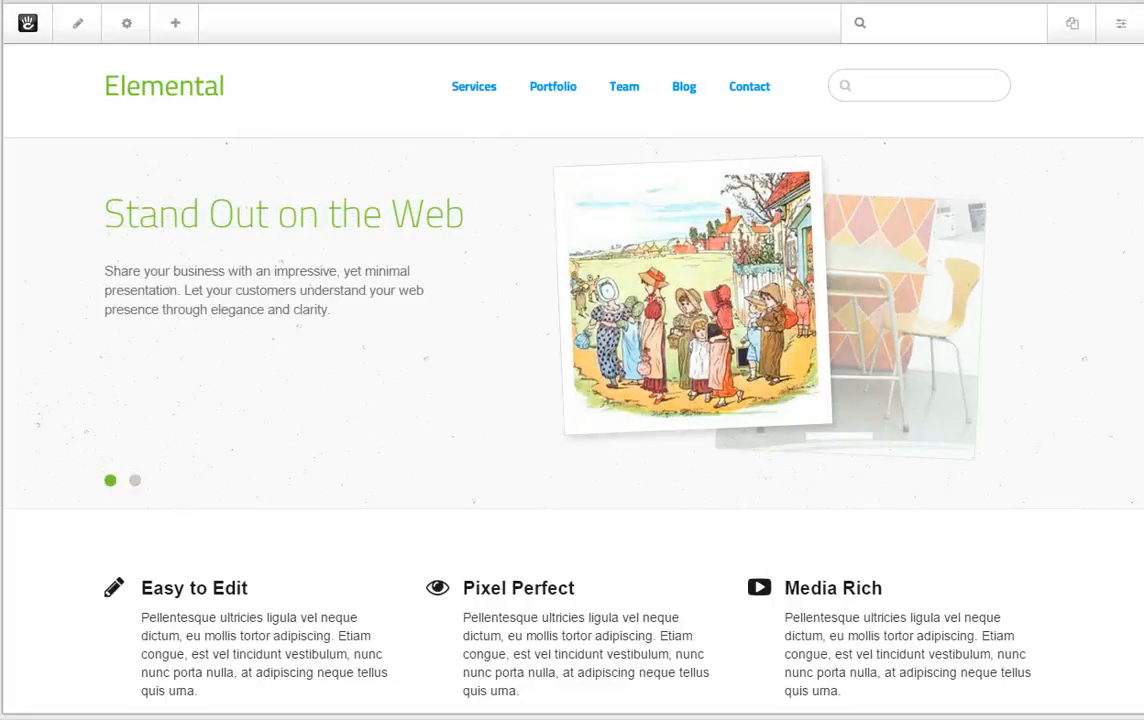
left_click(135, 481)
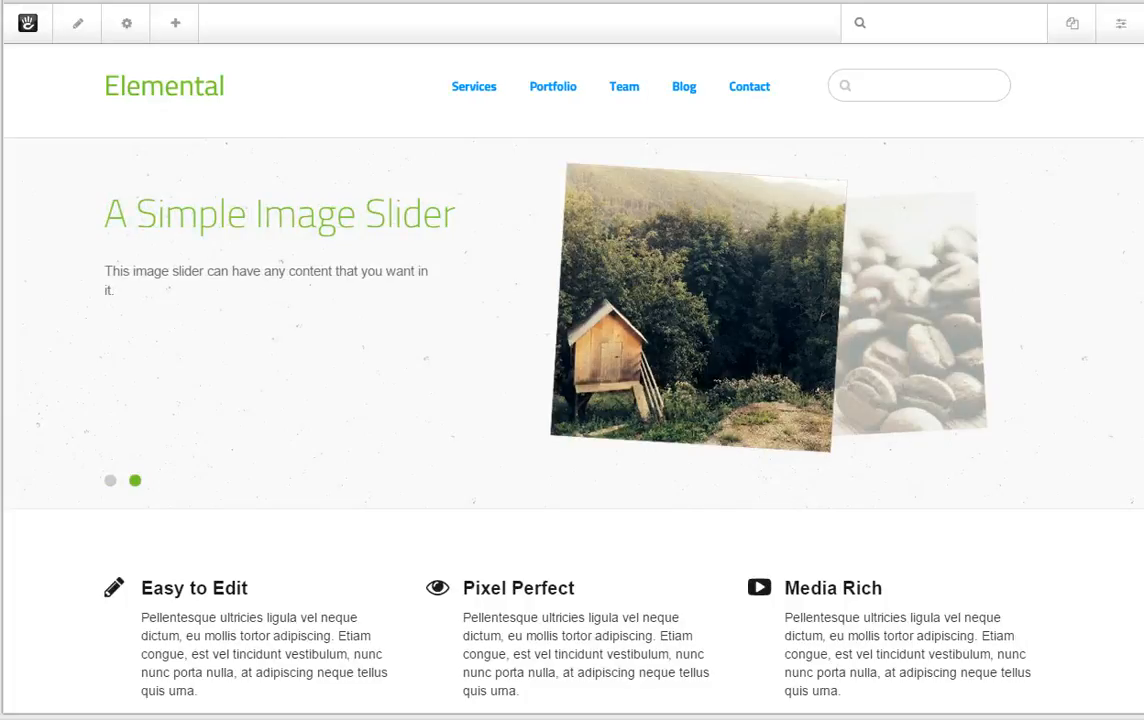
left_click(110, 481)
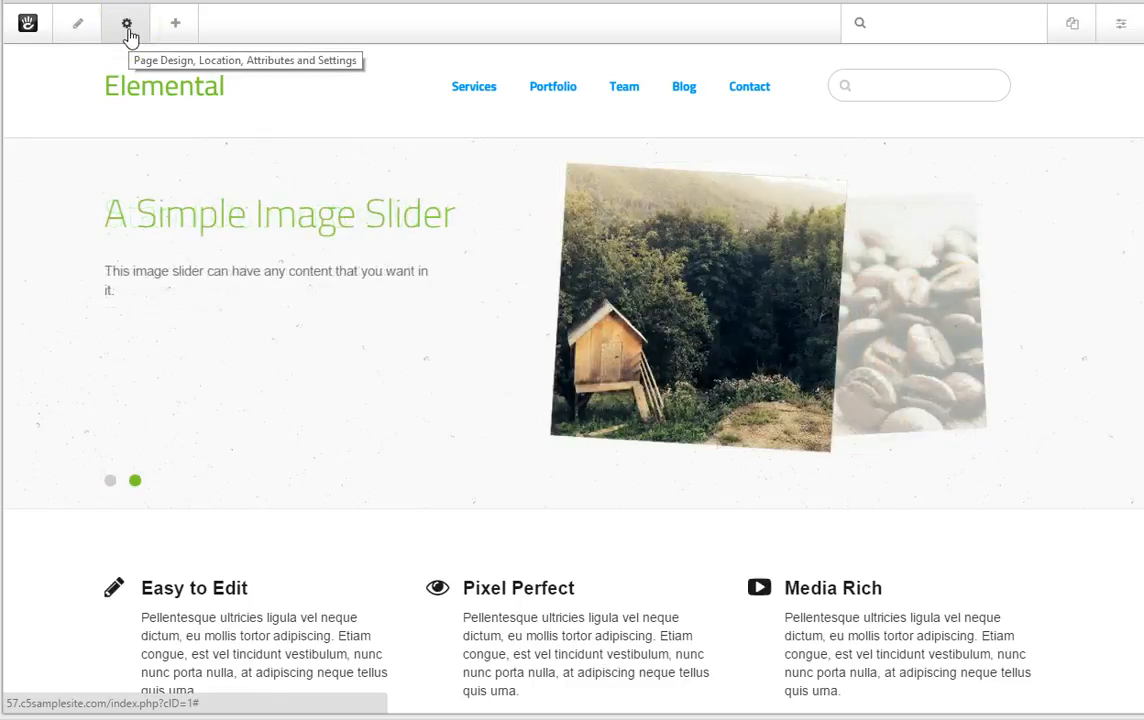
Step: View the home page's Design settings: Full template, Elemental theme, theme list toggled
left_click(126, 22)
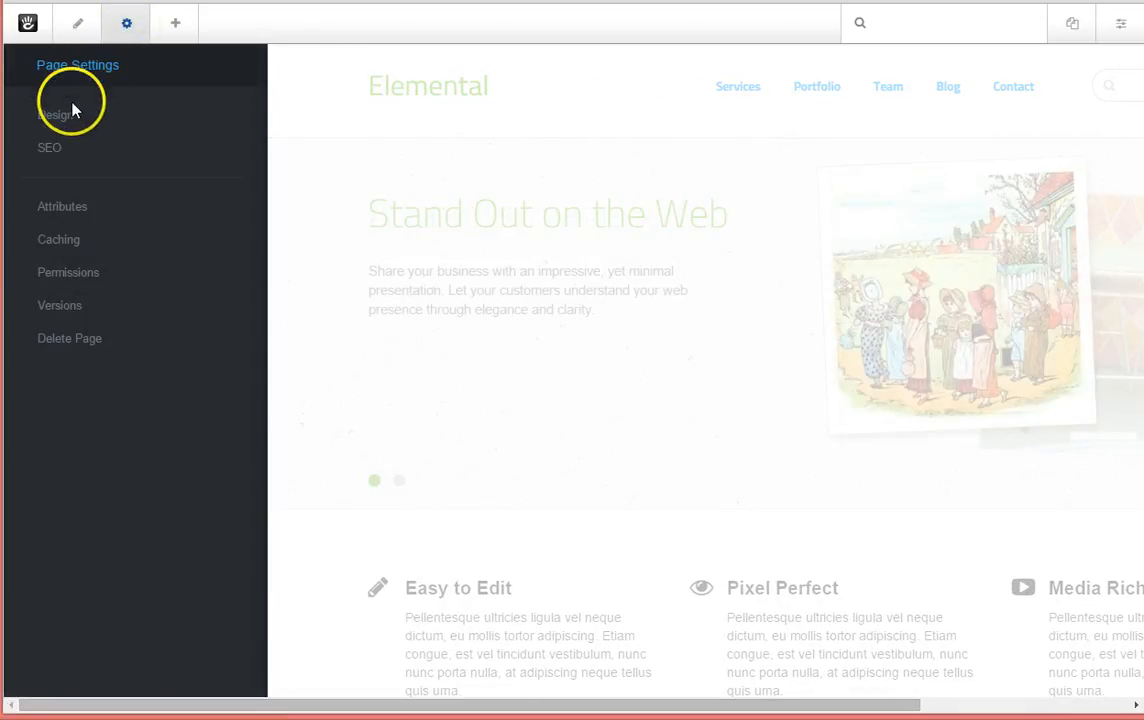
left_click(52, 114)
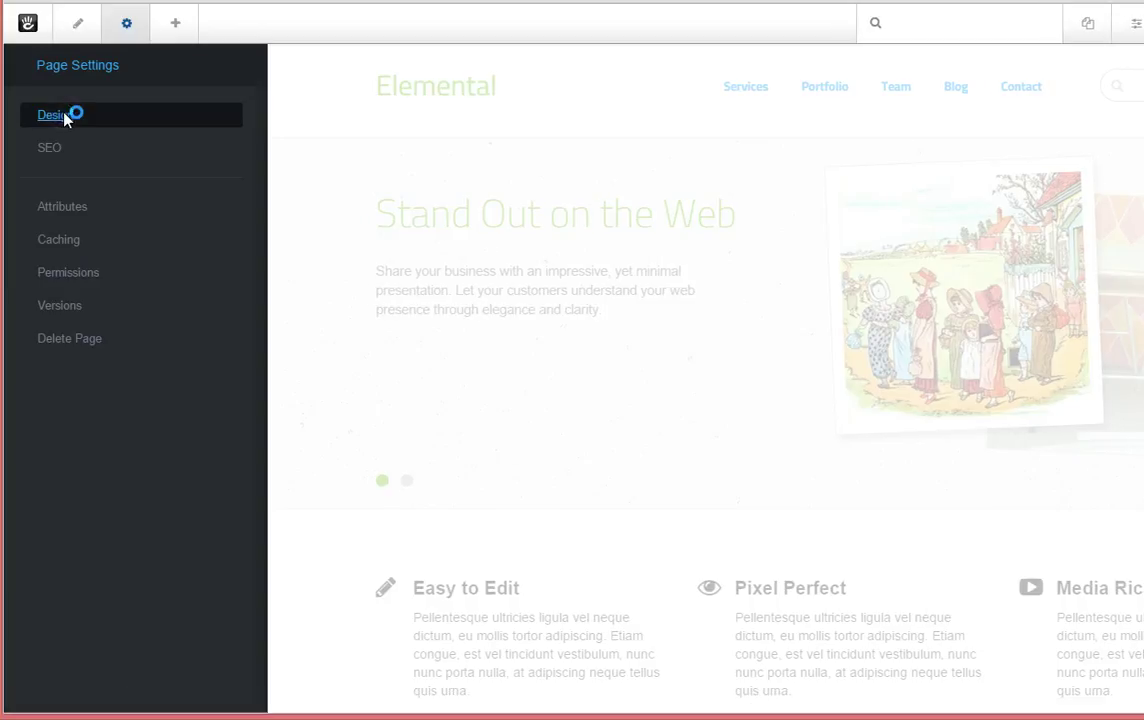
left_click(53, 114)
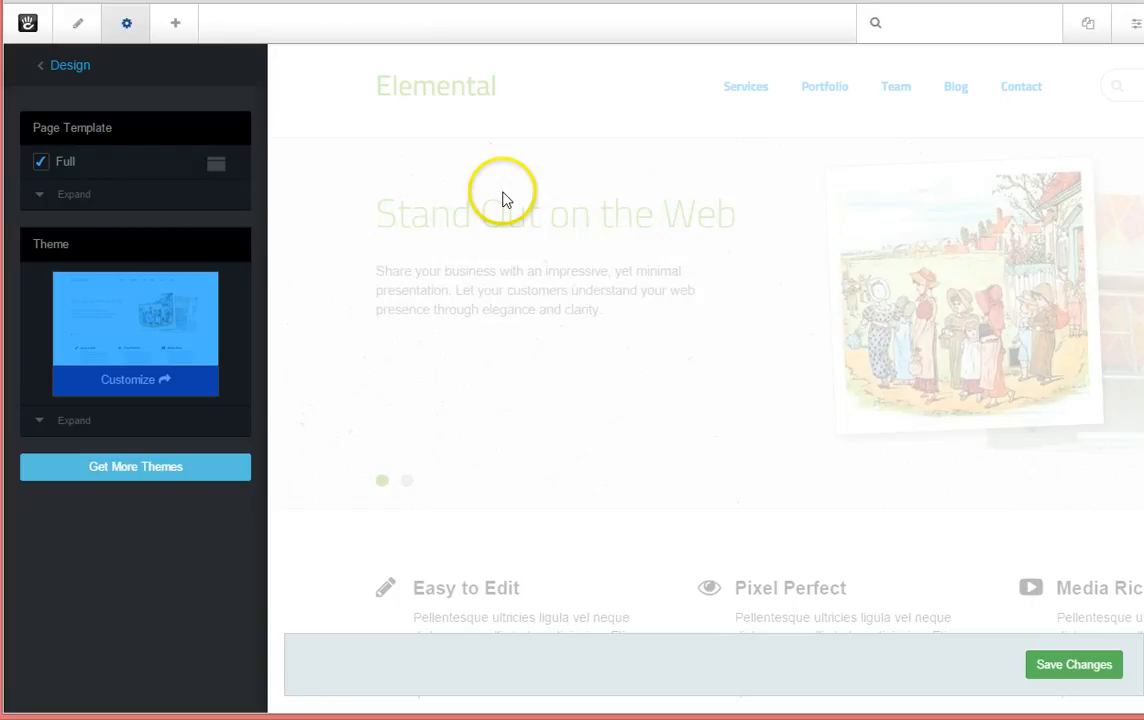
mouse_move(35, 335)
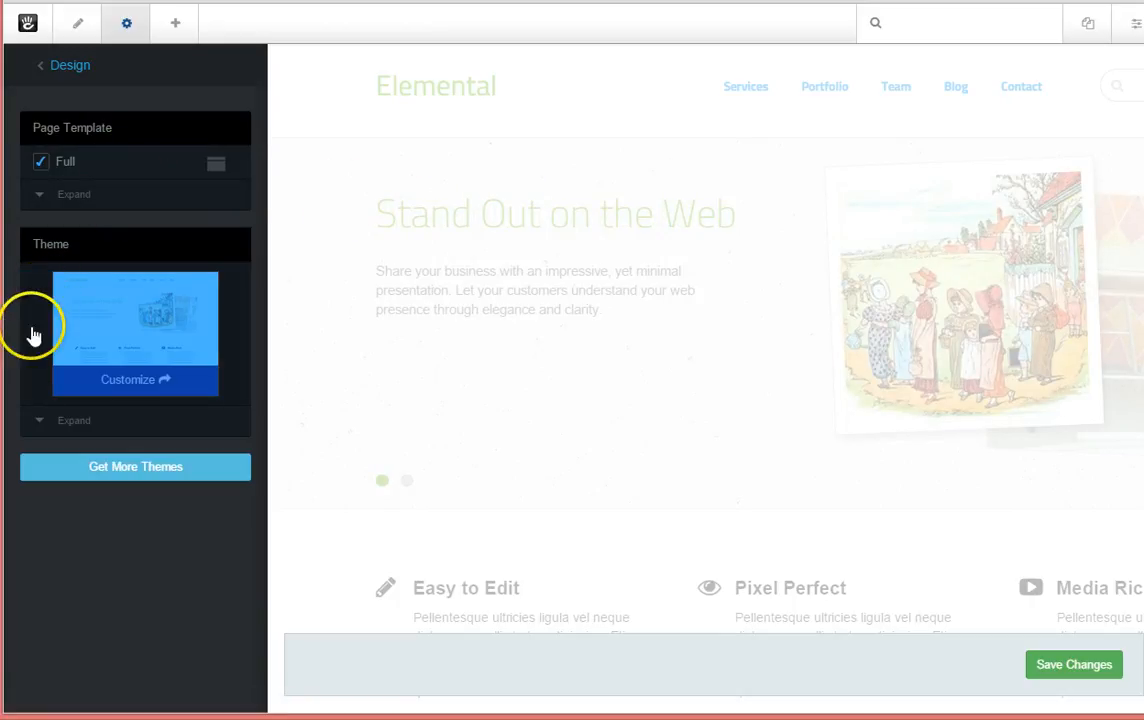
left_click(73, 420)
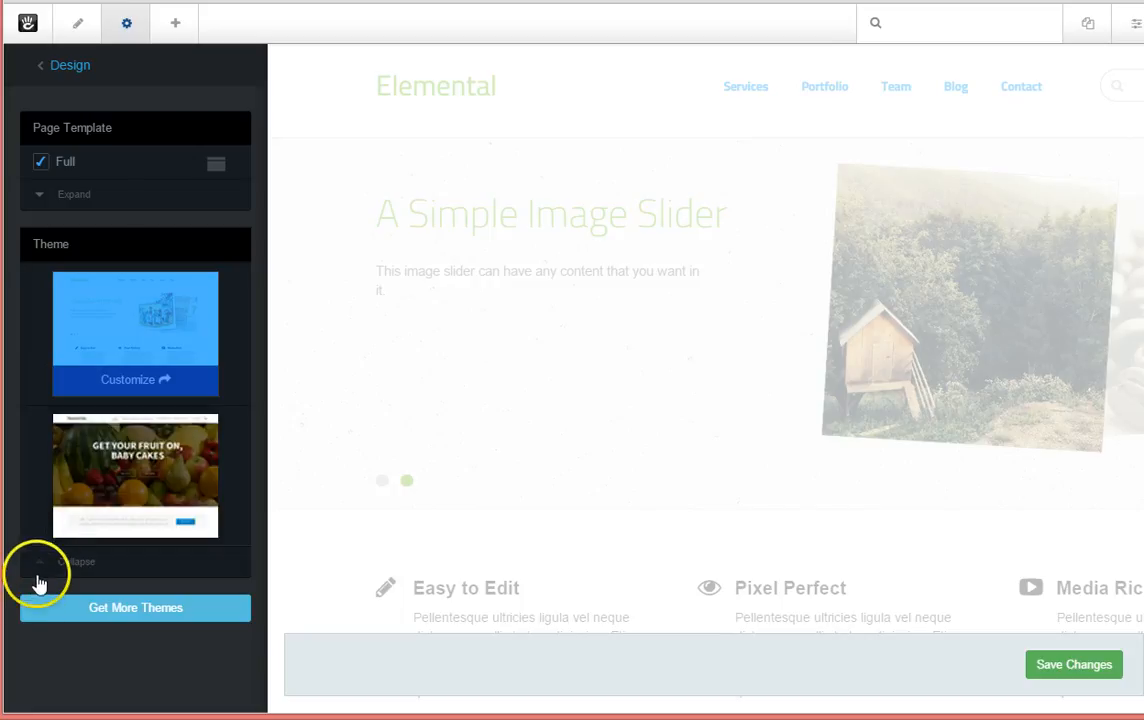
left_click(39, 561)
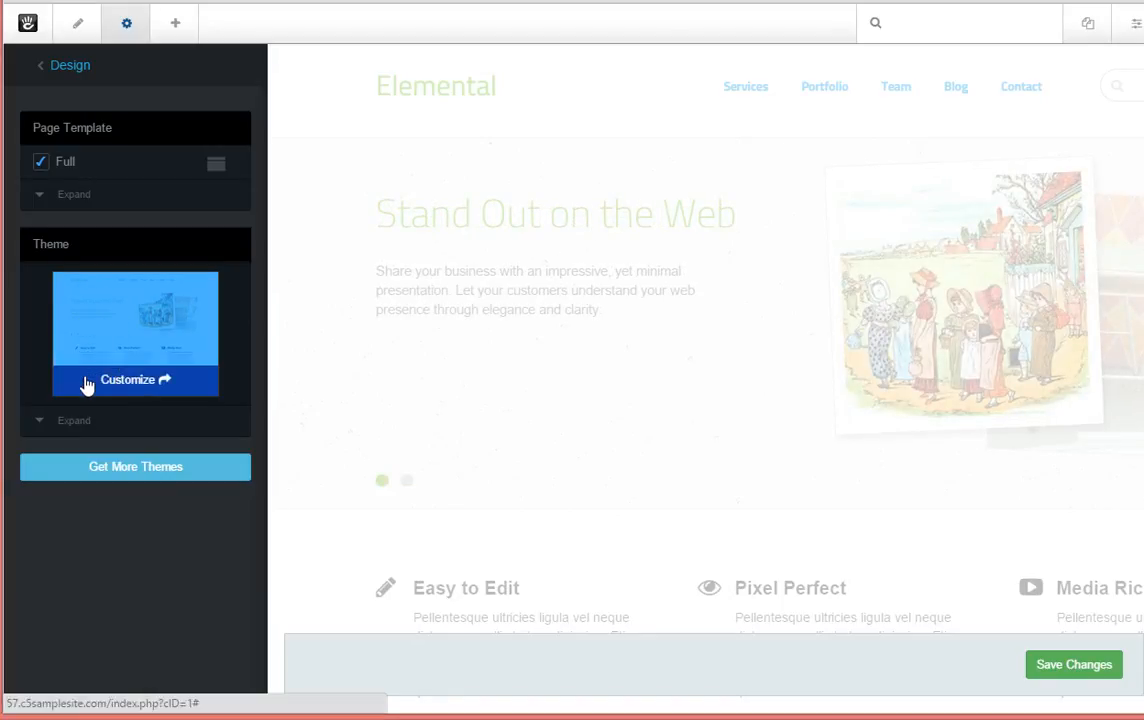
left_click(407, 481)
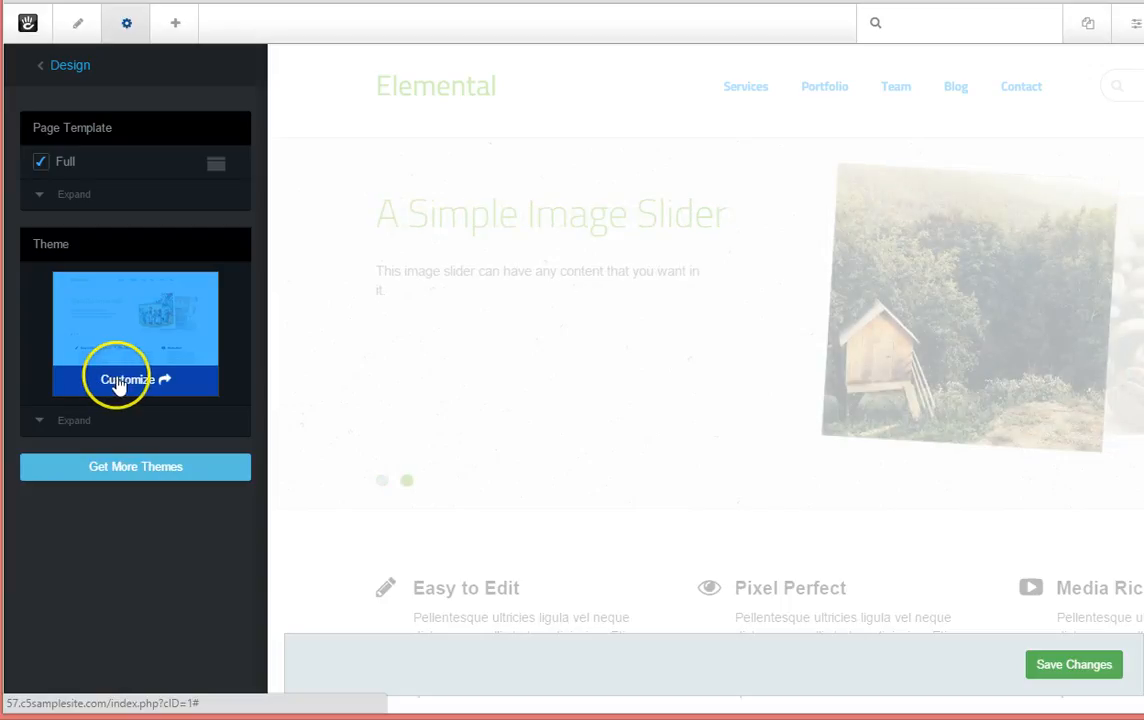
mouse_move(140, 383)
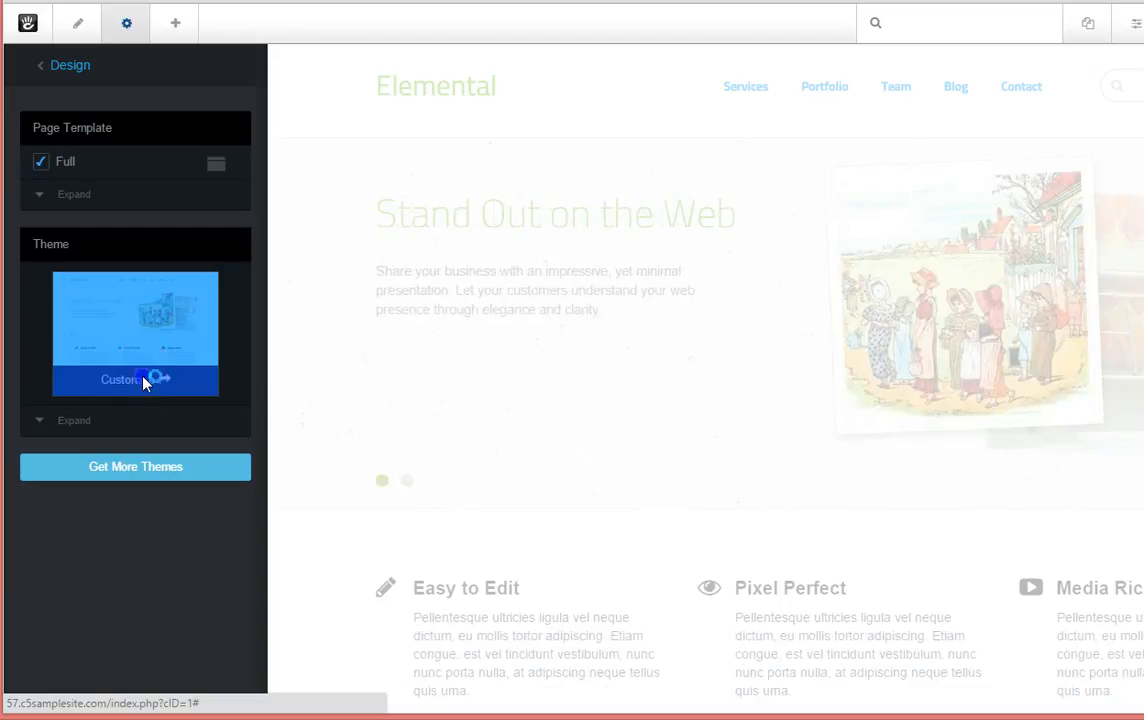
left_click(135, 379)
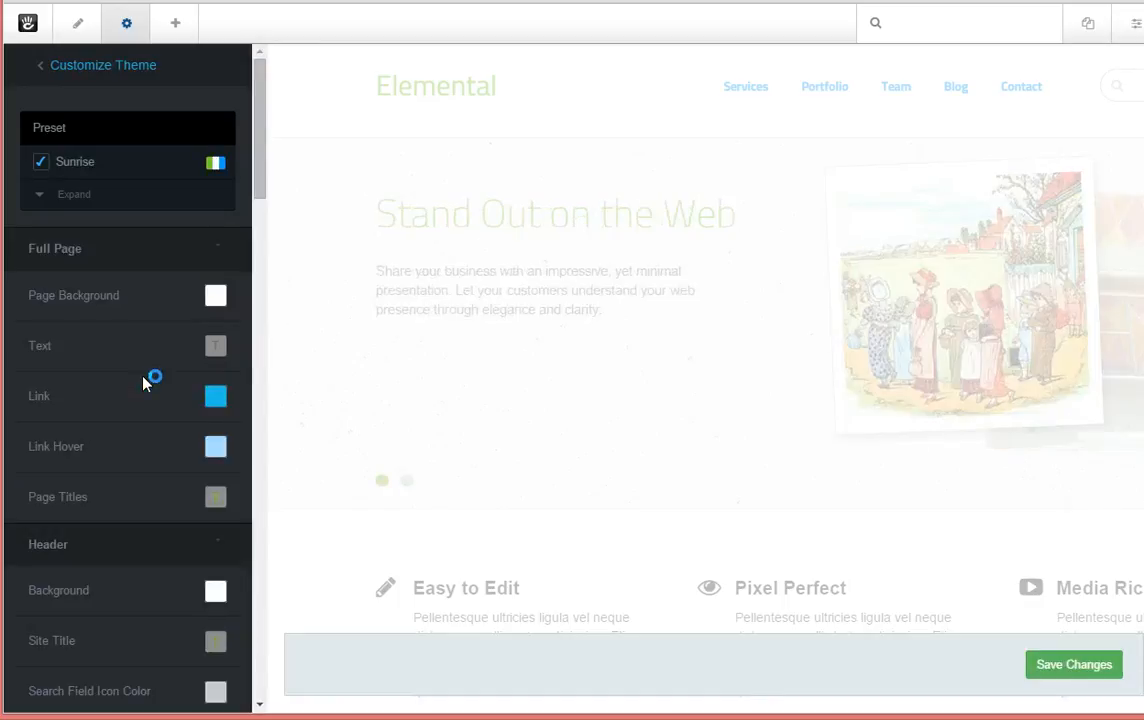
mouse_move(160, 335)
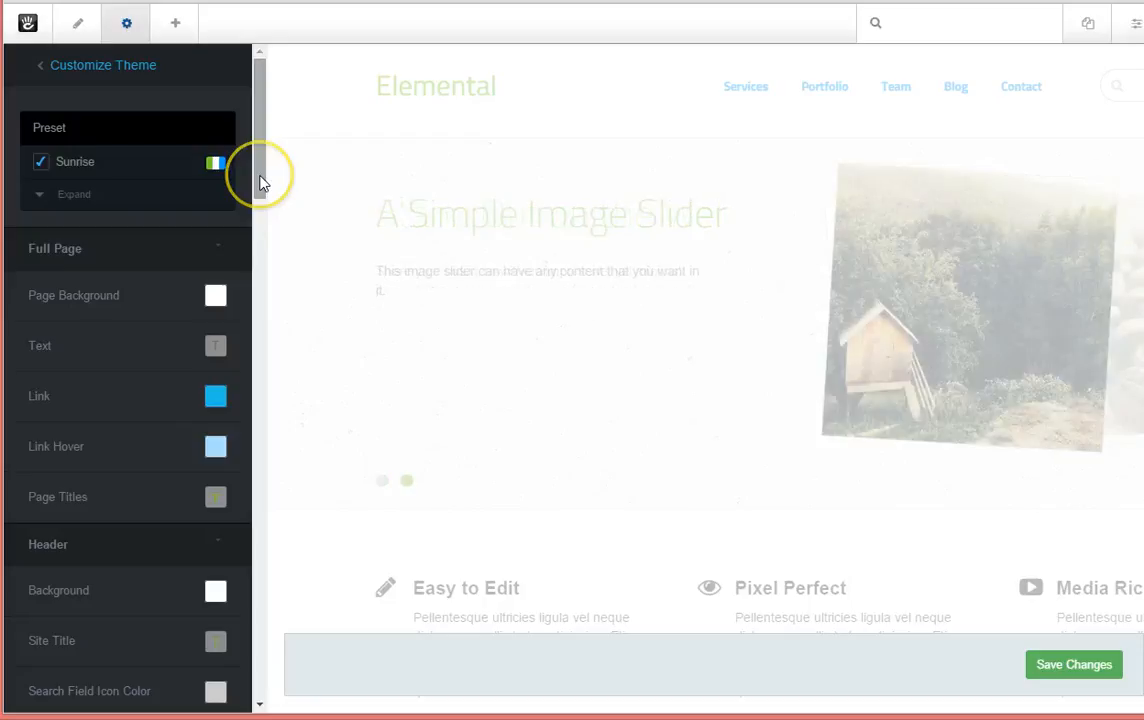
scroll("down", 3)
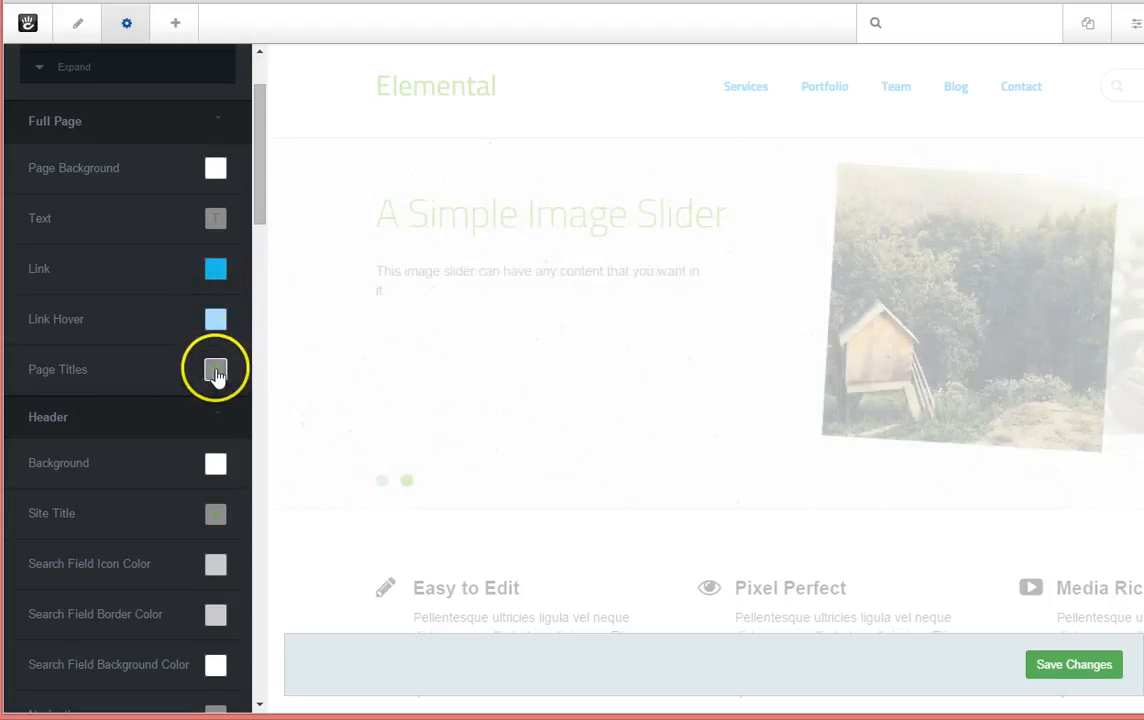
mouse_move(223, 375)
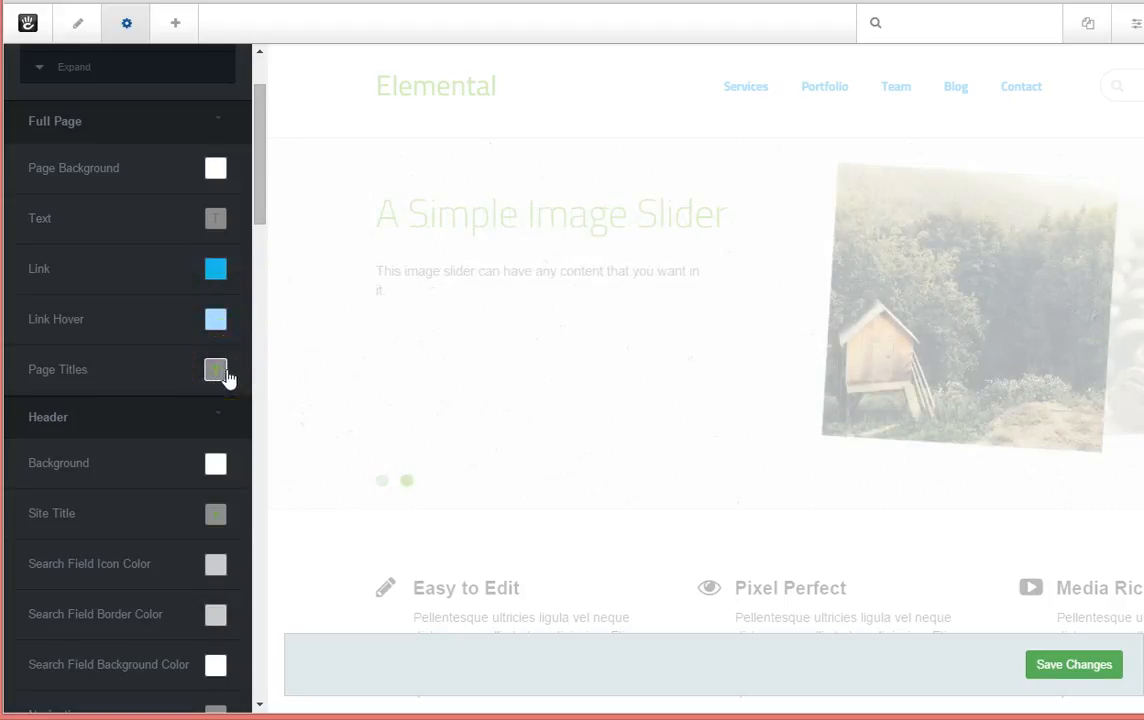
scroll("down", 3)
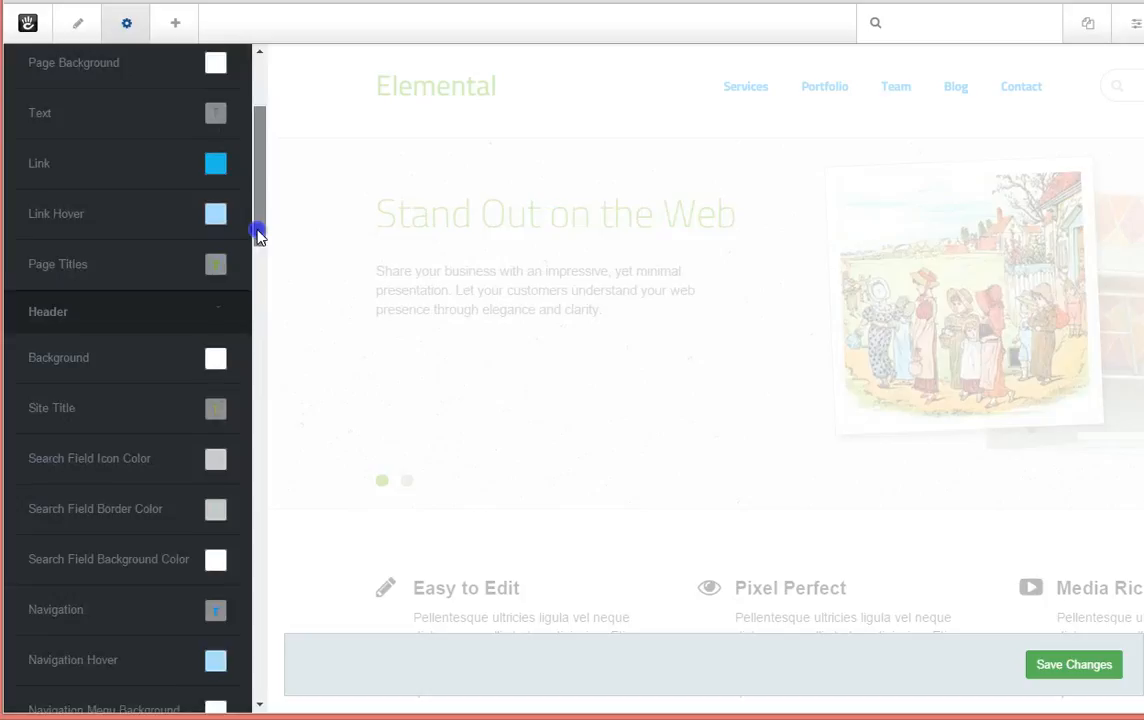
scroll("down", 3)
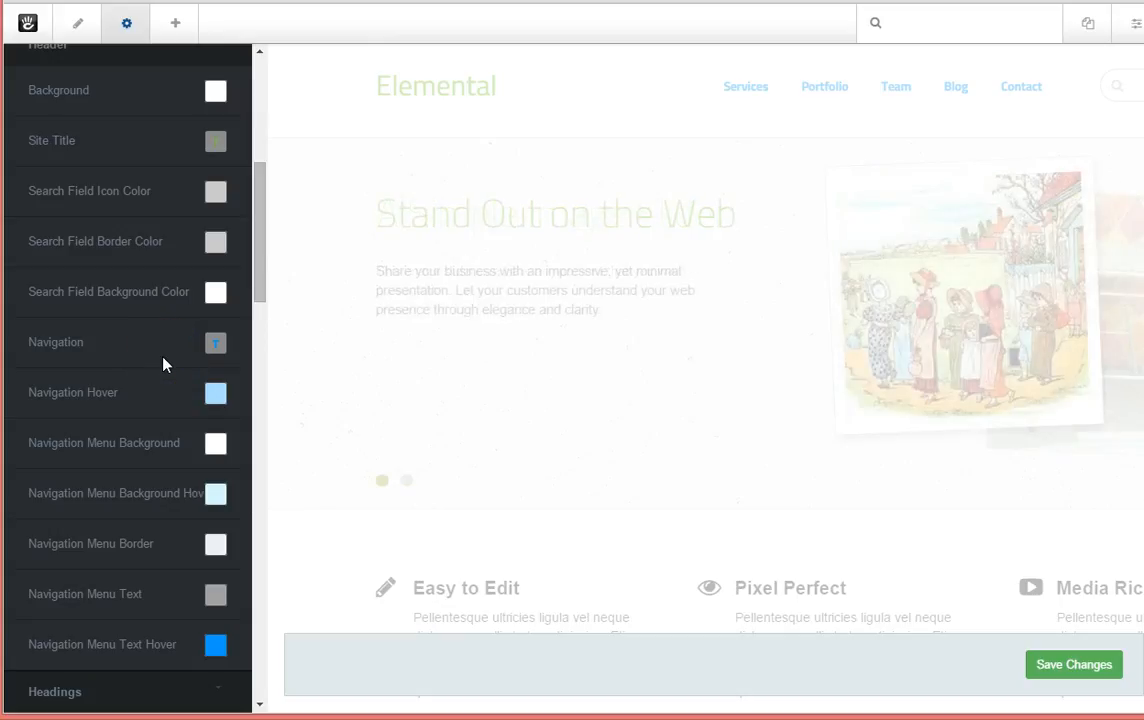
mouse_move(263, 275)
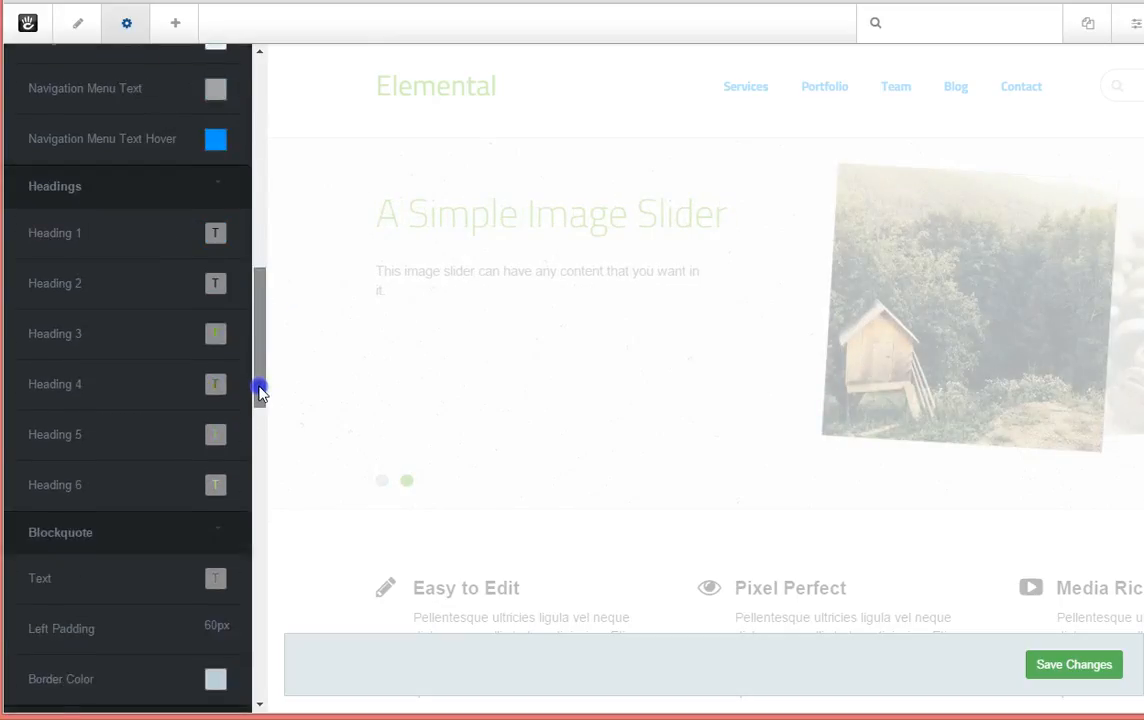
scroll("down", 3)
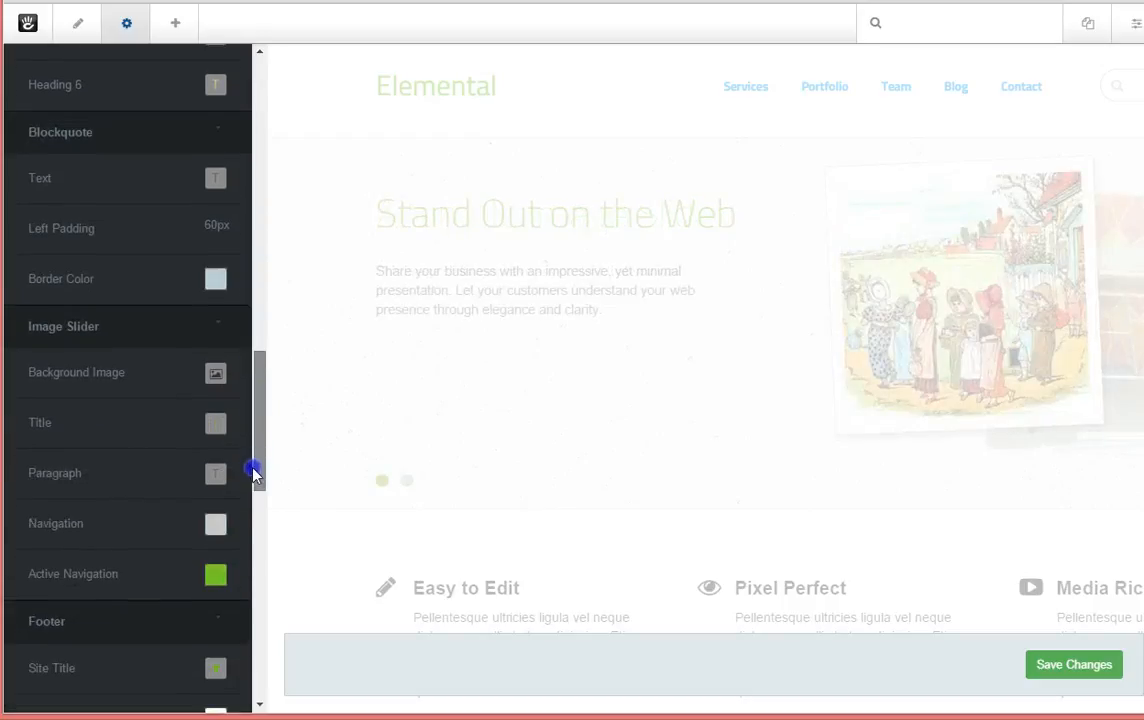
scroll("down", 3)
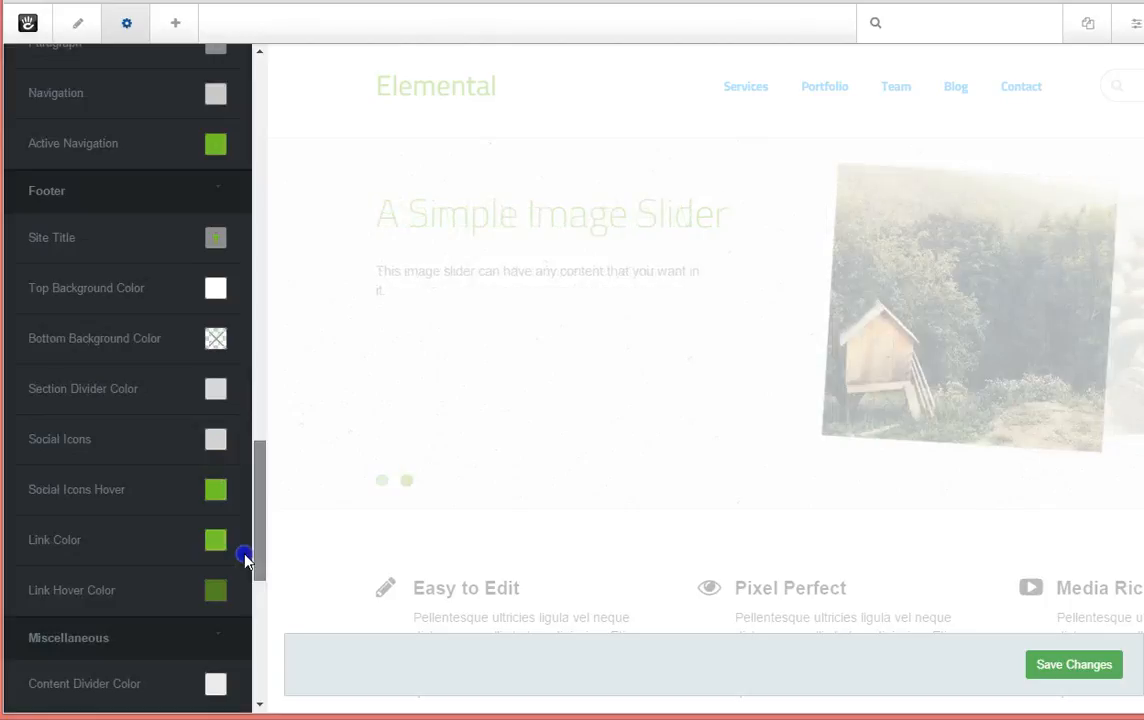
scroll("down", 3)
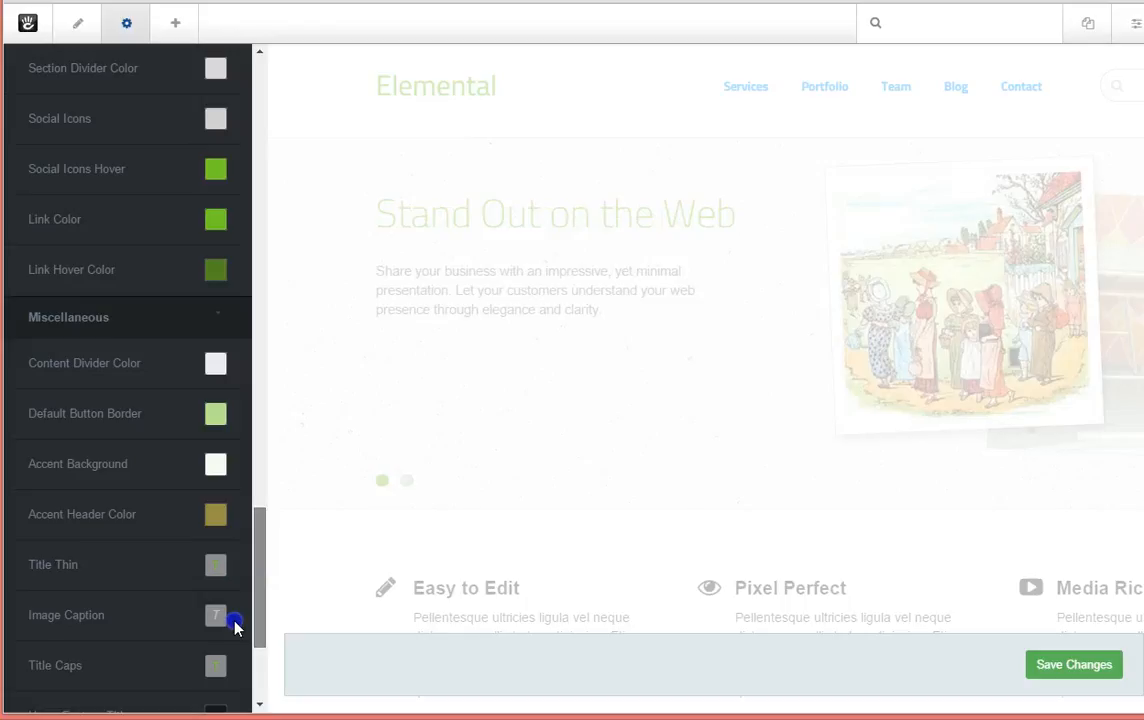
scroll("up", 3)
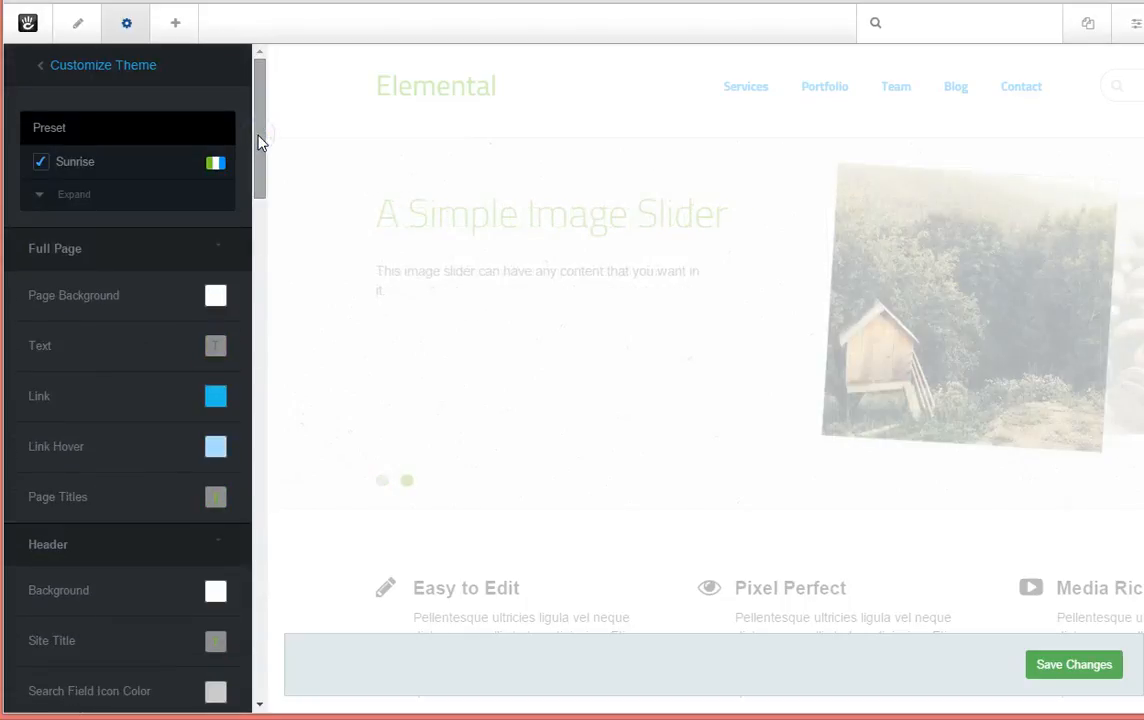
mouse_move(75, 298)
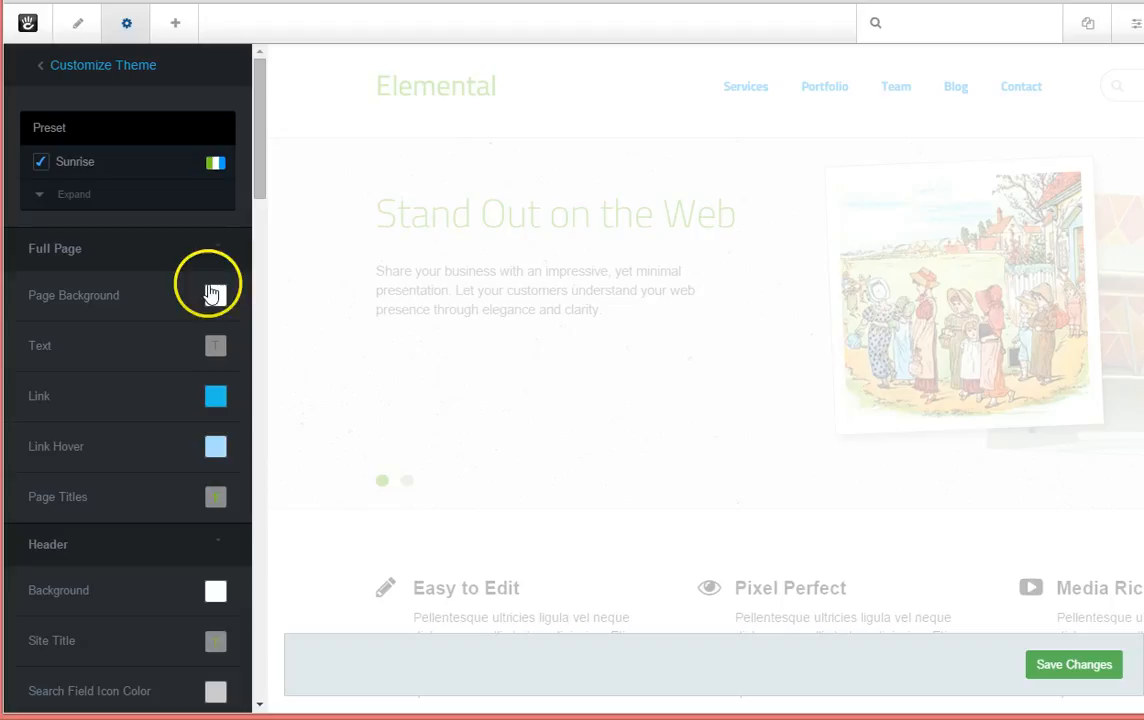
Step: Set the page background colour to pale pink rgb(250, 189, 189) and select its value
left_click(216, 295)
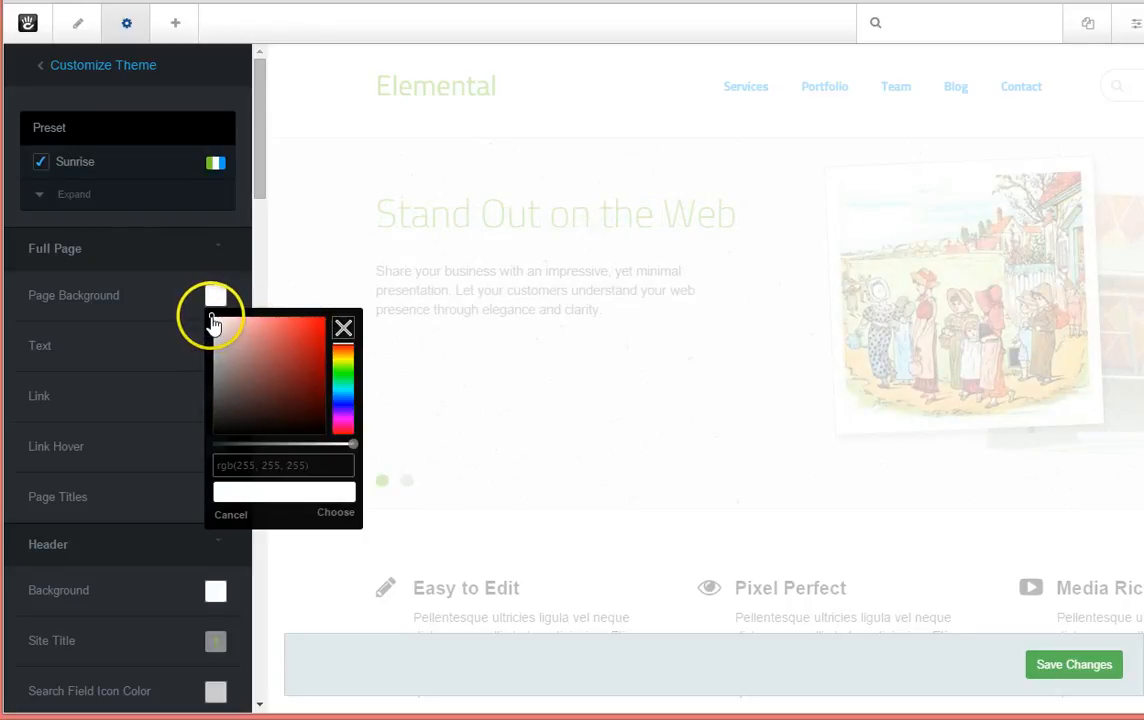
left_click(212, 312)
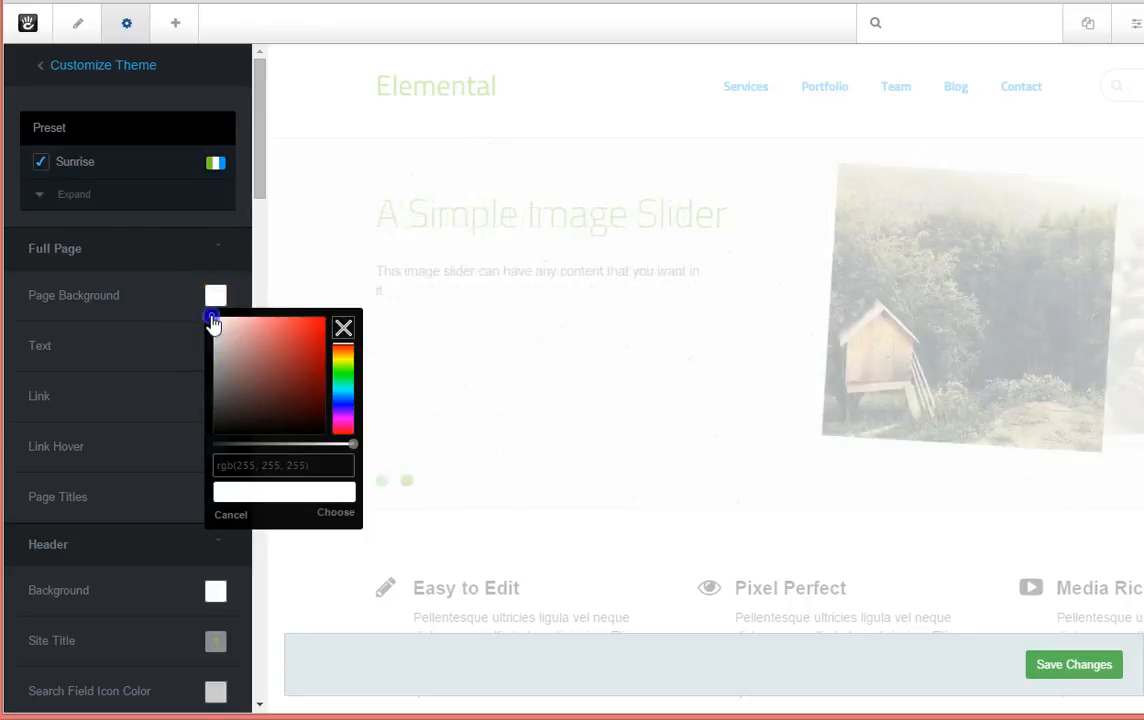
left_click_drag(213, 322, 234, 333)
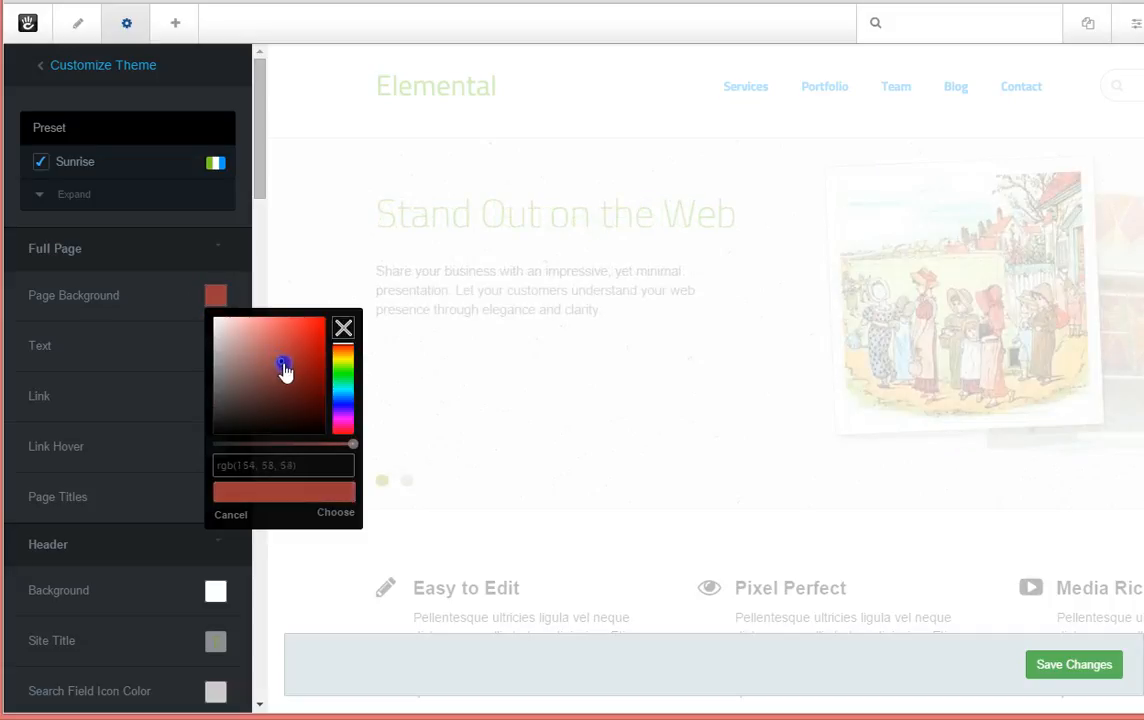
left_click(283, 372)
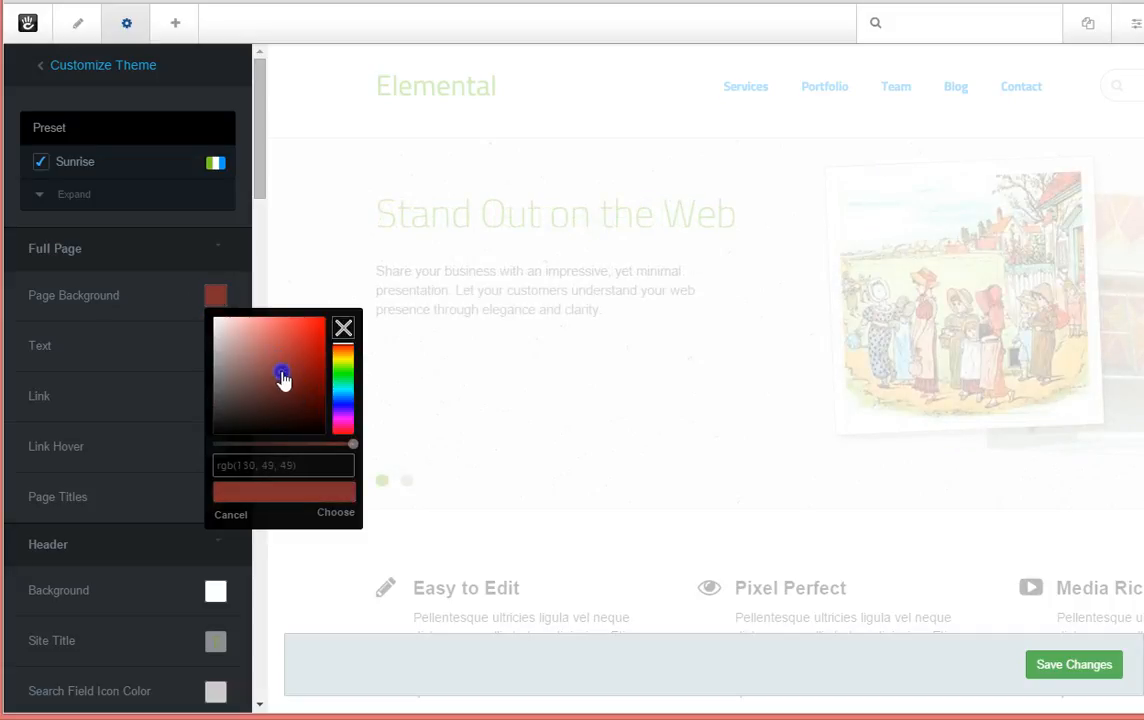
left_click_drag(283, 378, 264, 360)
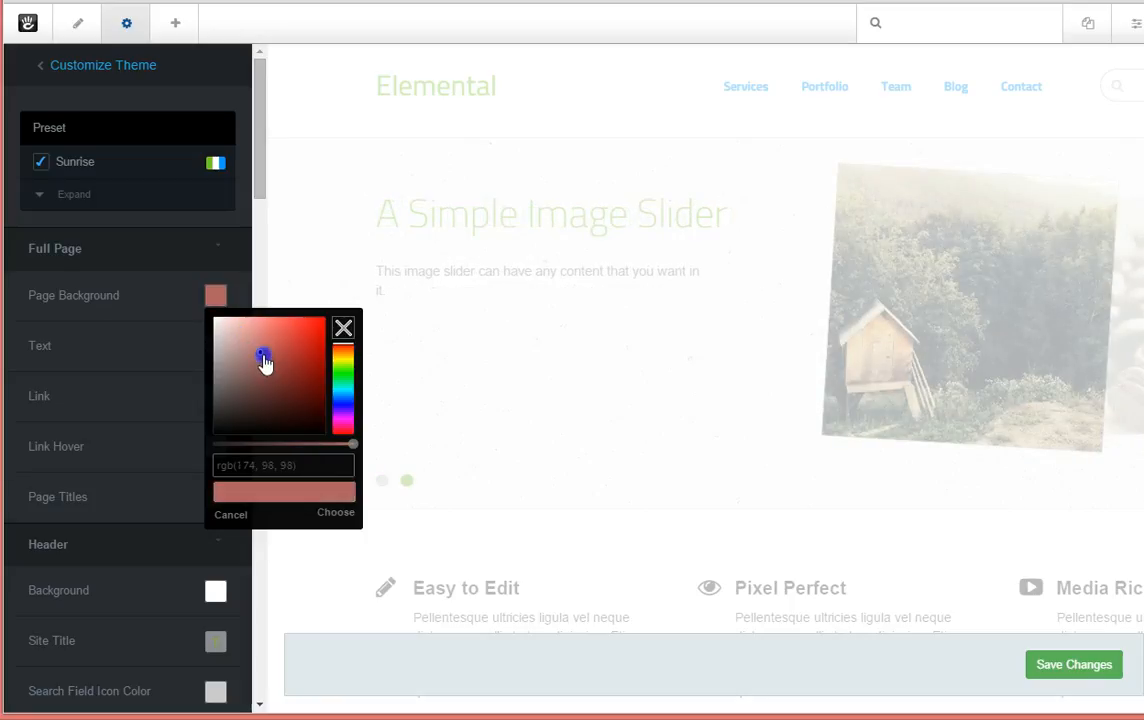
left_click_drag(262, 358, 291, 363)
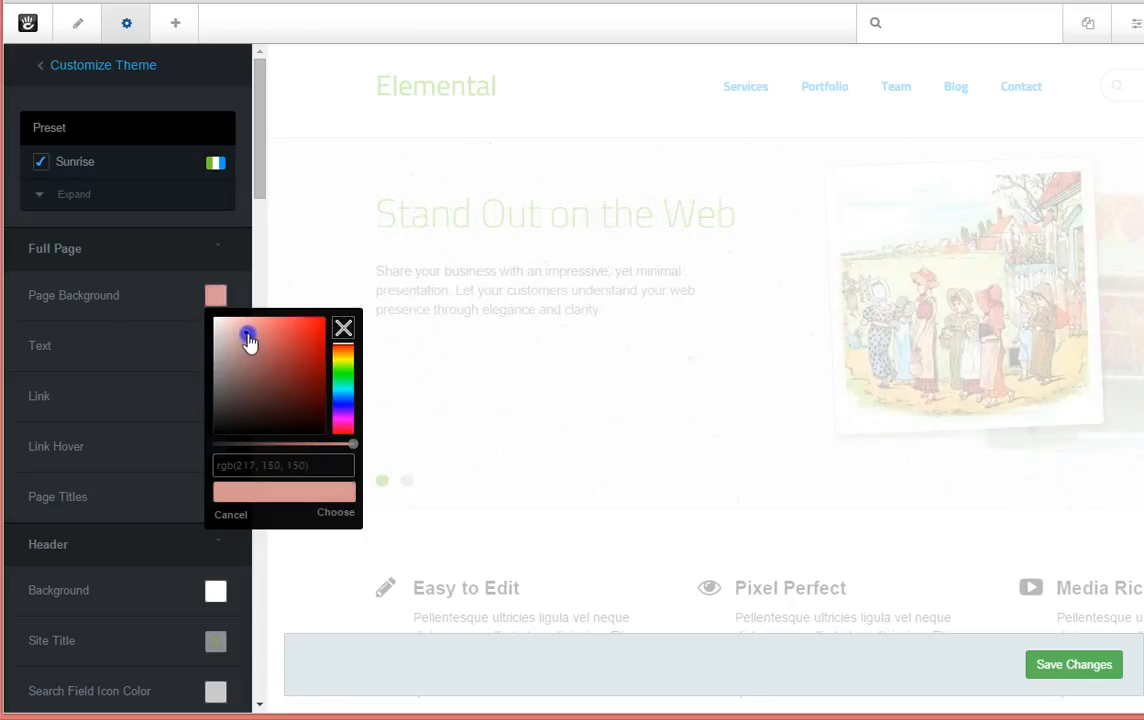
left_click_drag(248, 338, 273, 360)
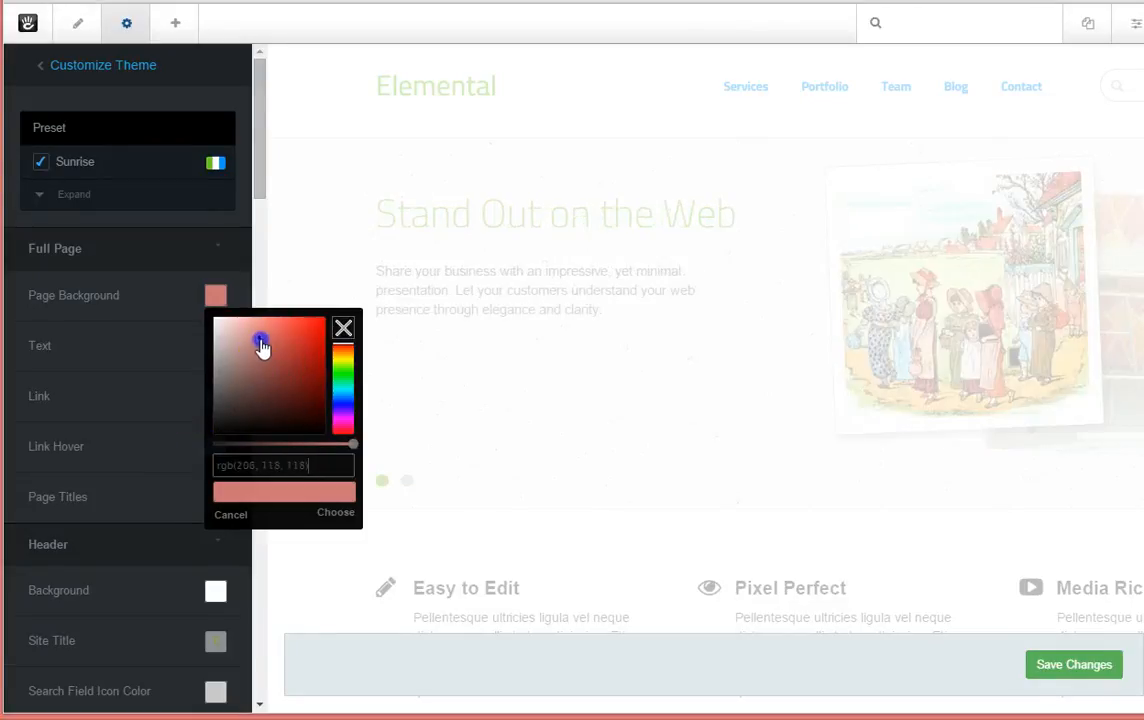
left_click_drag(261, 343, 250, 330)
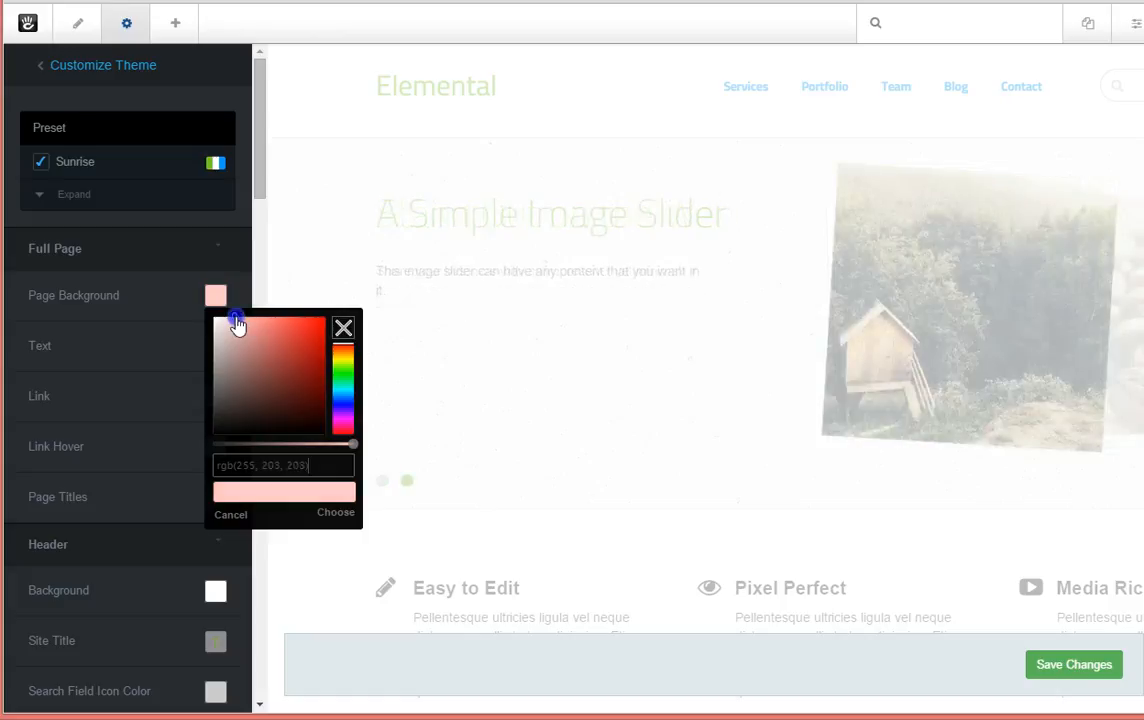
left_click_drag(237, 320, 240, 322)
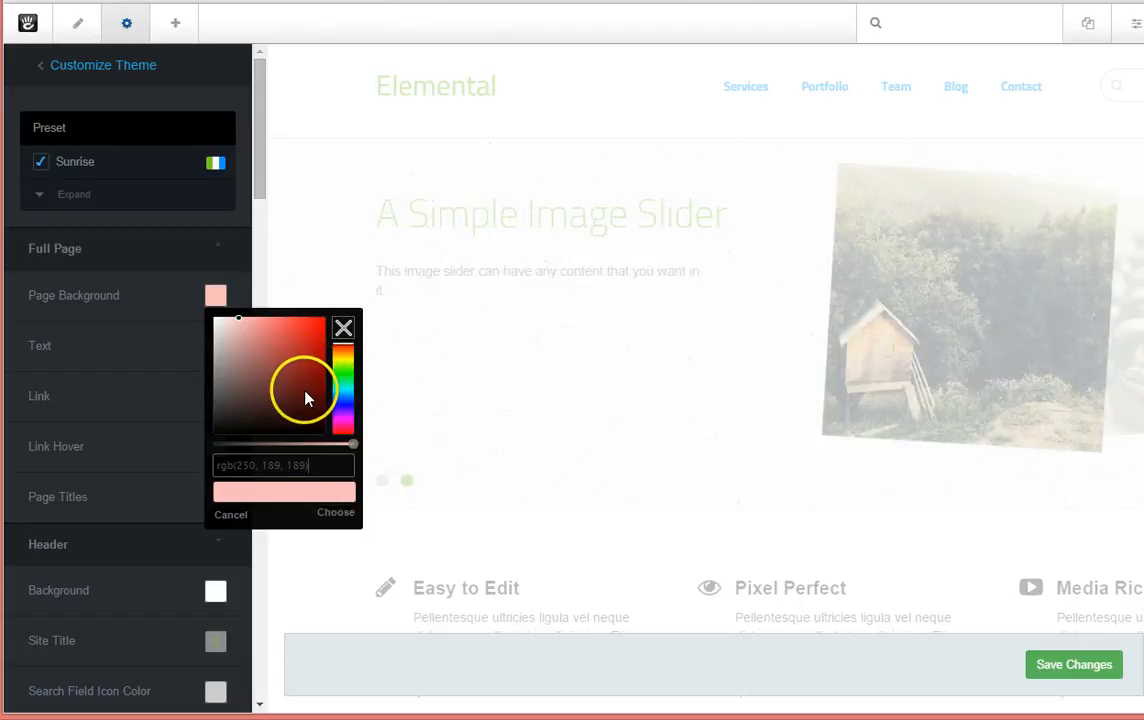
triple_click(283, 464)
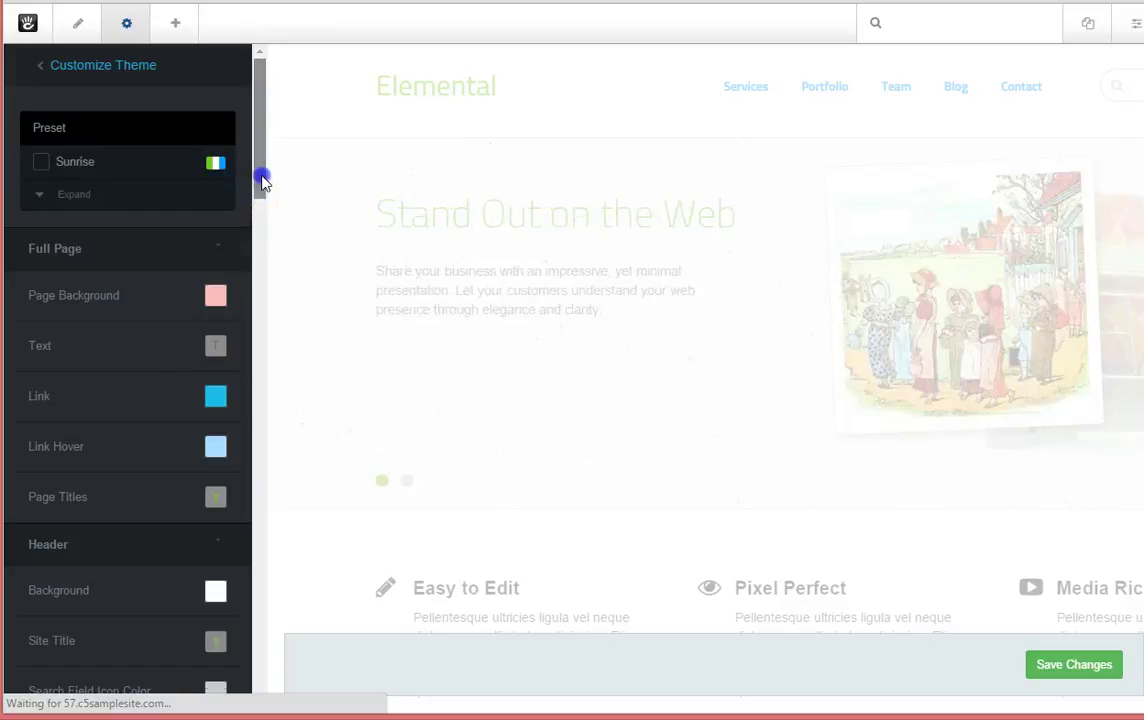
Step: Apply the pale pink page background and bring up the header background colour
scroll("down", 3)
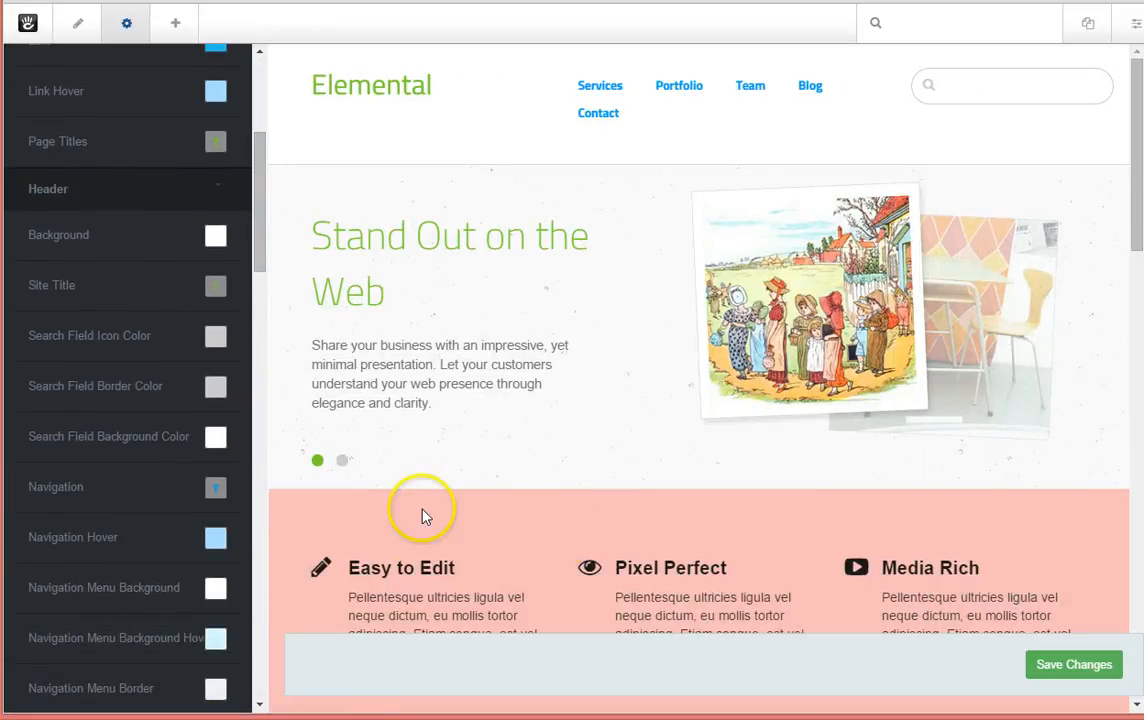
left_click(342, 460)
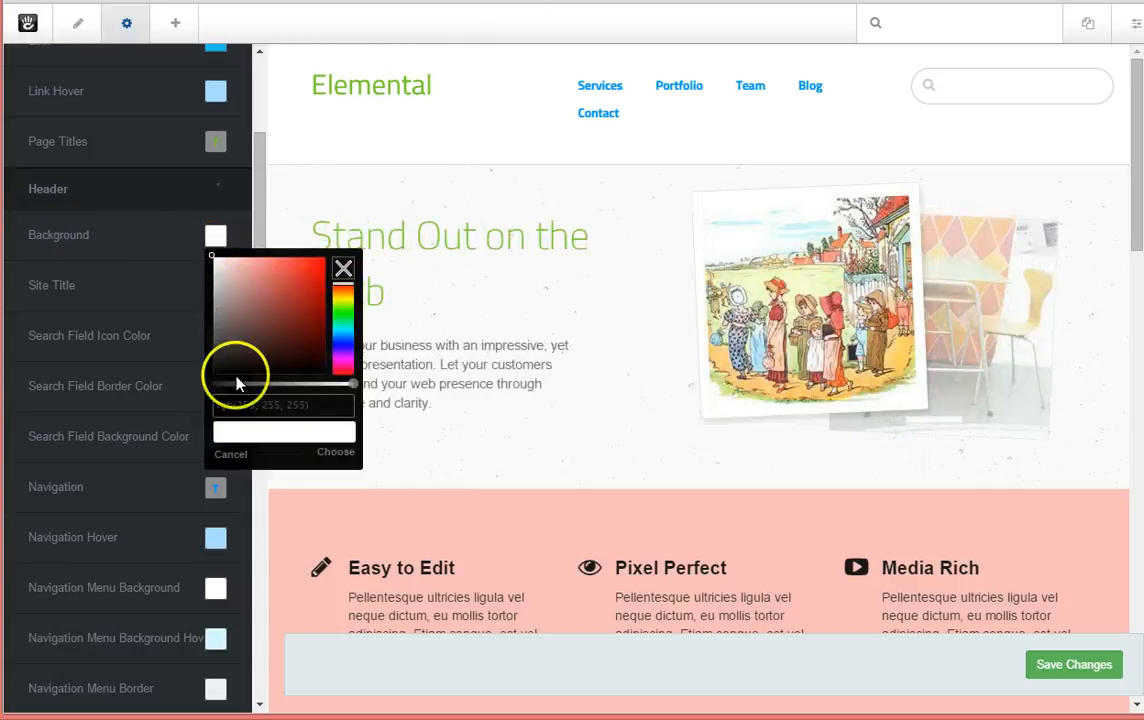
Step: Paste rgb(250, 189, 189) as the header background colour and confirm it
triple_click(283, 405)
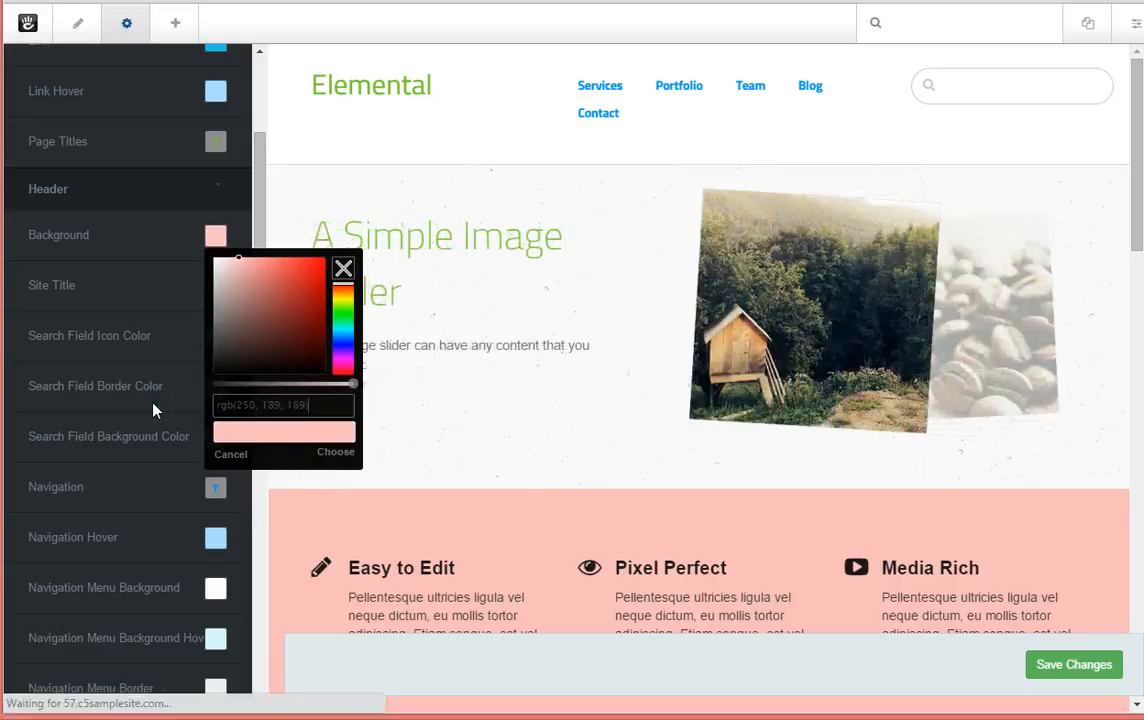
left_click(336, 452)
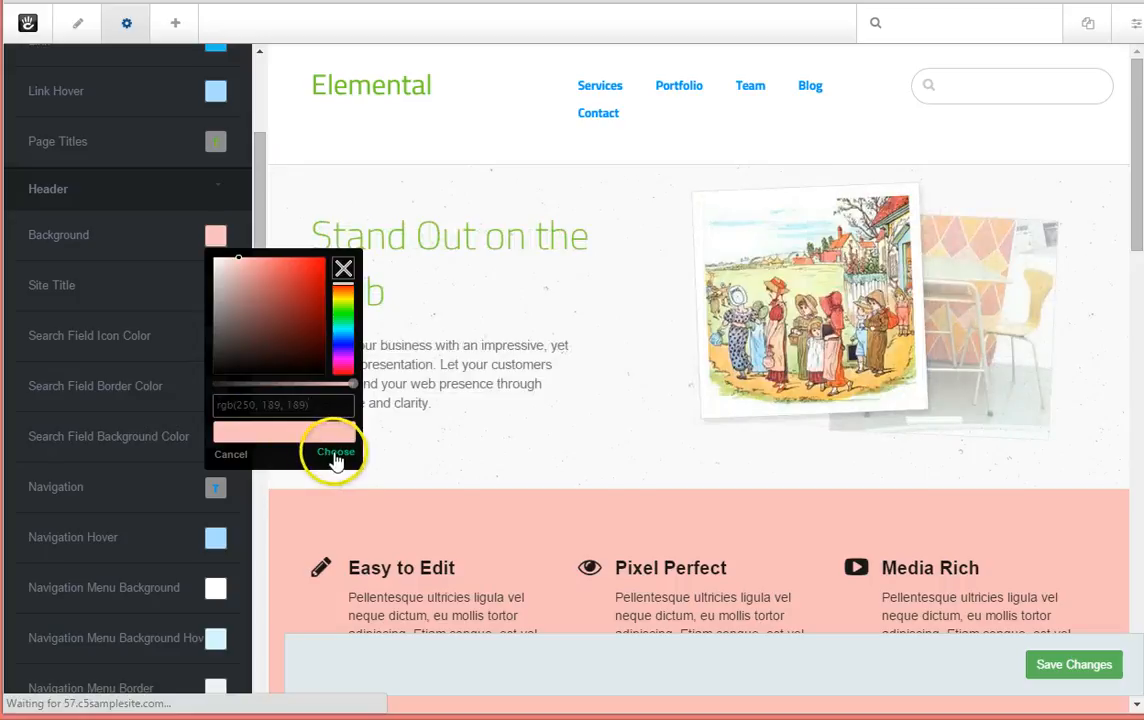
left_click(335, 453)
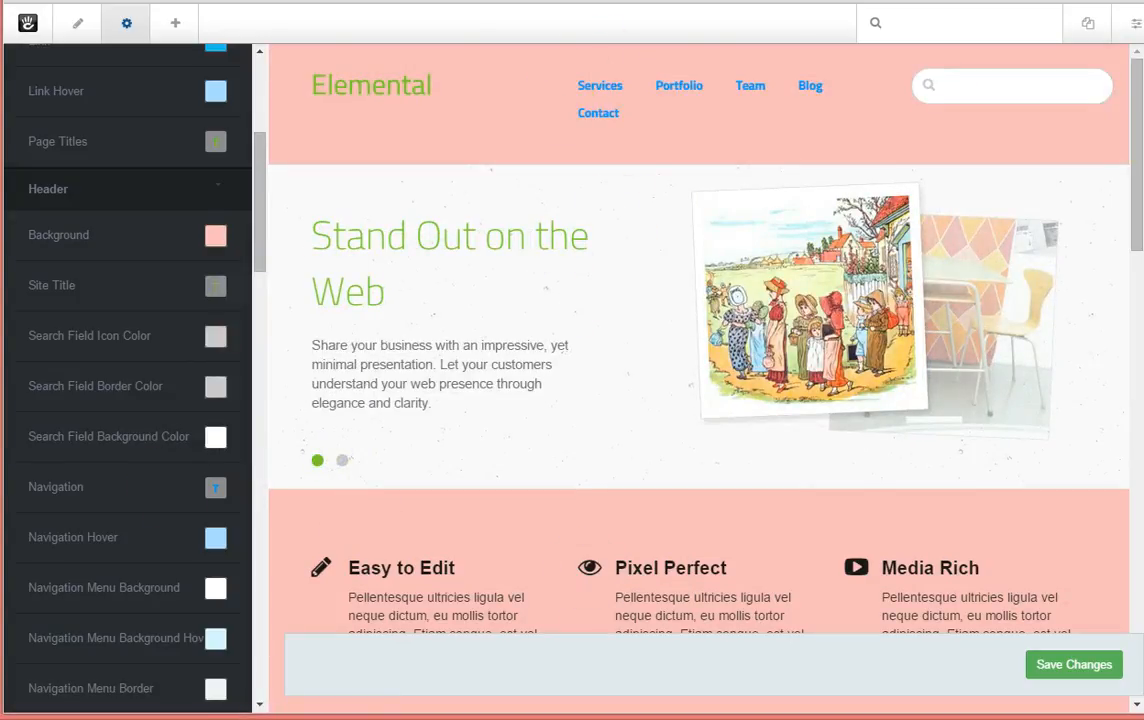
left_click(342, 460)
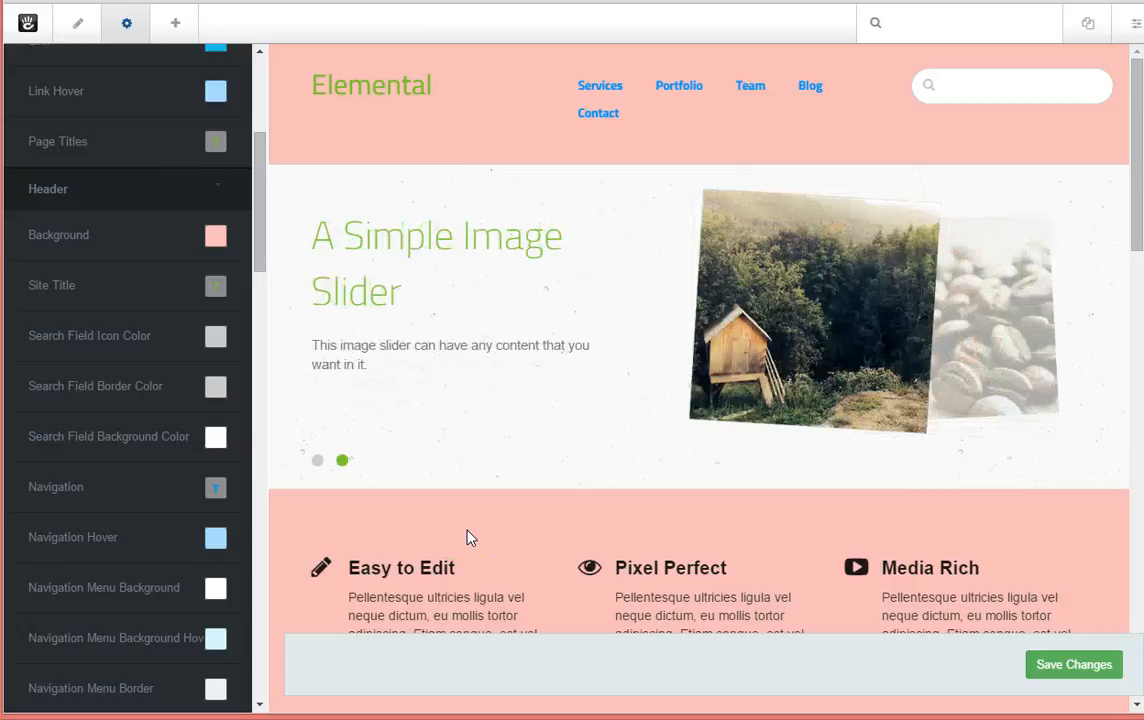
mouse_move(603, 268)
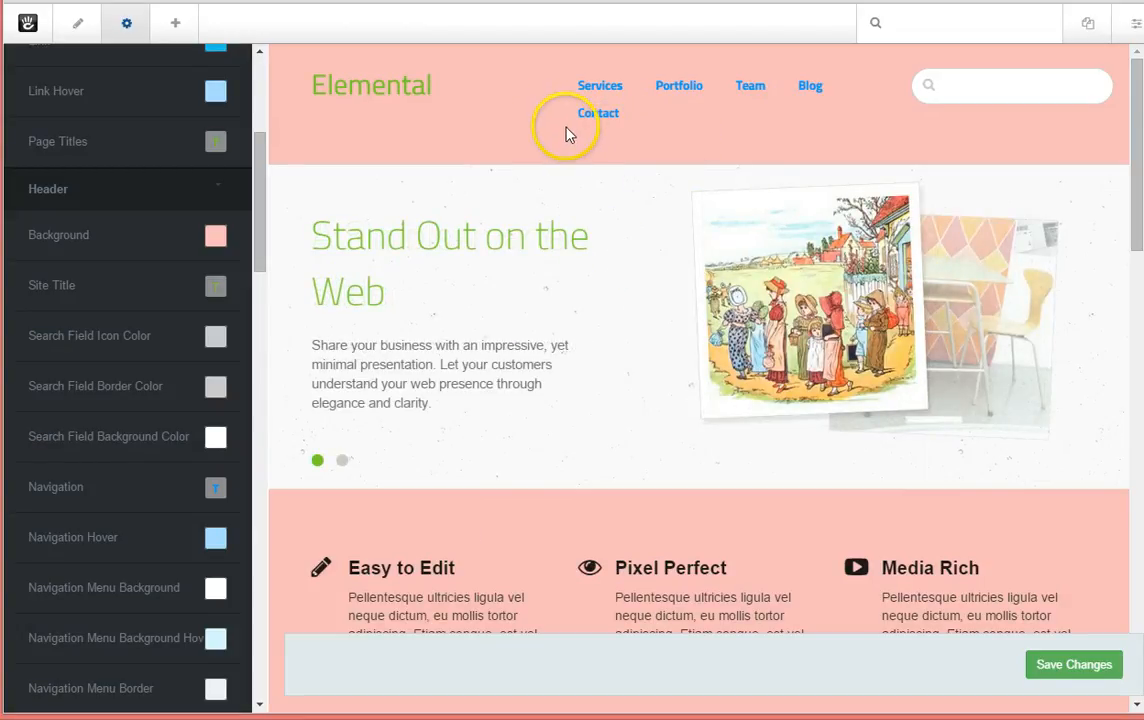
mouse_move(575, 280)
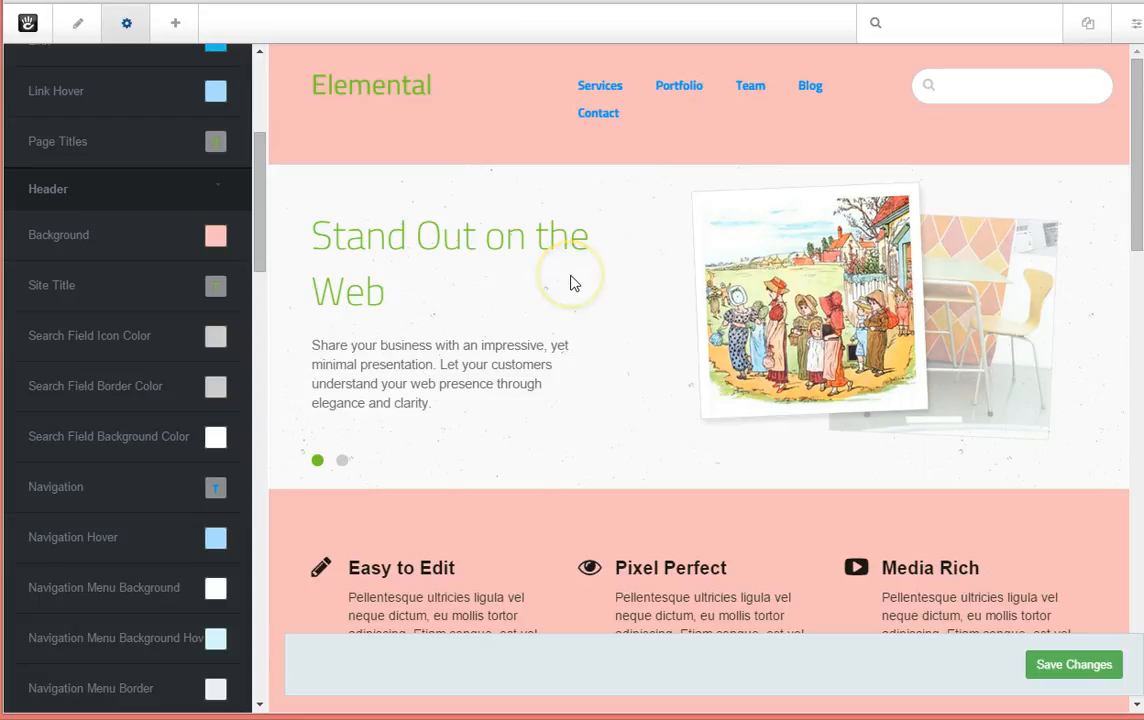
Step: Style the navigation text red at 2em with weight 700 and save it
left_click(343, 460)
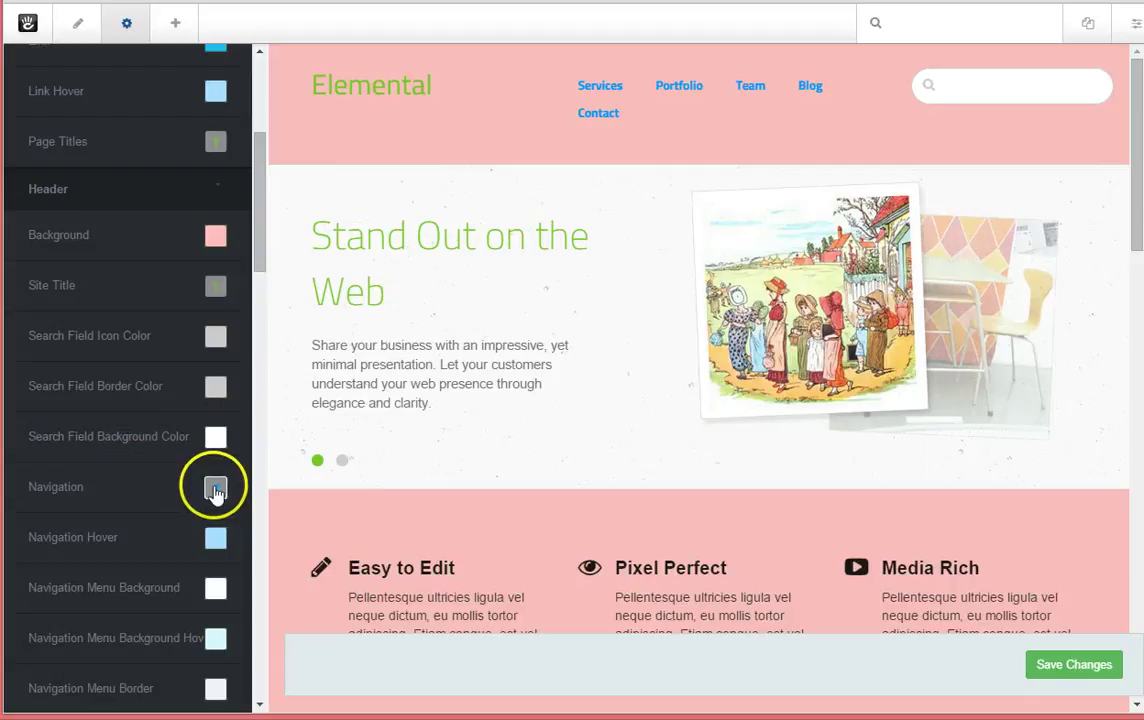
left_click(215, 486)
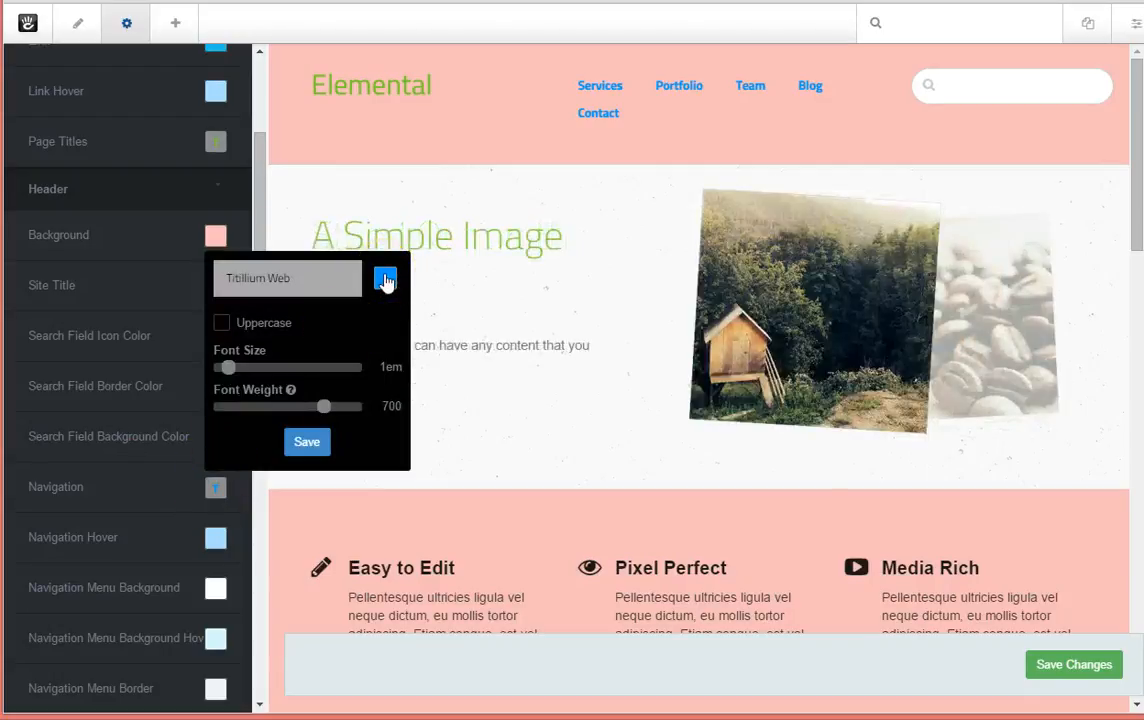
left_click(385, 278)
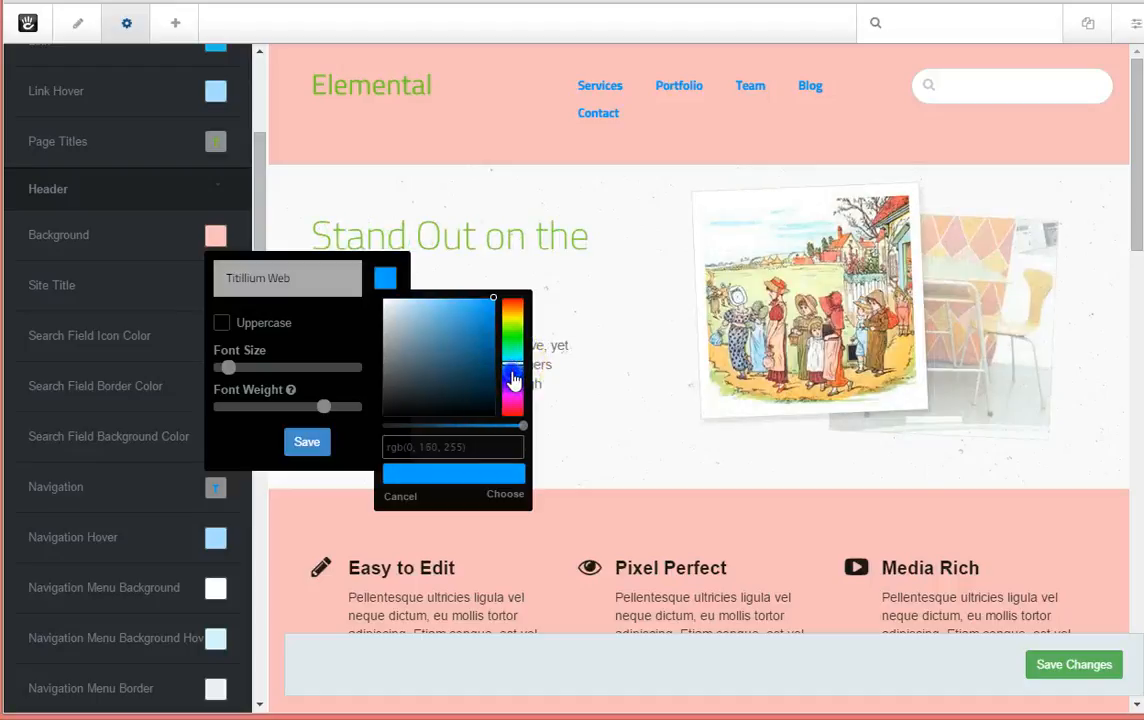
left_click_drag(513, 380, 513, 413)
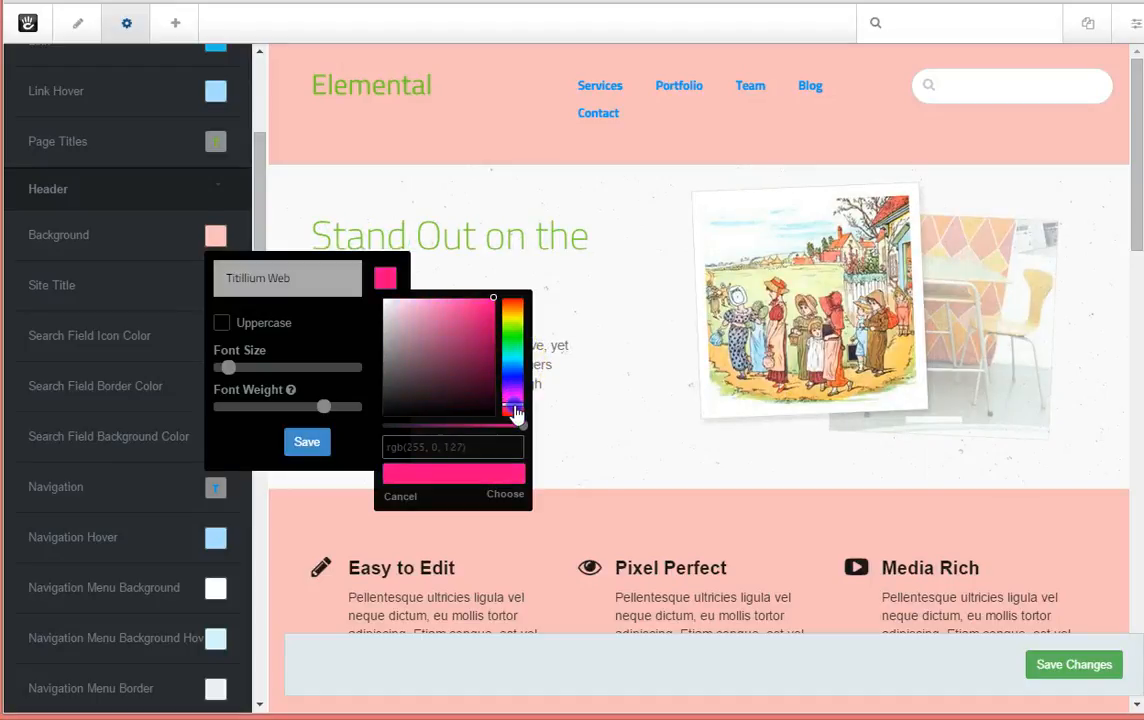
left_click(480, 415)
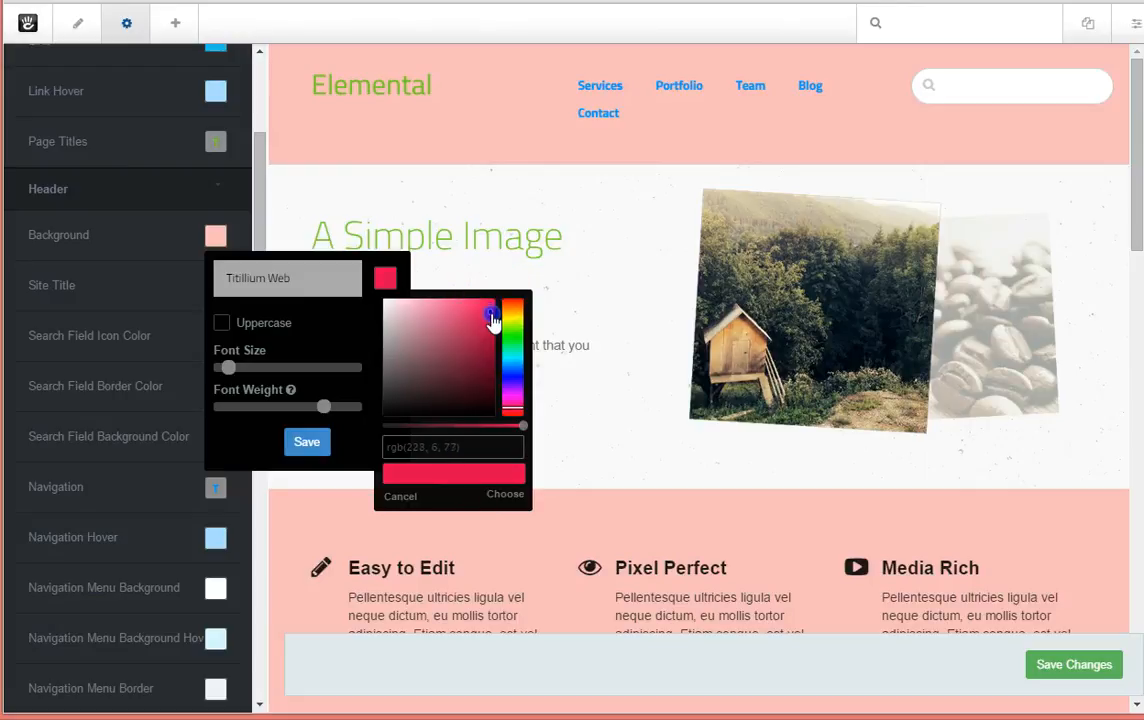
left_click(505, 494)
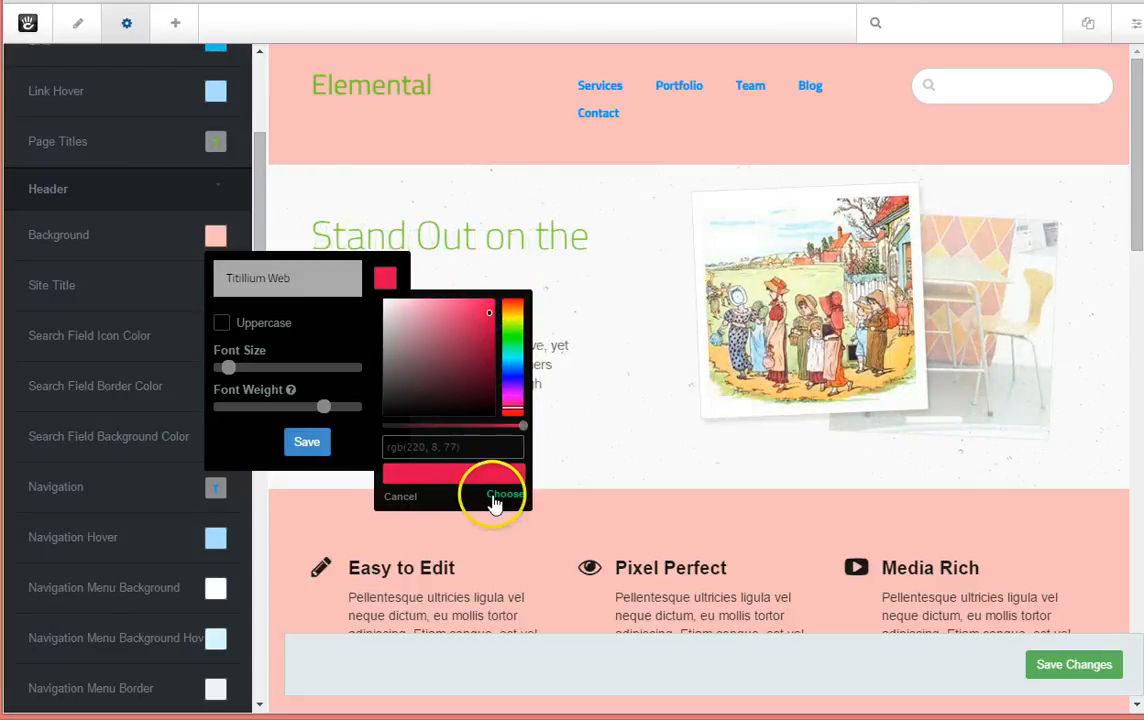
left_click(504, 495)
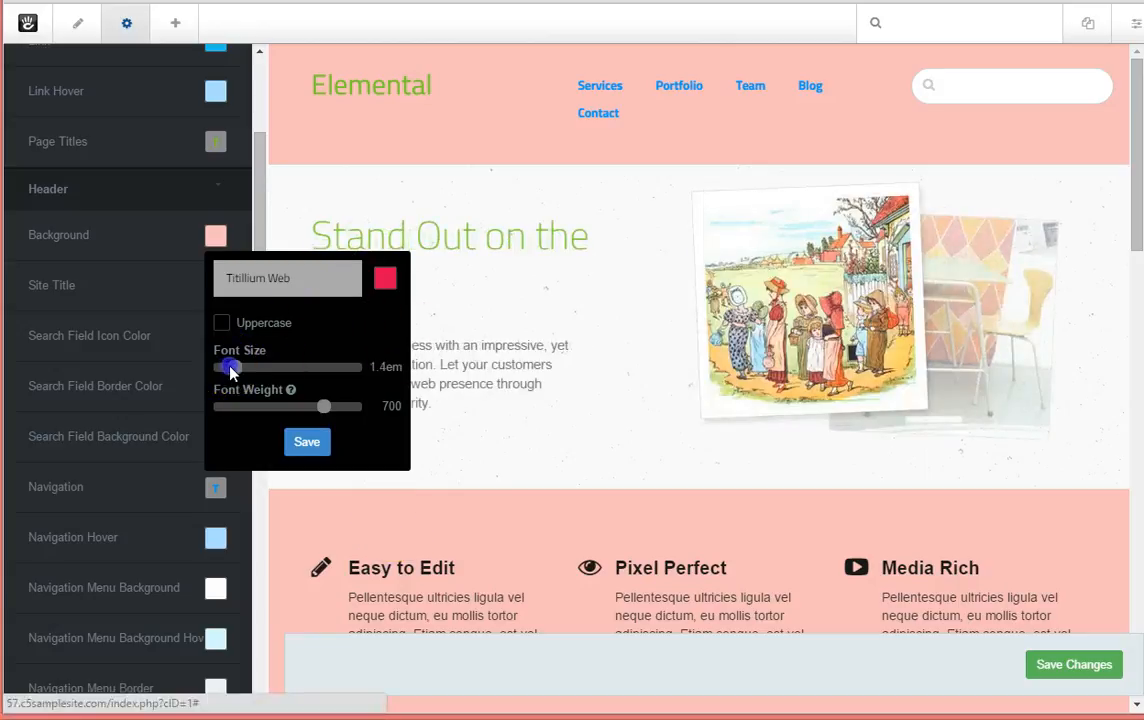
left_click_drag(232, 367, 240, 367)
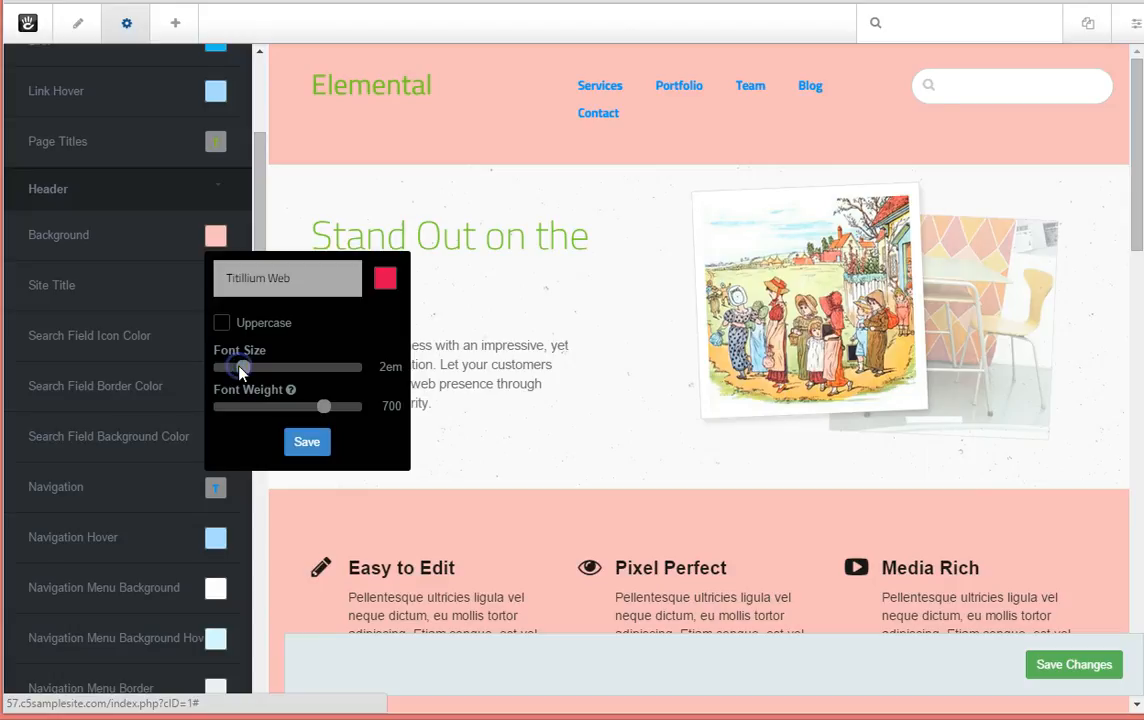
left_click(307, 442)
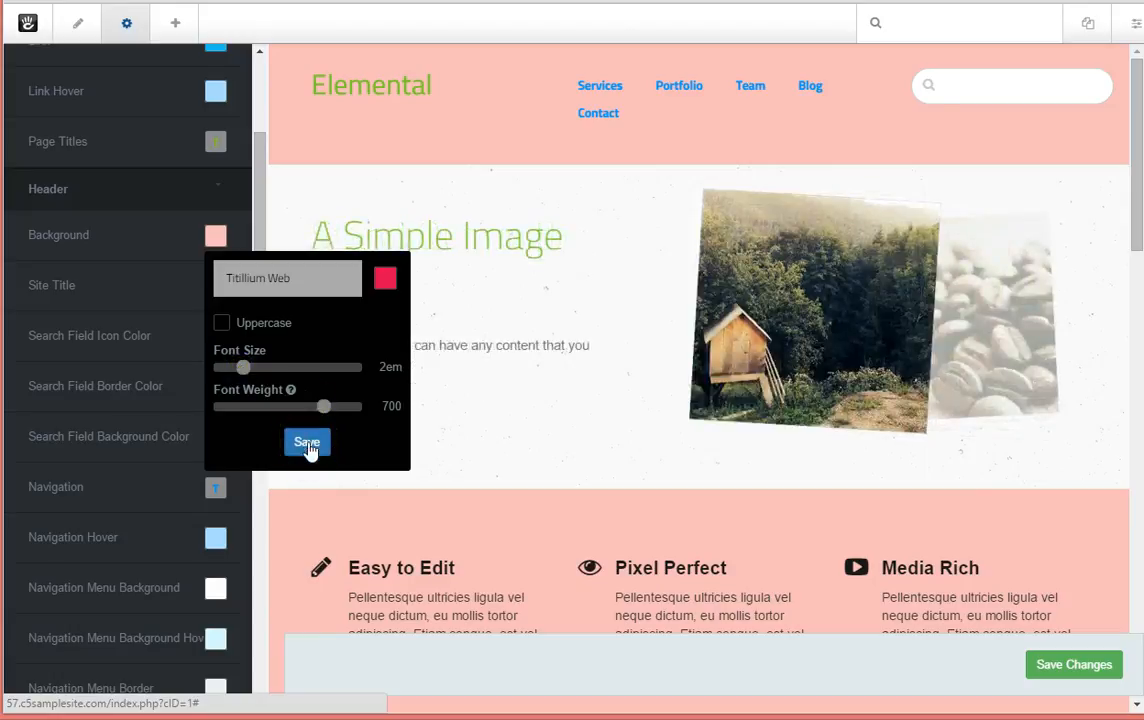
left_click(306, 442)
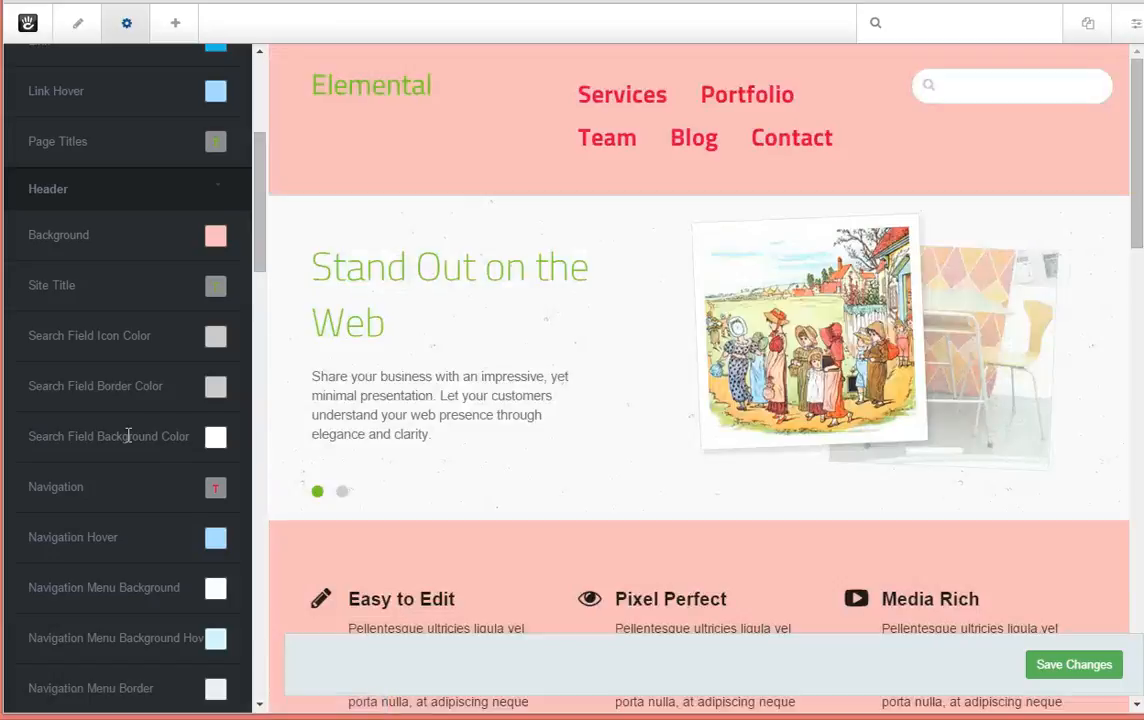
mouse_move(540, 165)
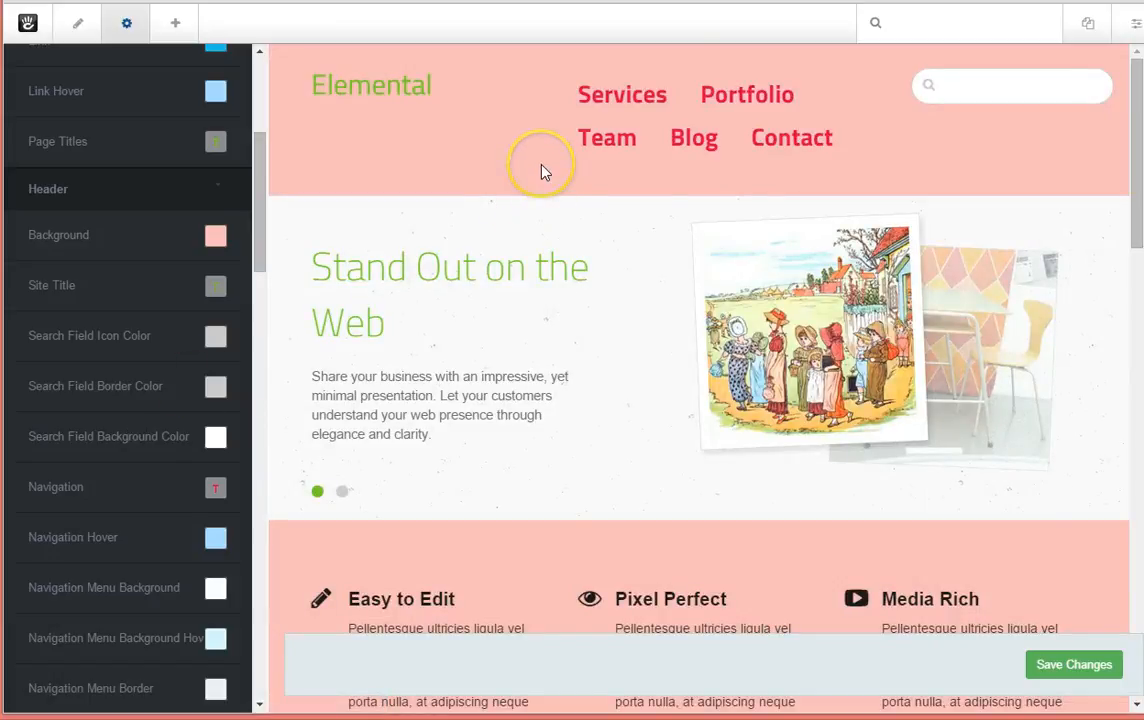
mouse_move(607, 137)
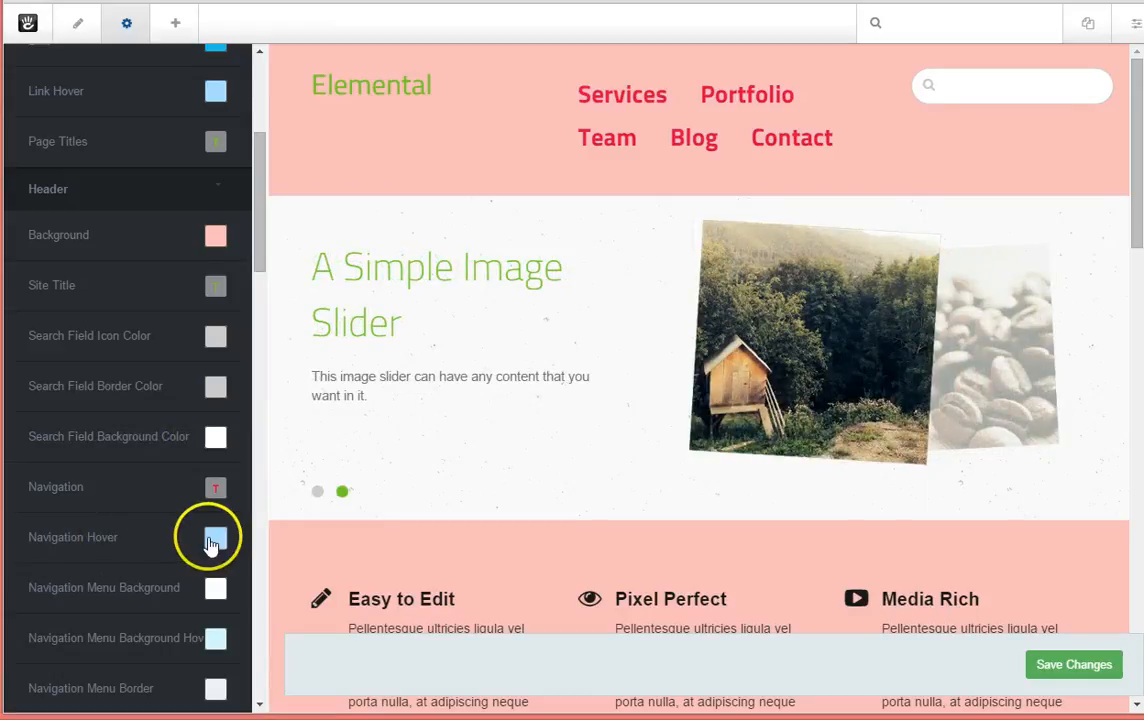
Step: Replace the light blue navigation hover colour with bright green
left_click(215, 537)
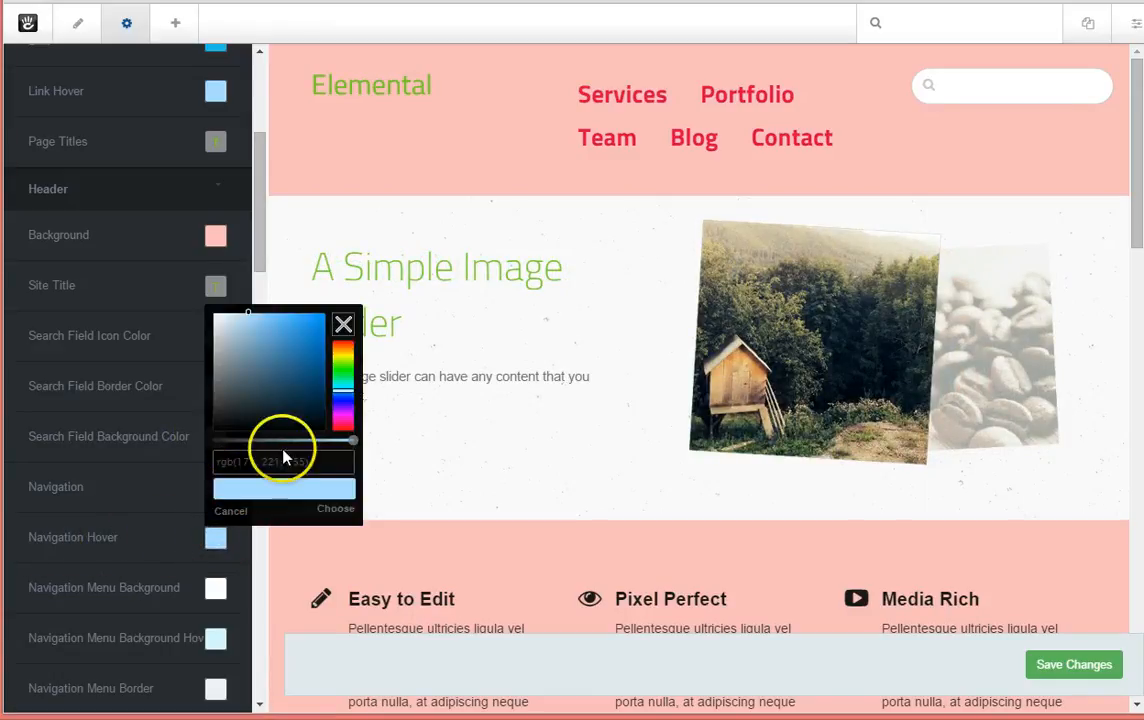
left_click(345, 378)
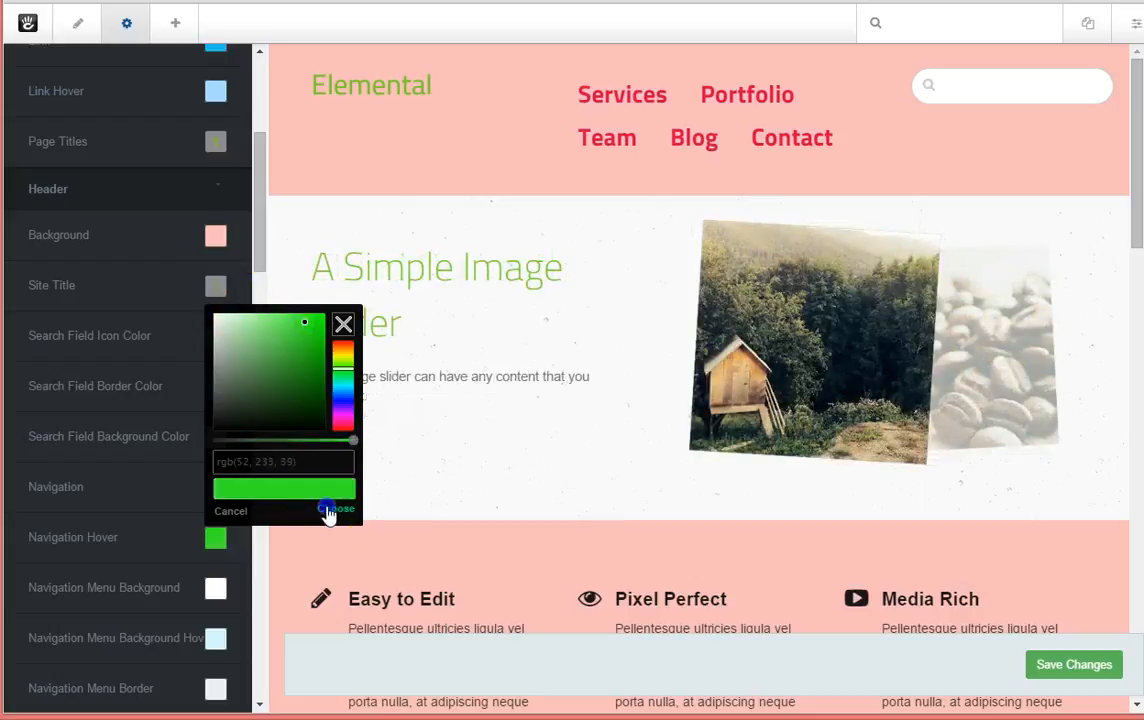
left_click(336, 510)
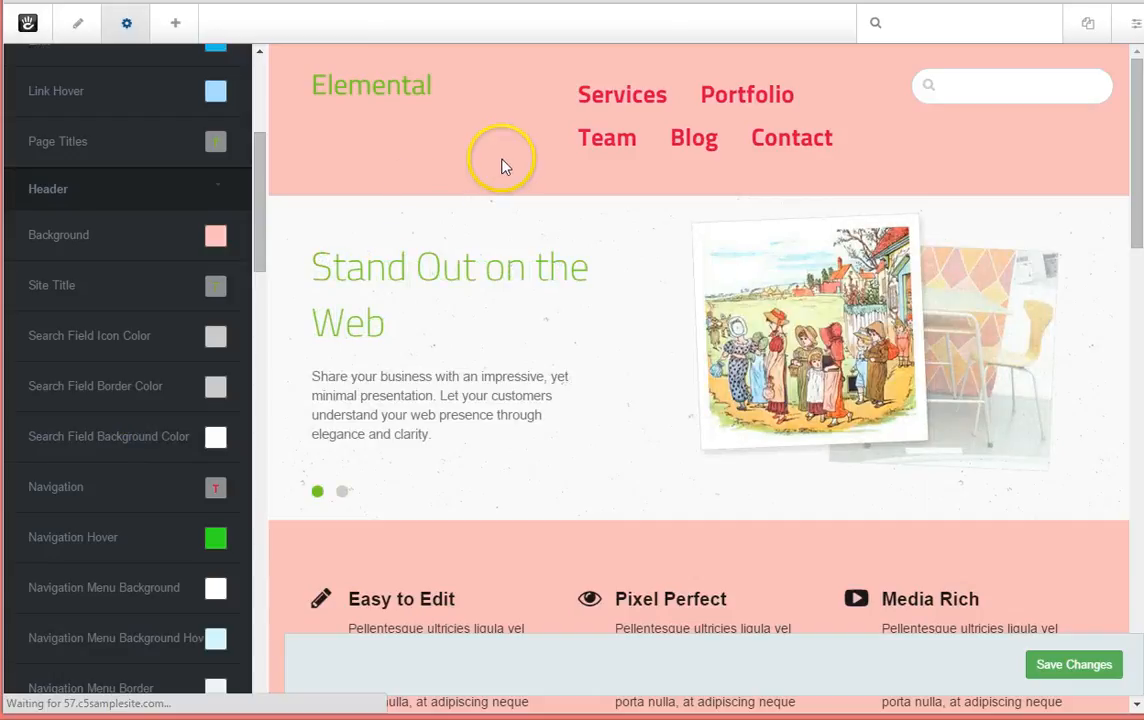
mouse_move(622, 94)
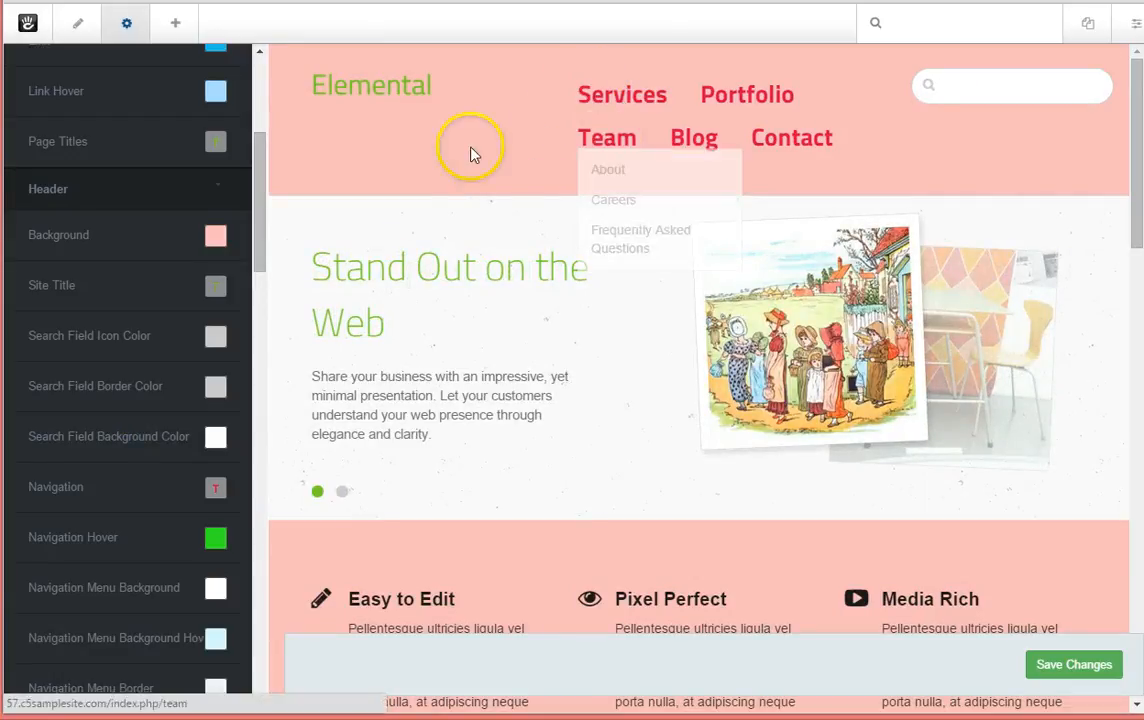
left_click(342, 491)
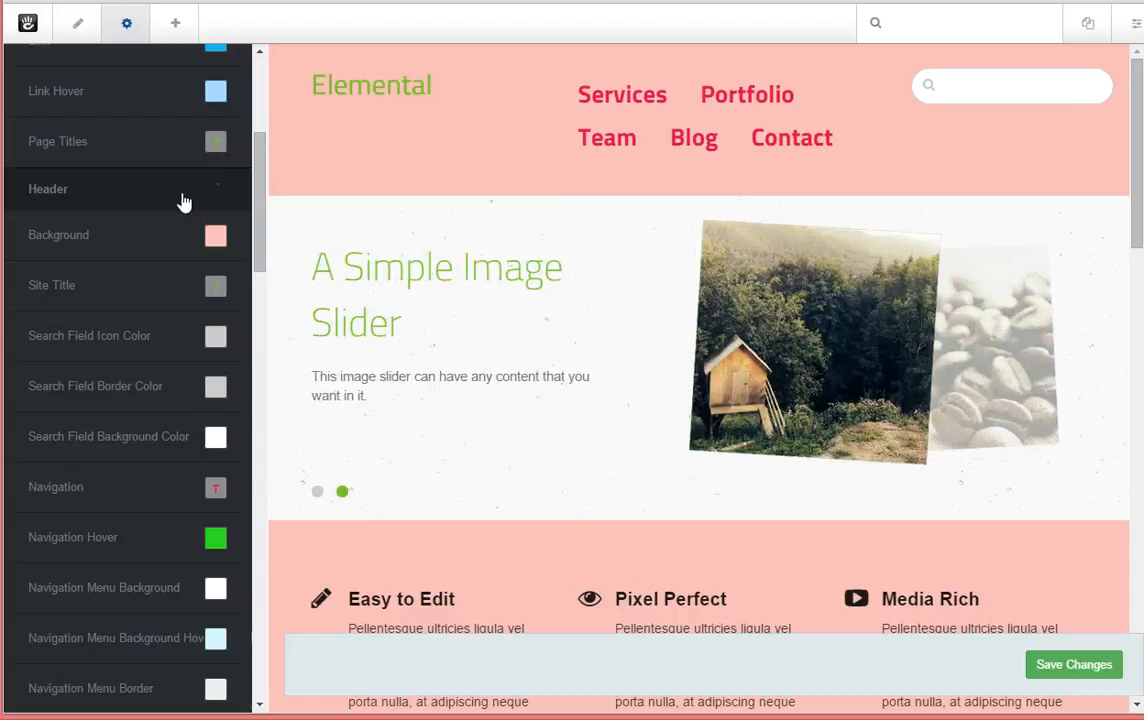
left_click(317, 491)
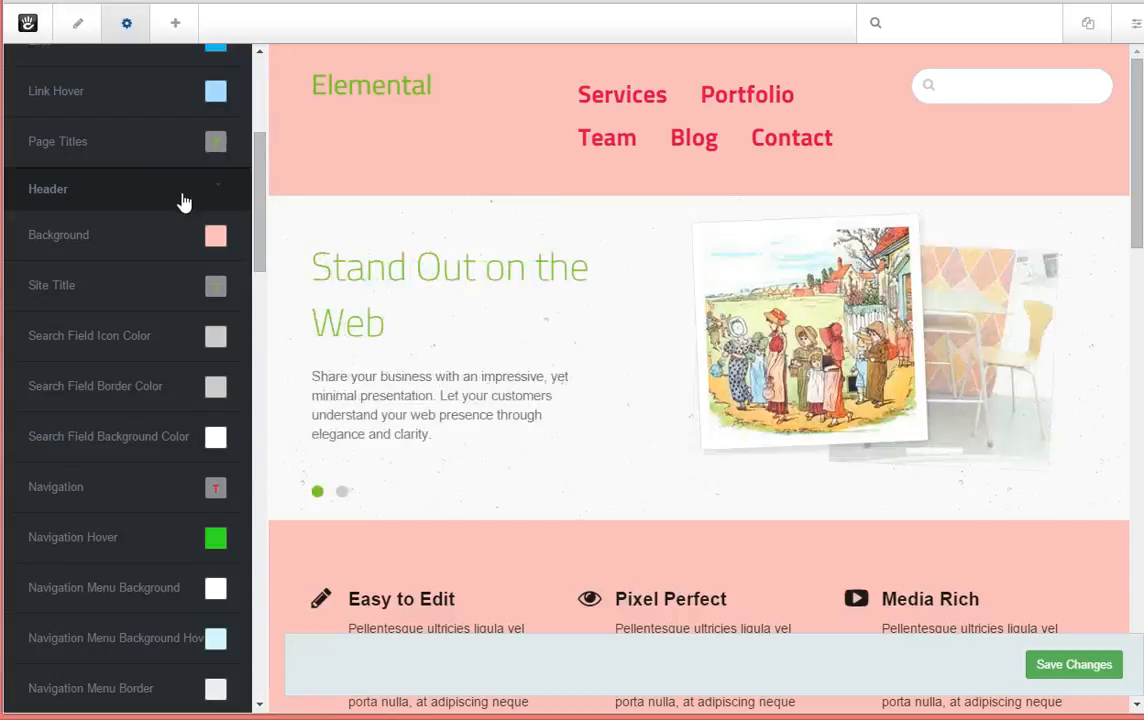
left_click(342, 491)
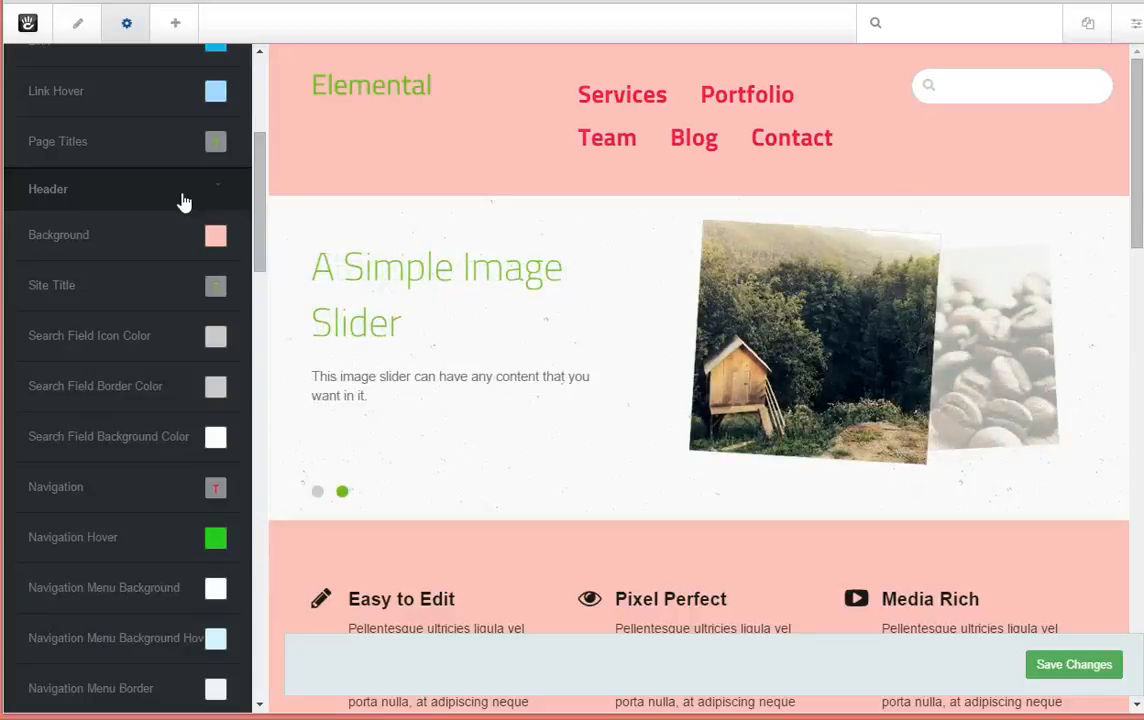
mouse_move(128, 22)
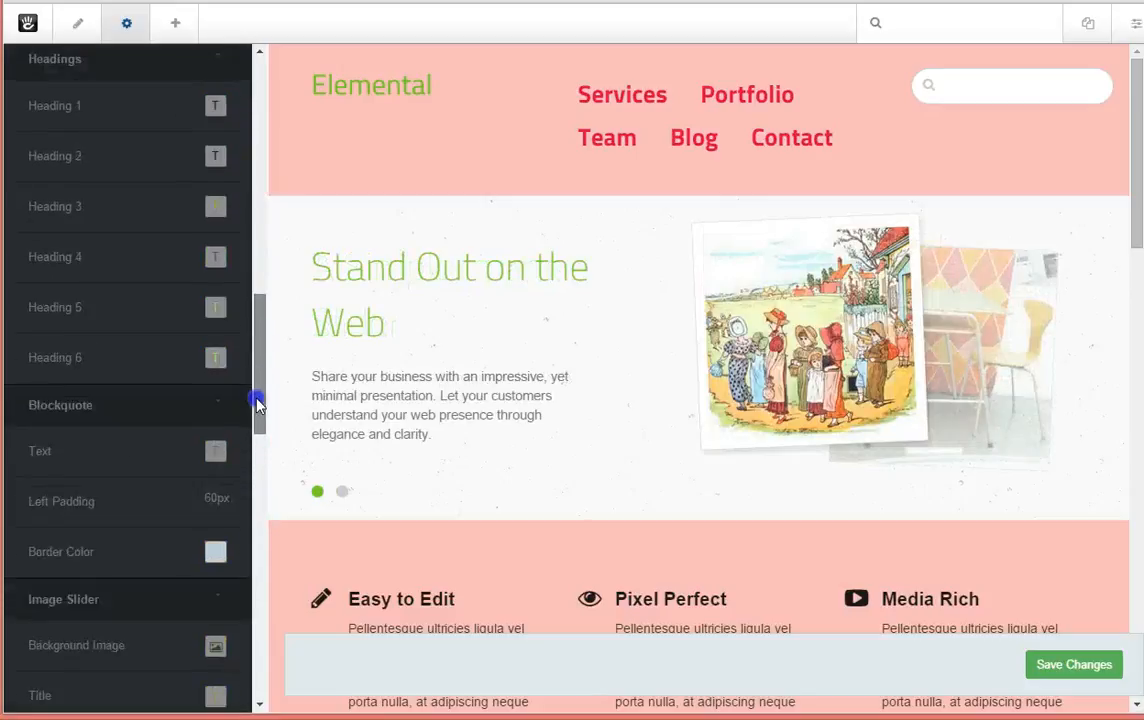
scroll("up", 3)
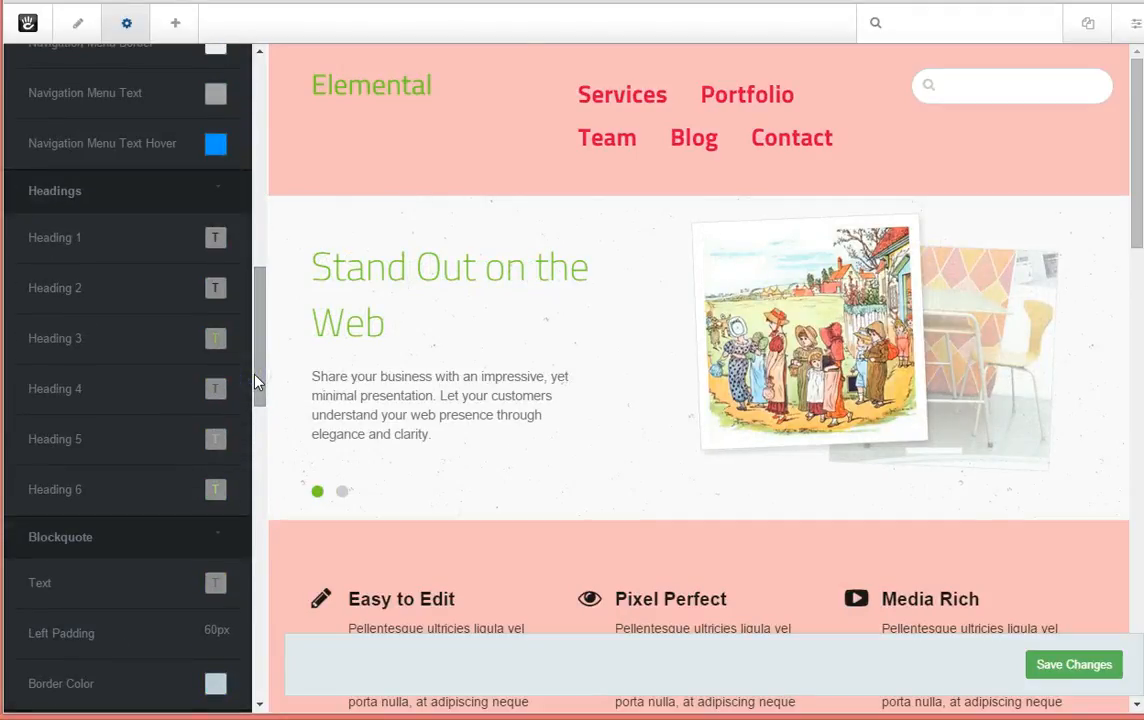
left_click(342, 491)
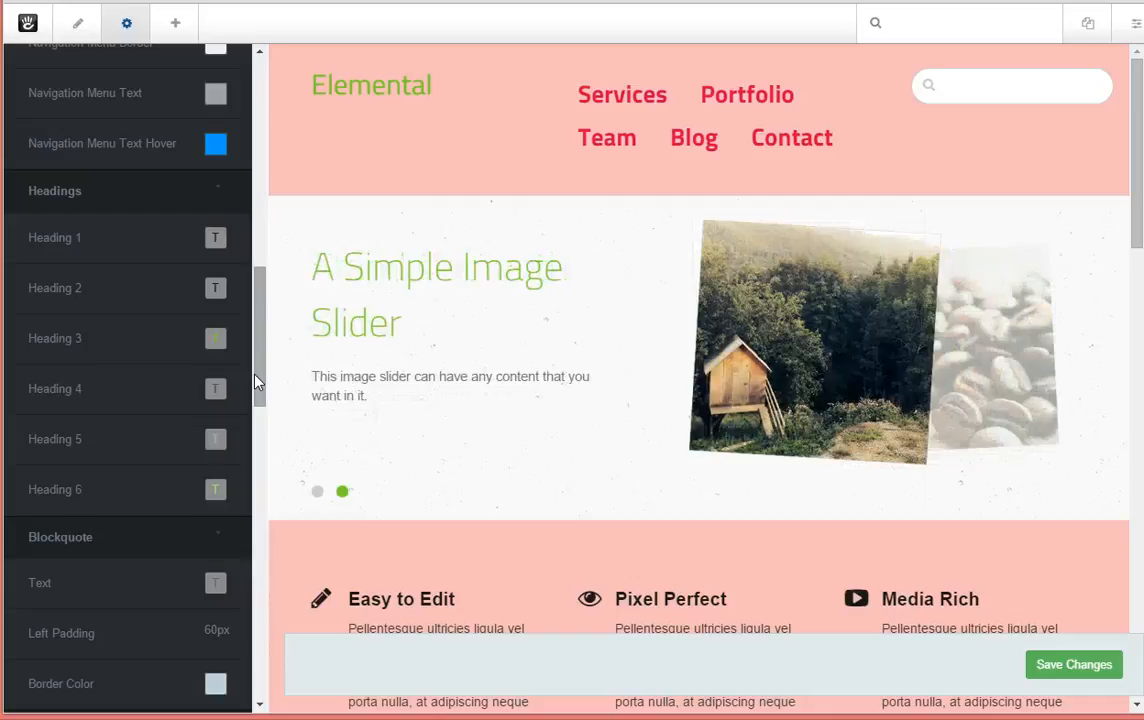
left_click(317, 491)
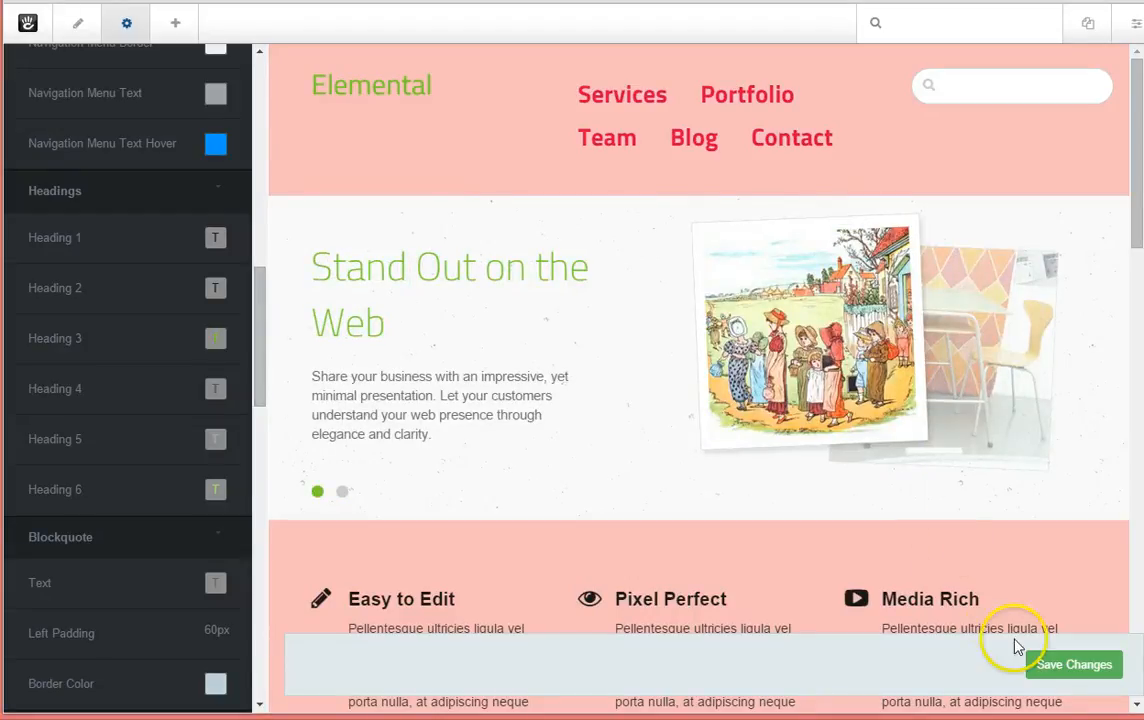
Step: Save the theme customizations and apply them to the Entire Site
left_click(1073, 664)
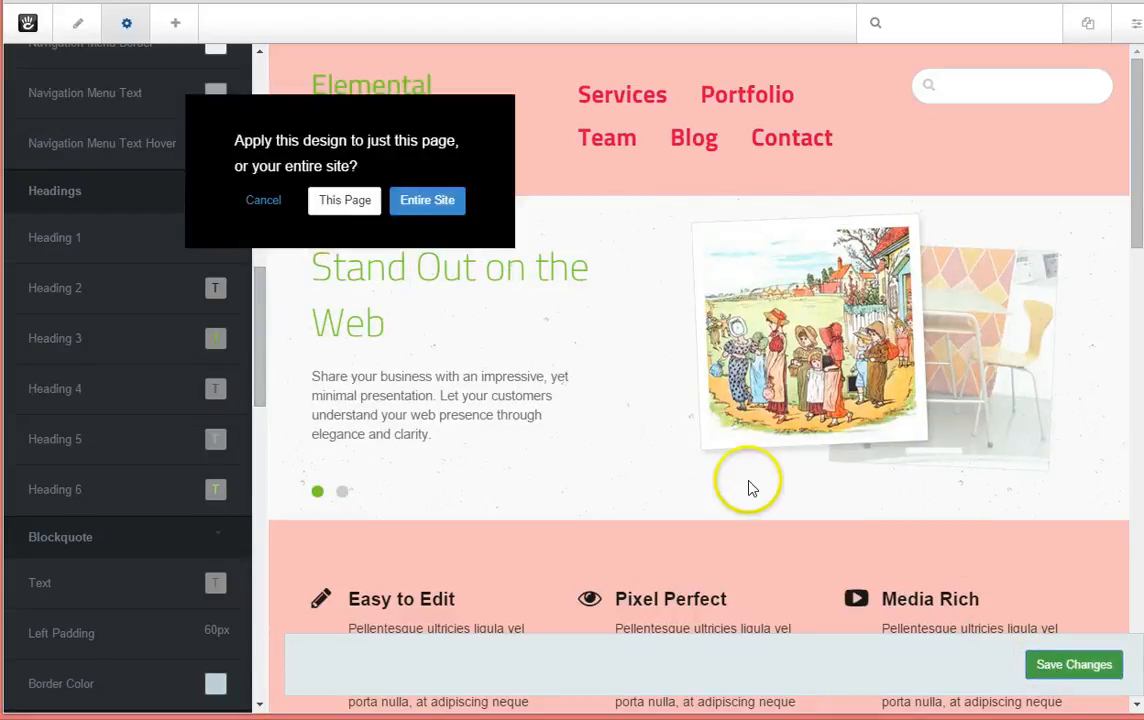
left_click(343, 491)
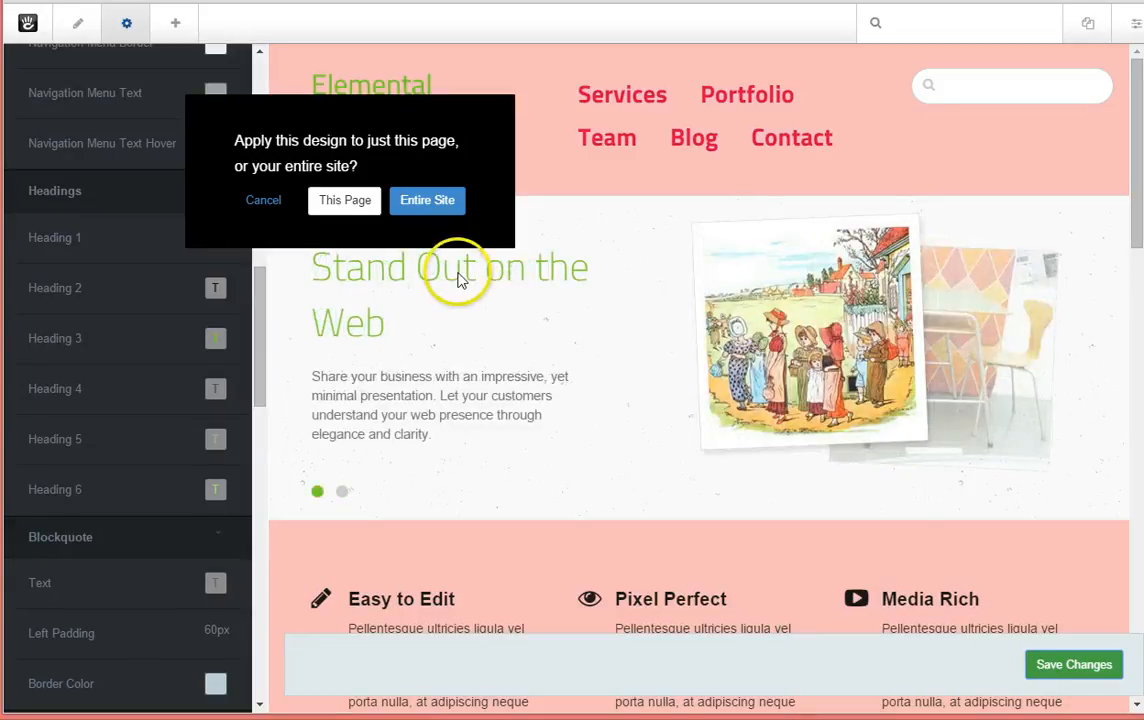
mouse_move(370, 218)
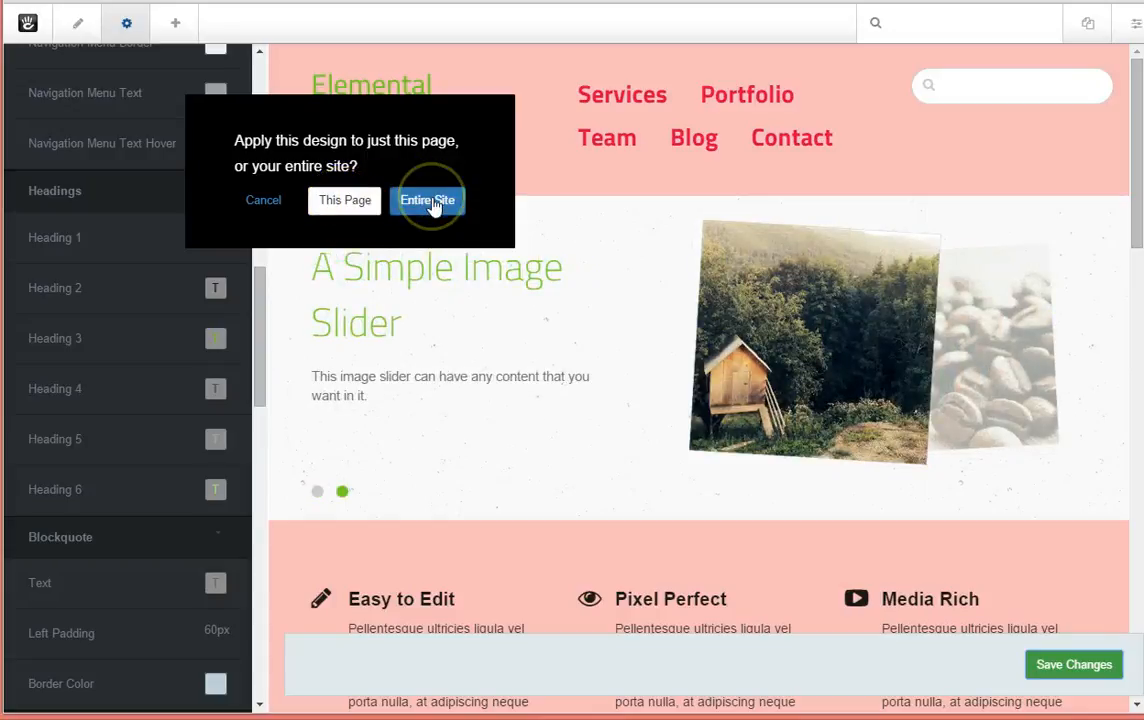
left_click(427, 200)
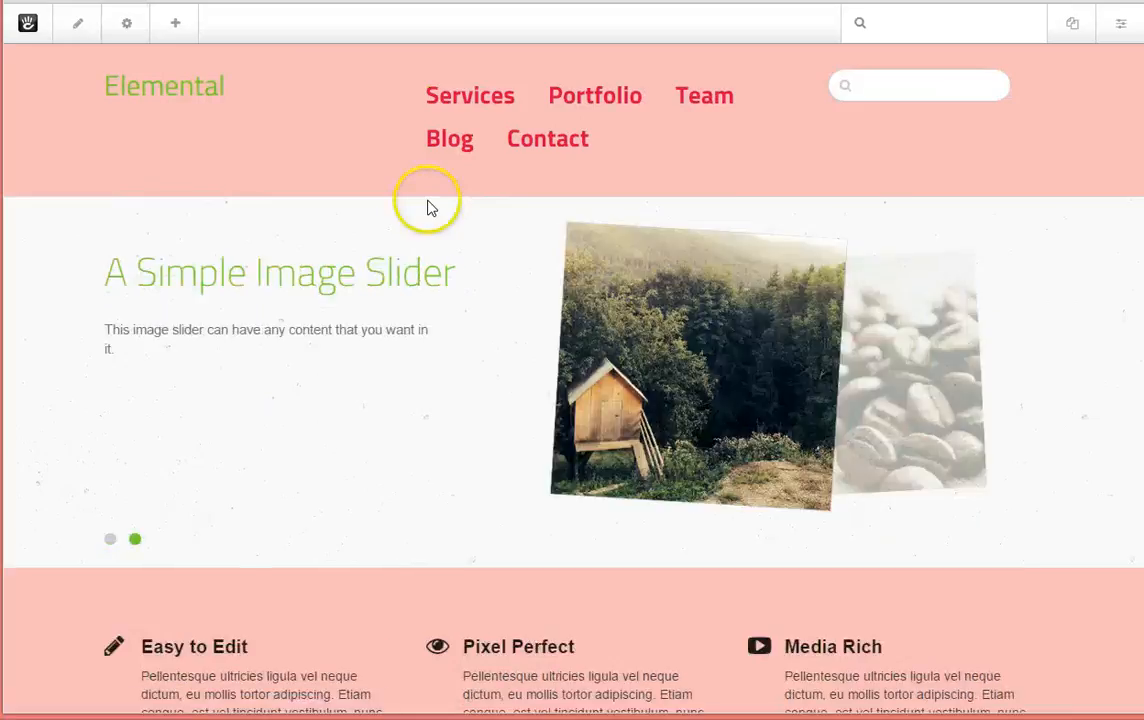
mouse_move(430, 207)
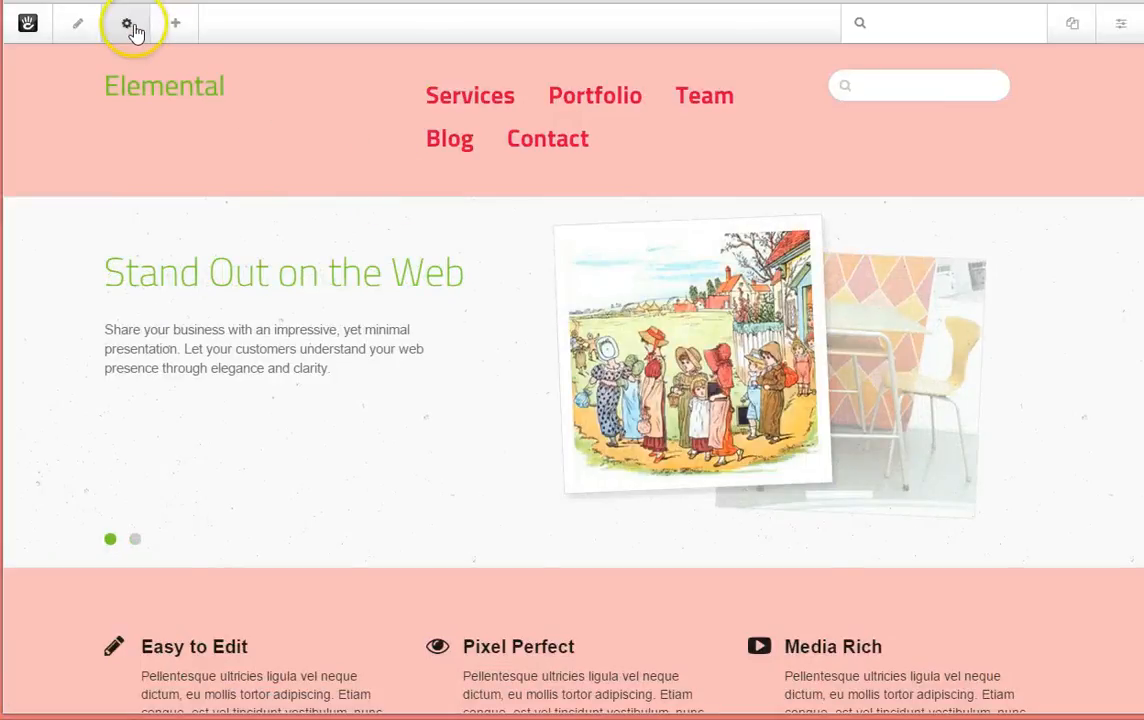
left_click(126, 22)
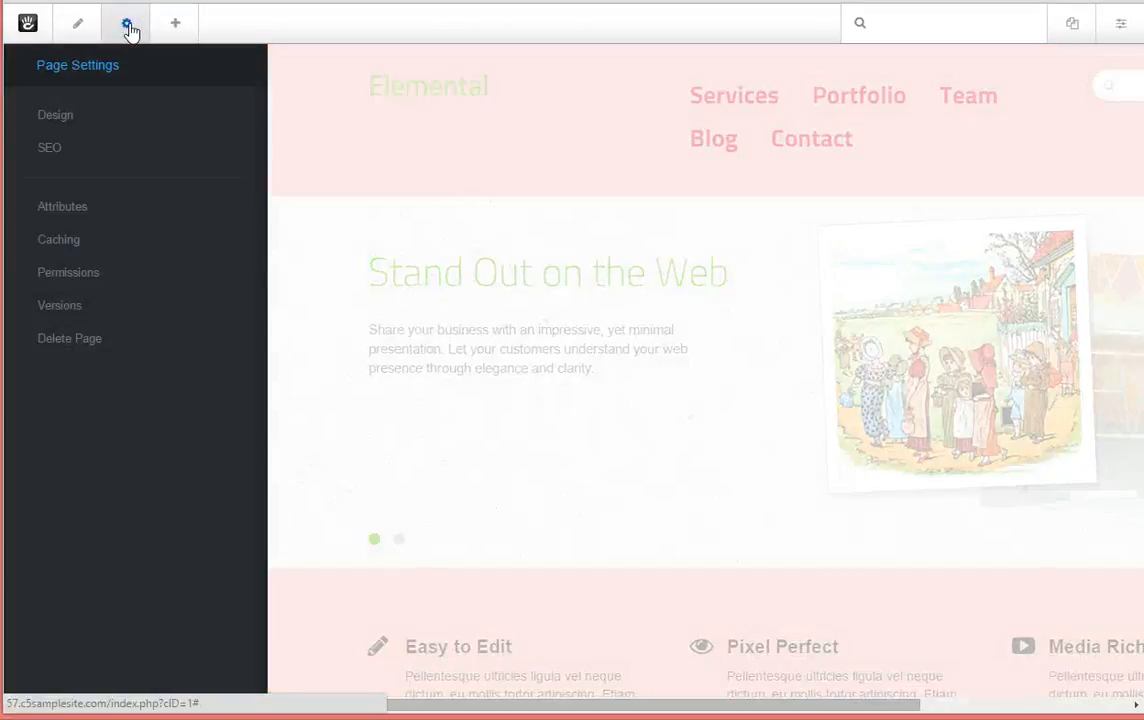
left_click(55, 114)
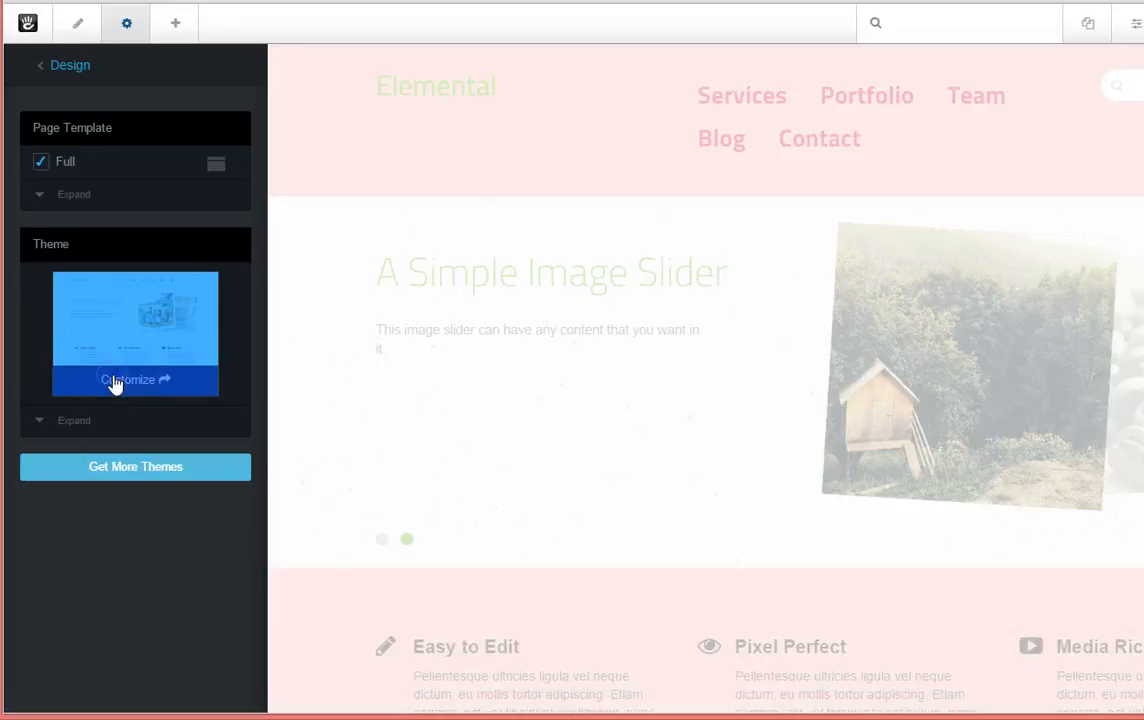
left_click(134, 380)
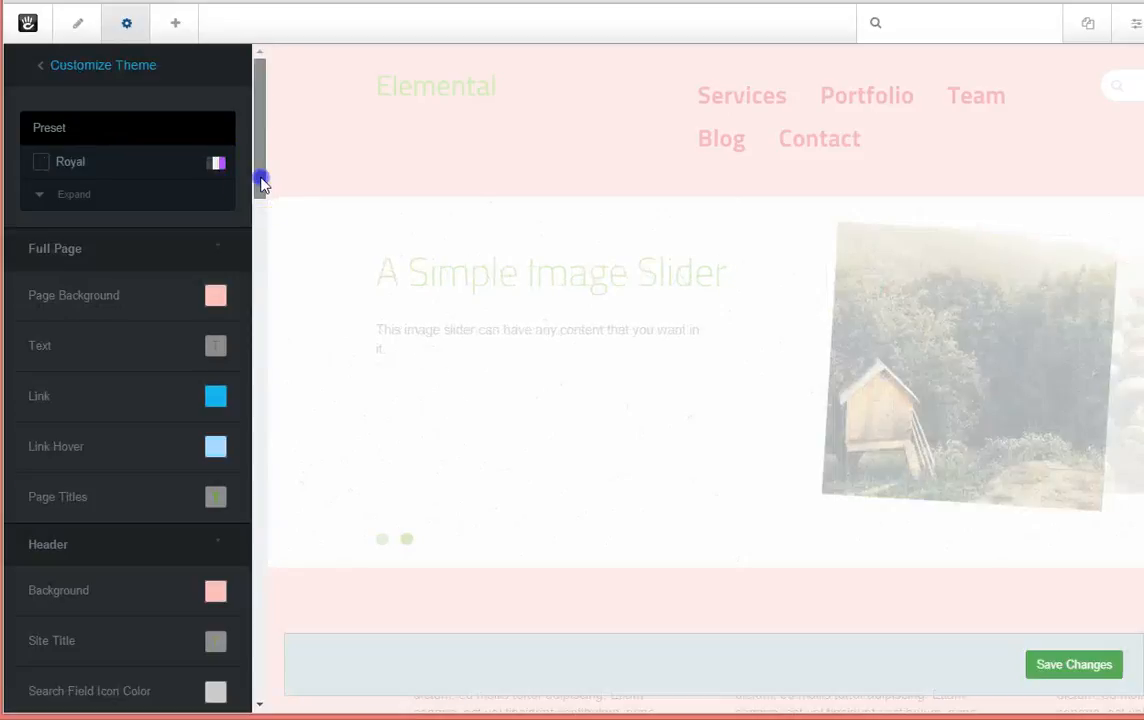
scroll("down", 3)
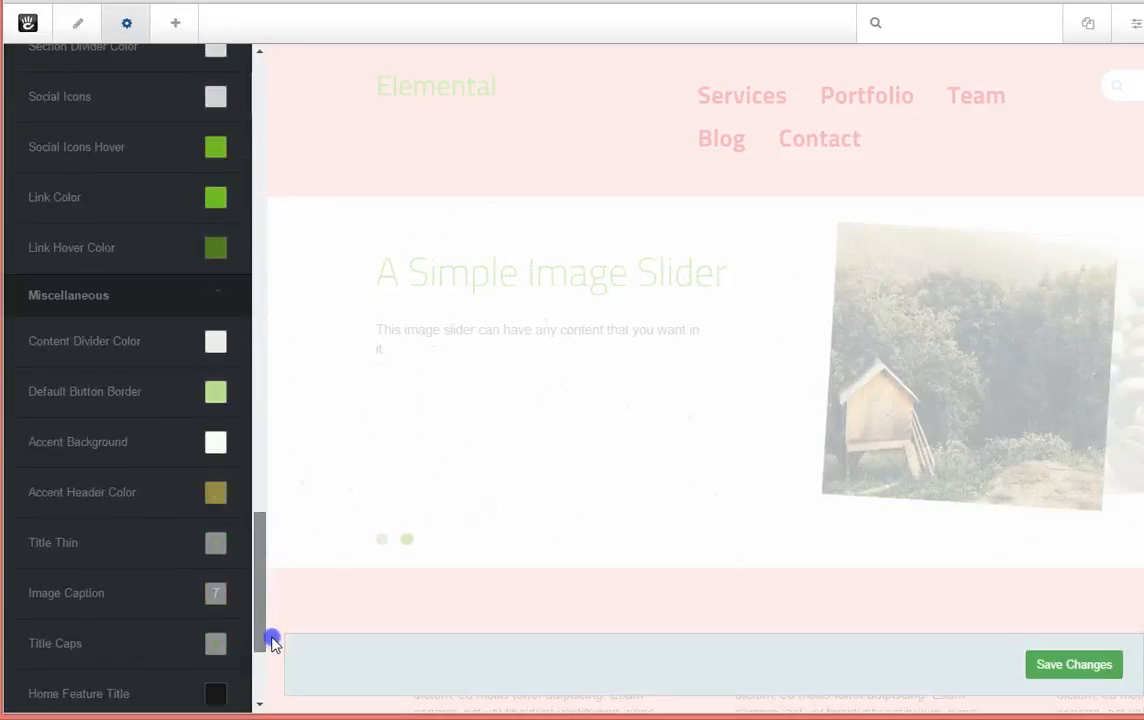
scroll("down", 3)
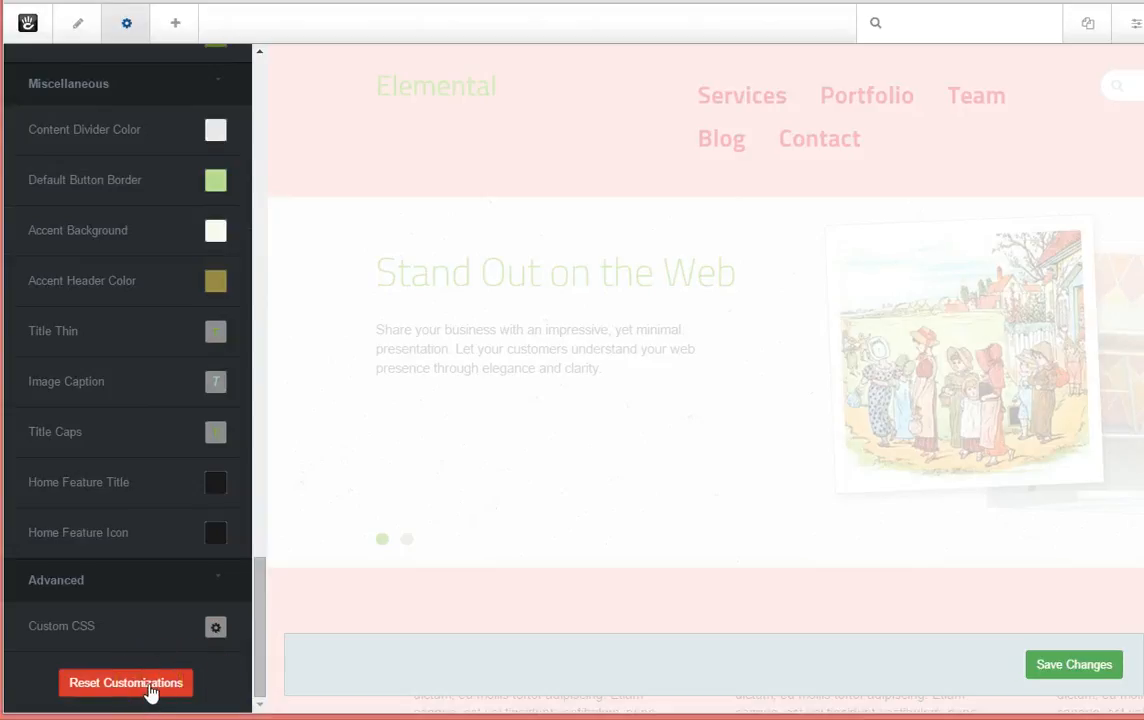
left_click(407, 539)
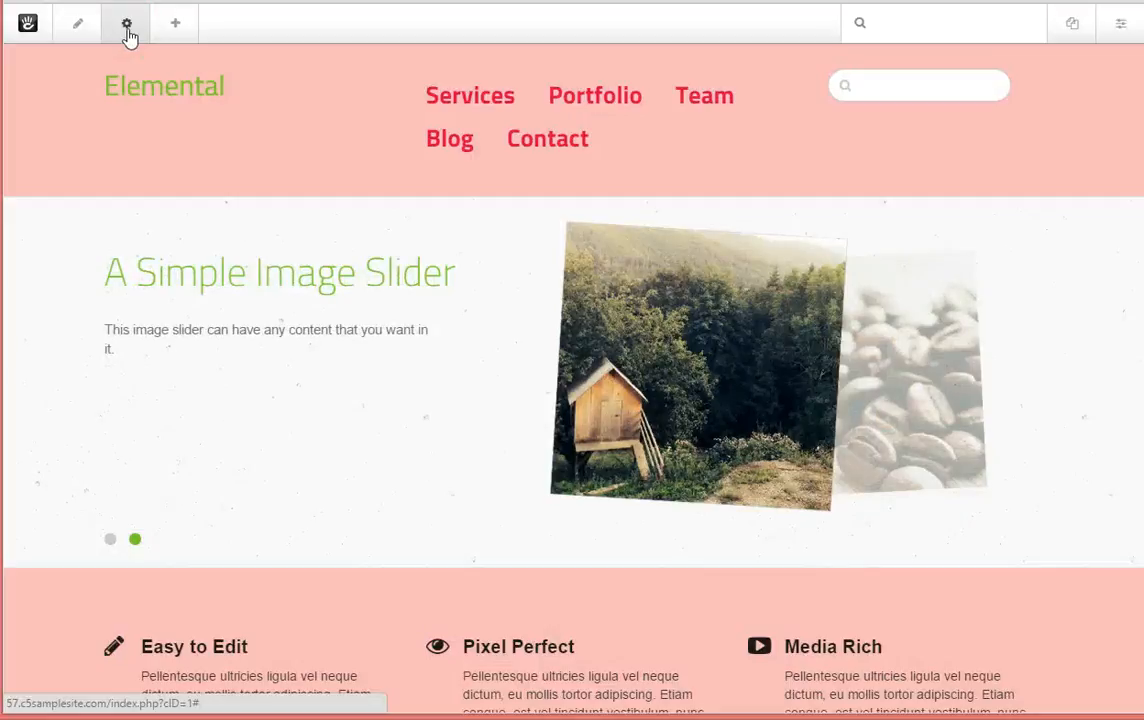
left_click(135, 539)
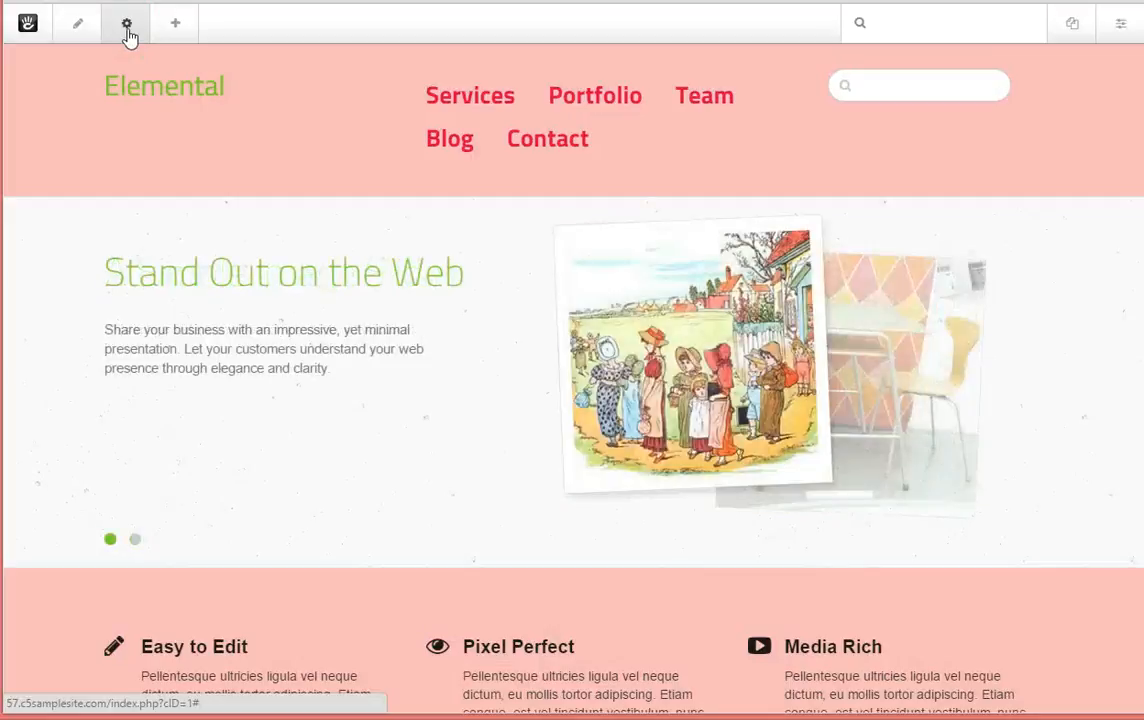
left_click(135, 539)
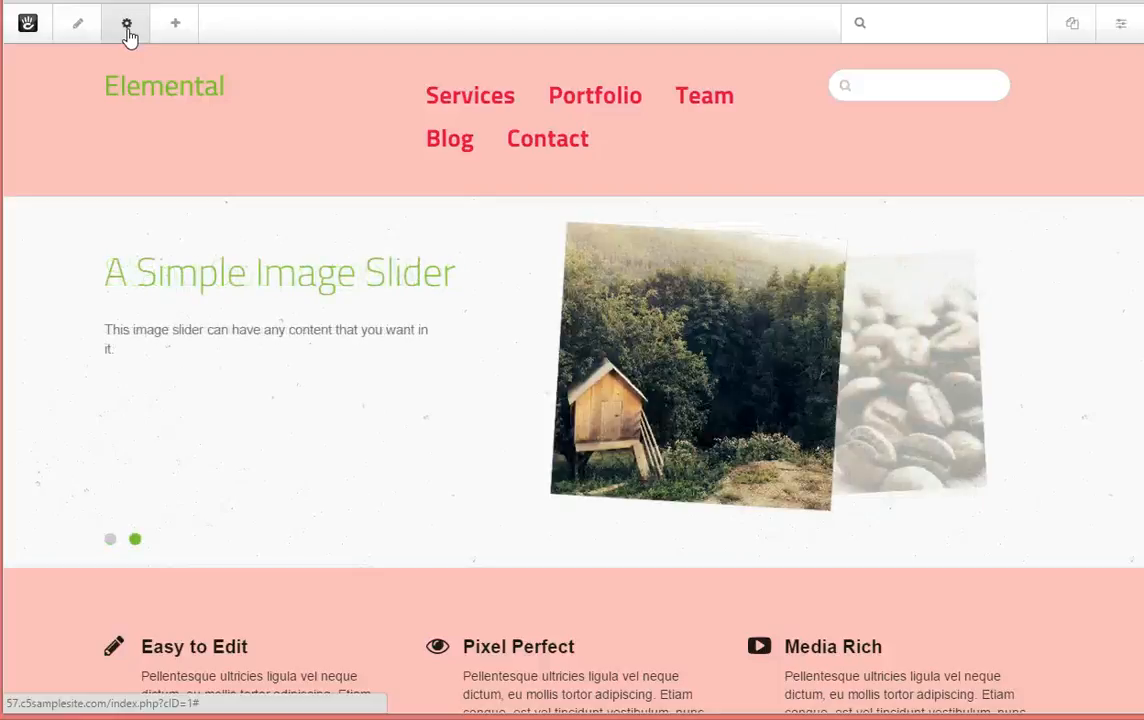
left_click(110, 539)
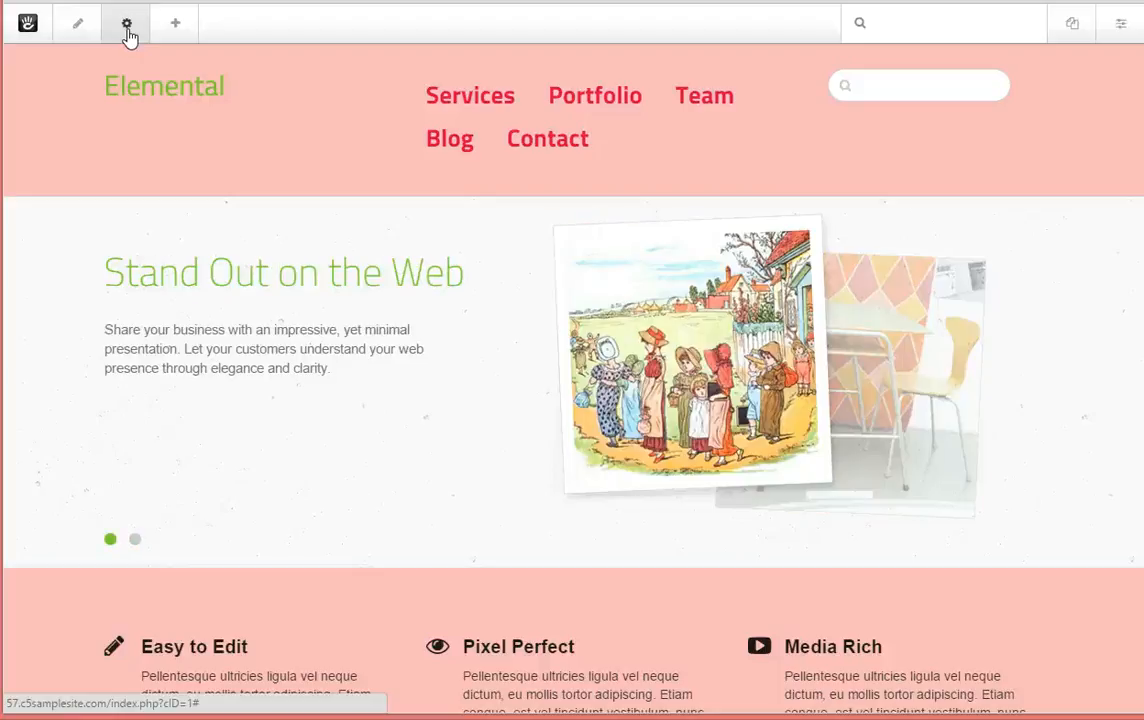